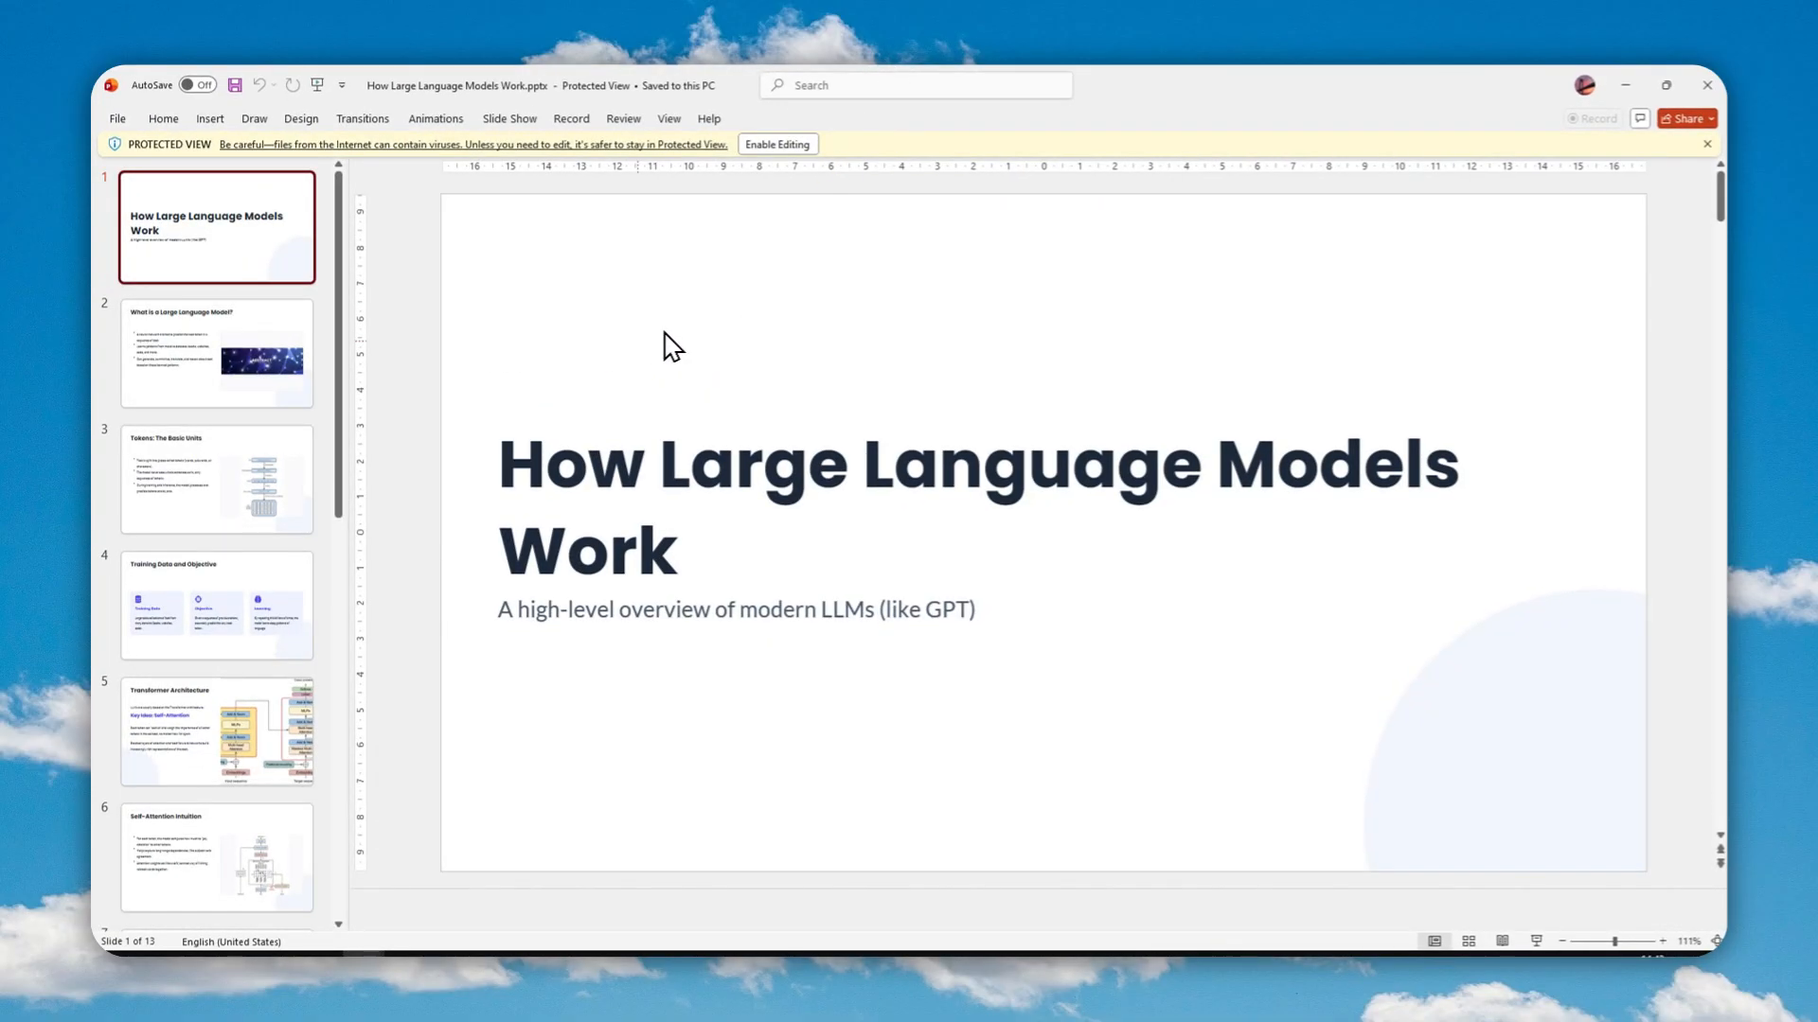
pyautogui.moveTo(390, 503)
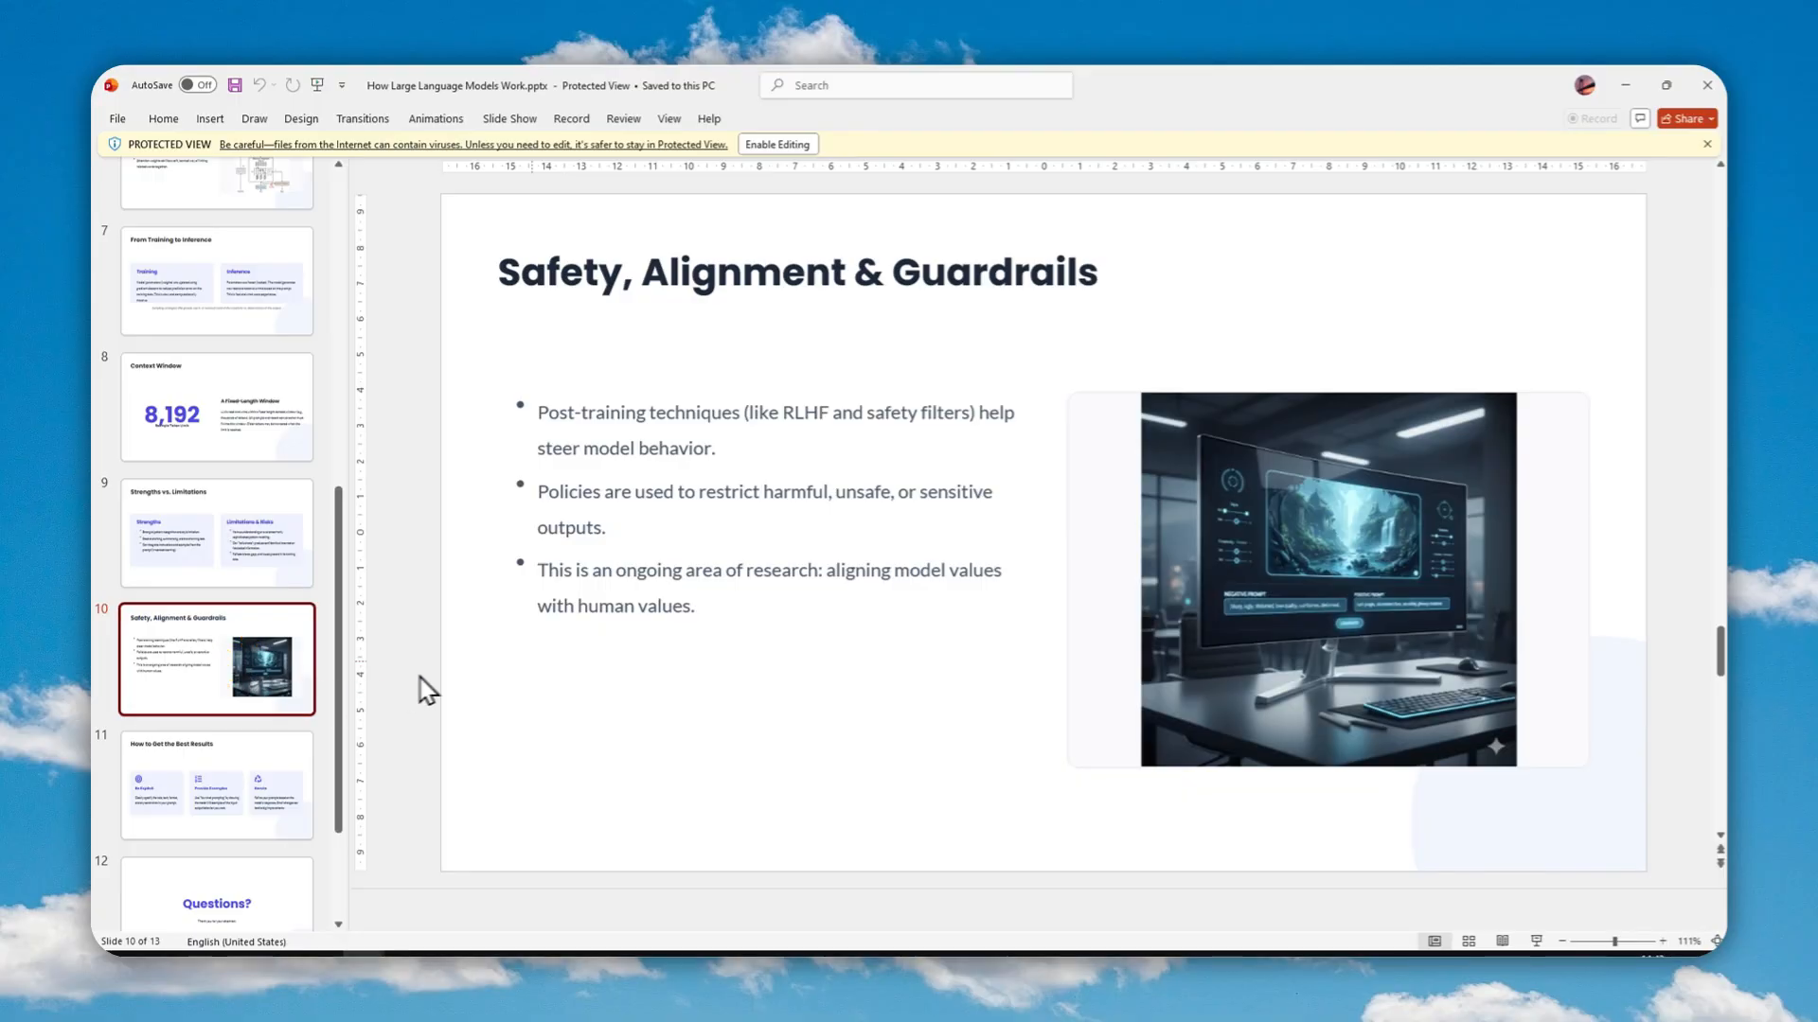
pyautogui.moveTo(371, 653)
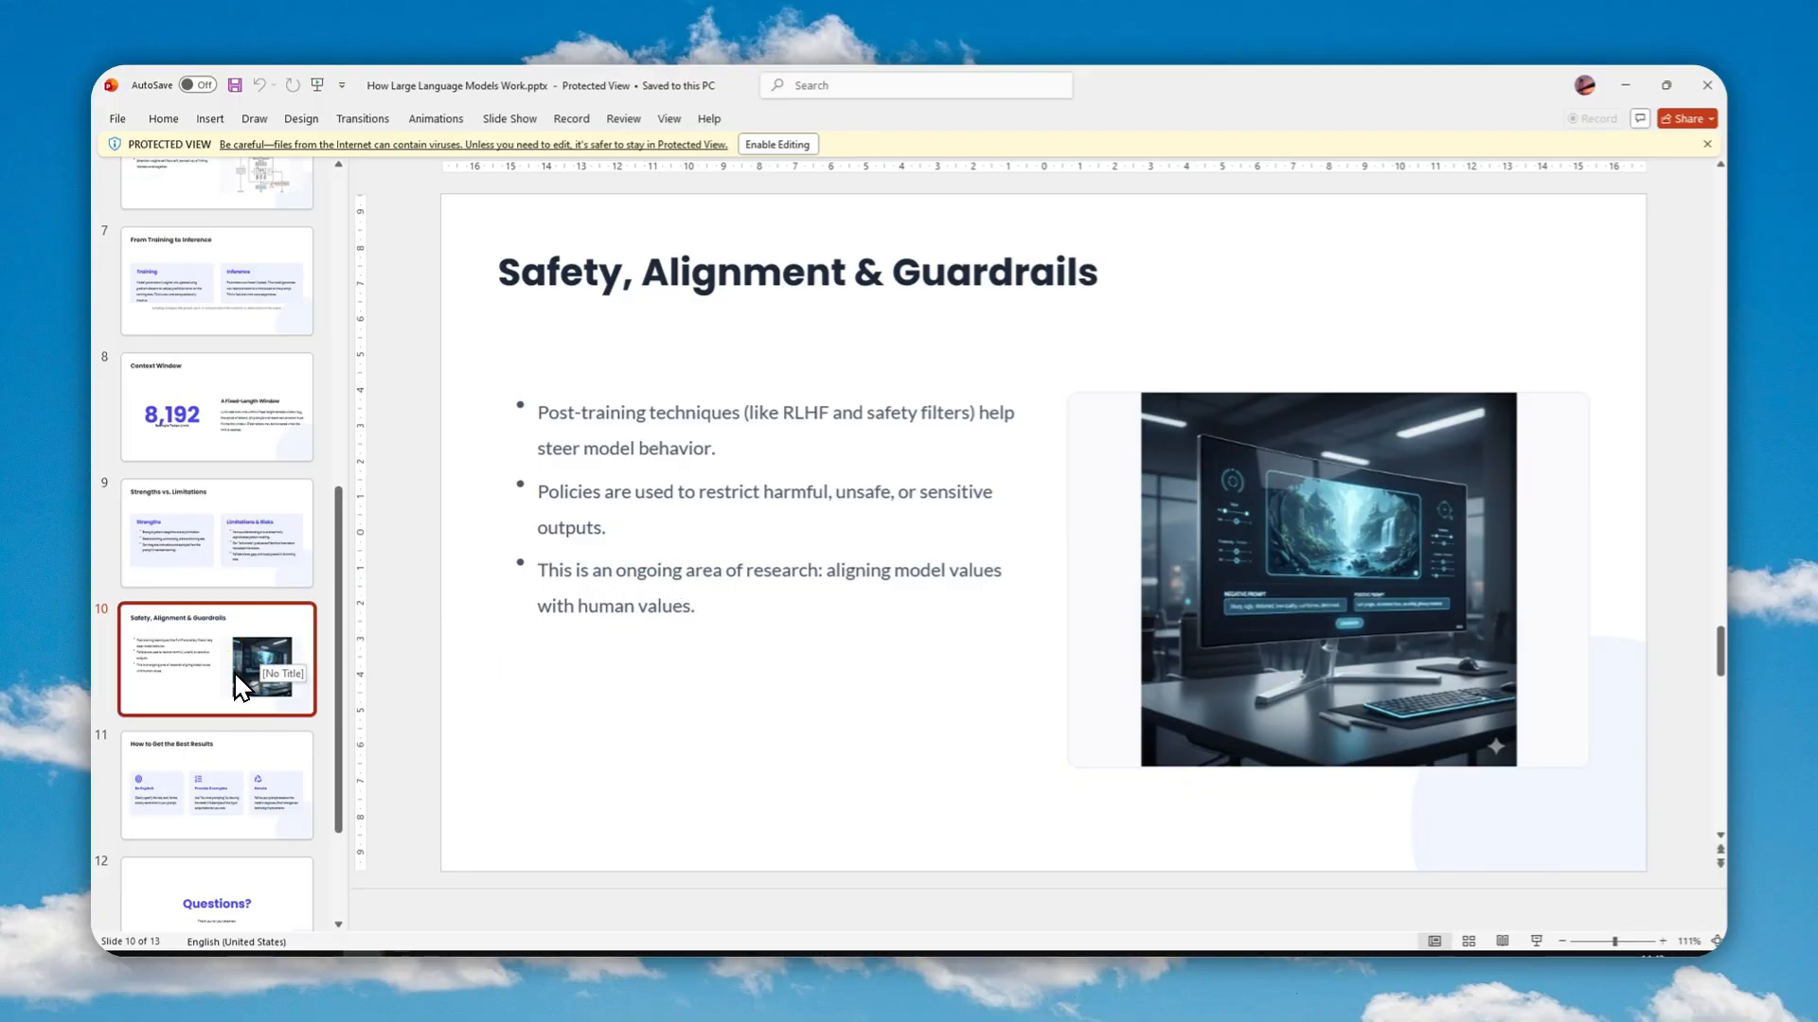
pyautogui.moveTo(235, 628)
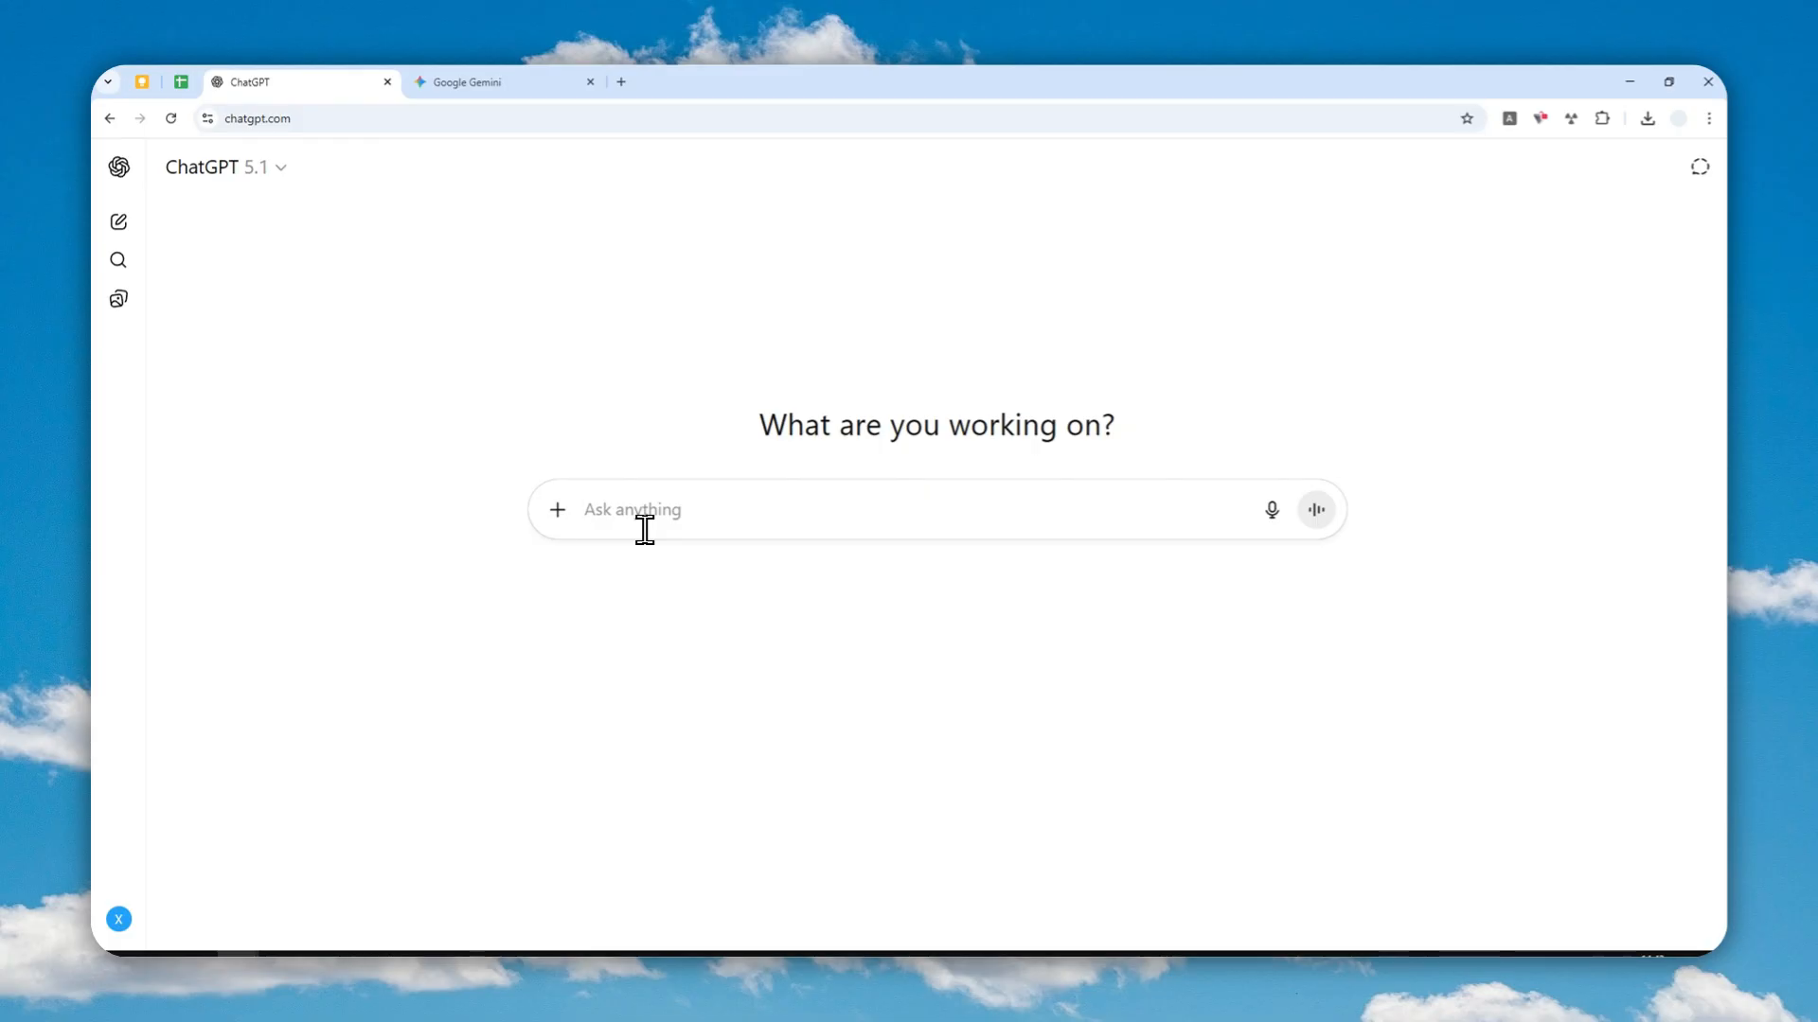
# Draft a ChatGPT prompt asking Code Interpreter for a PPTX on how black holes work with a direct download link.
pyautogui.click(1273, 509)
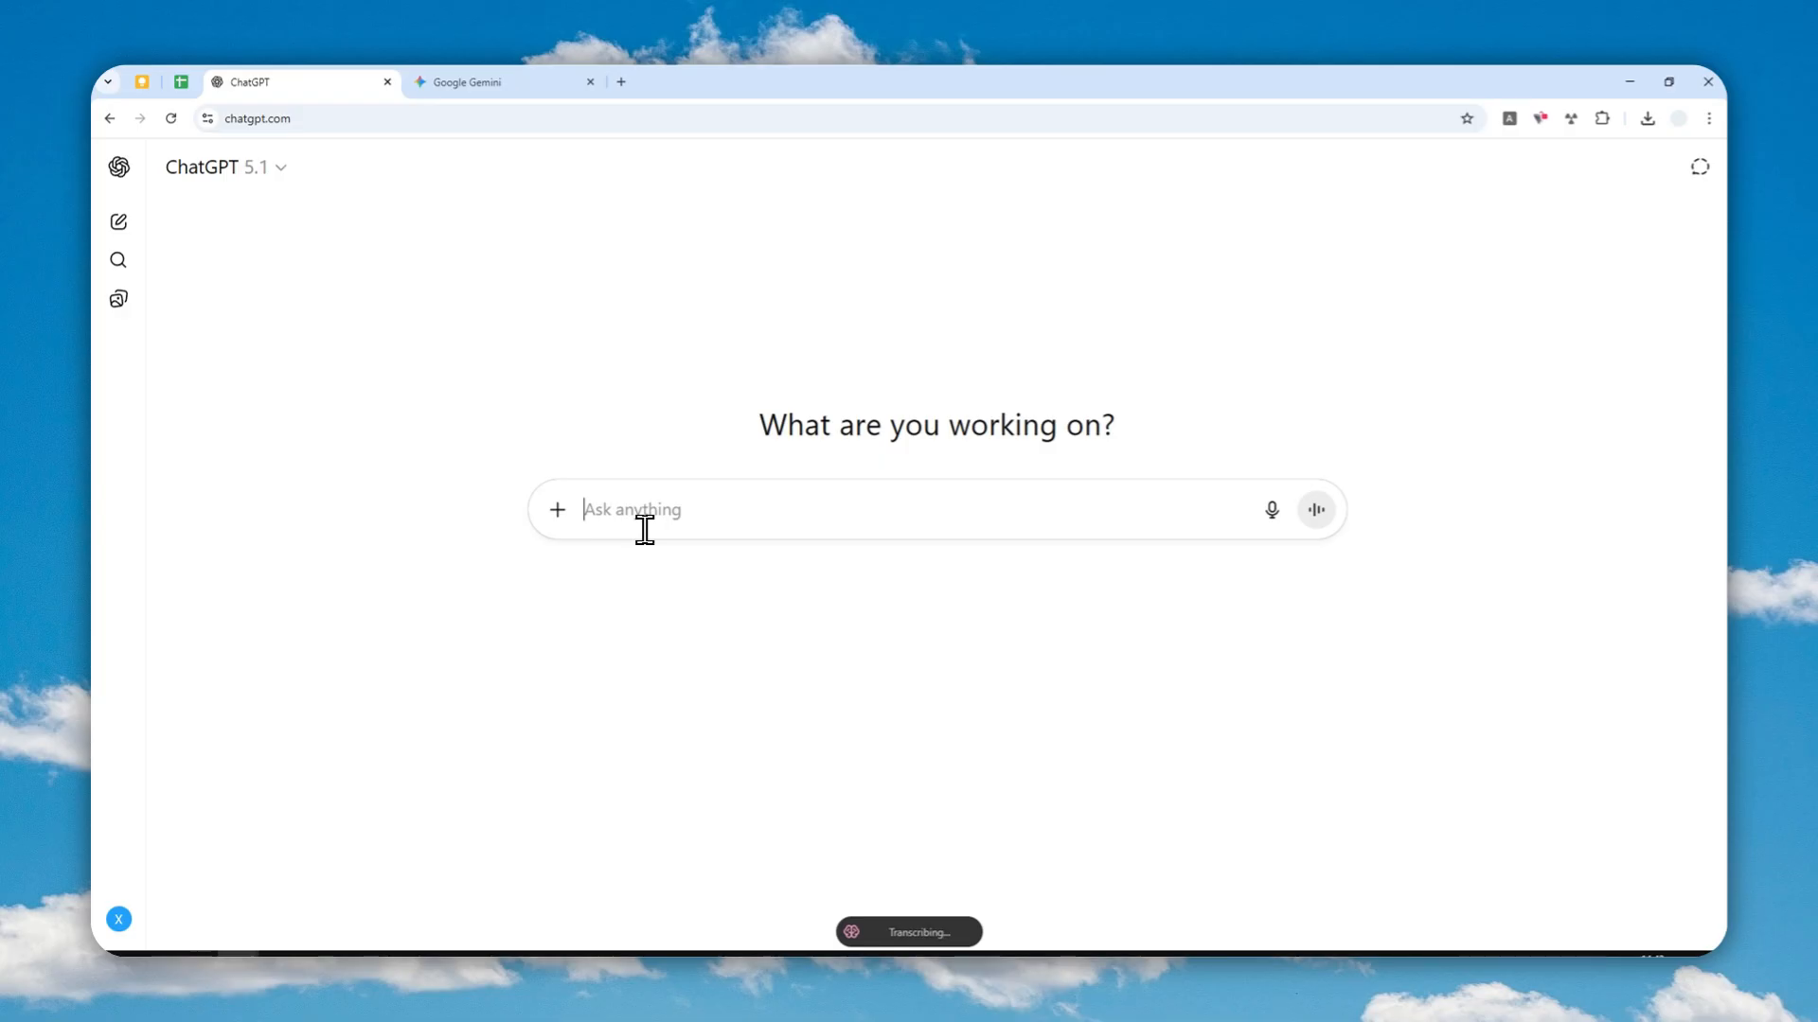
pyautogui.write('With code interpreter, please generate a PPTX document about how black hole work.')
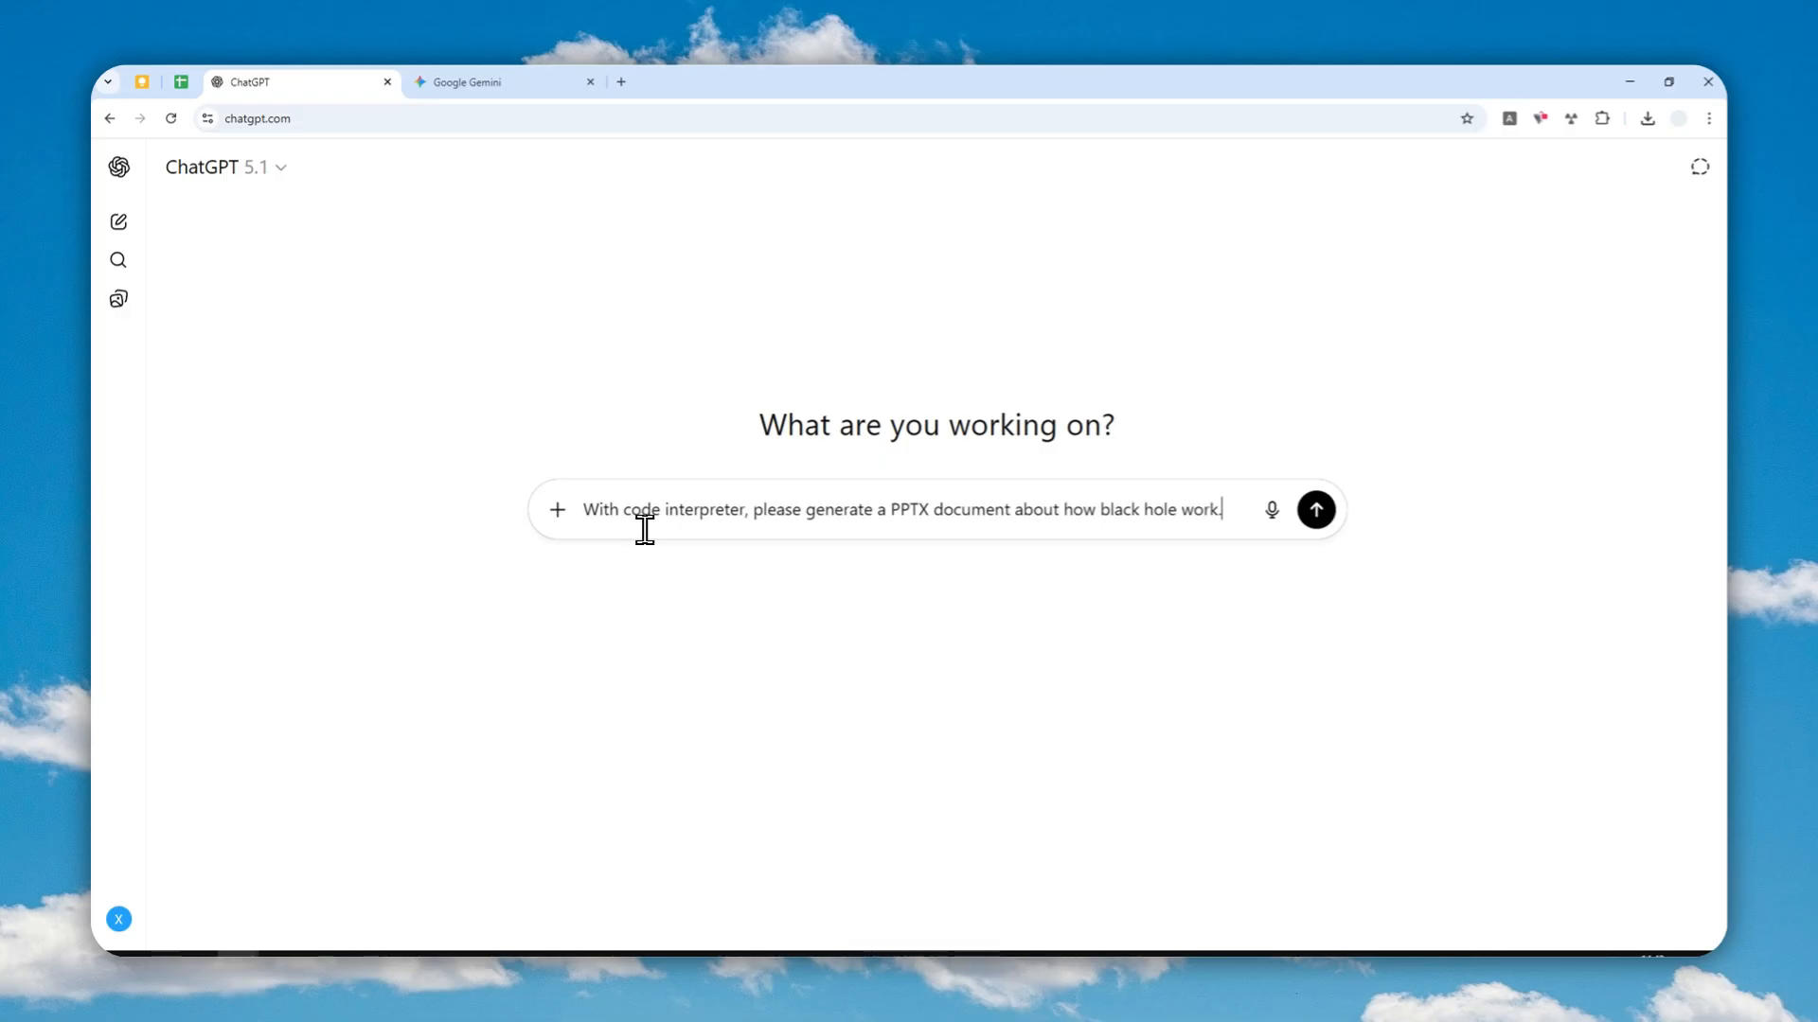
pyautogui.moveTo(557, 511)
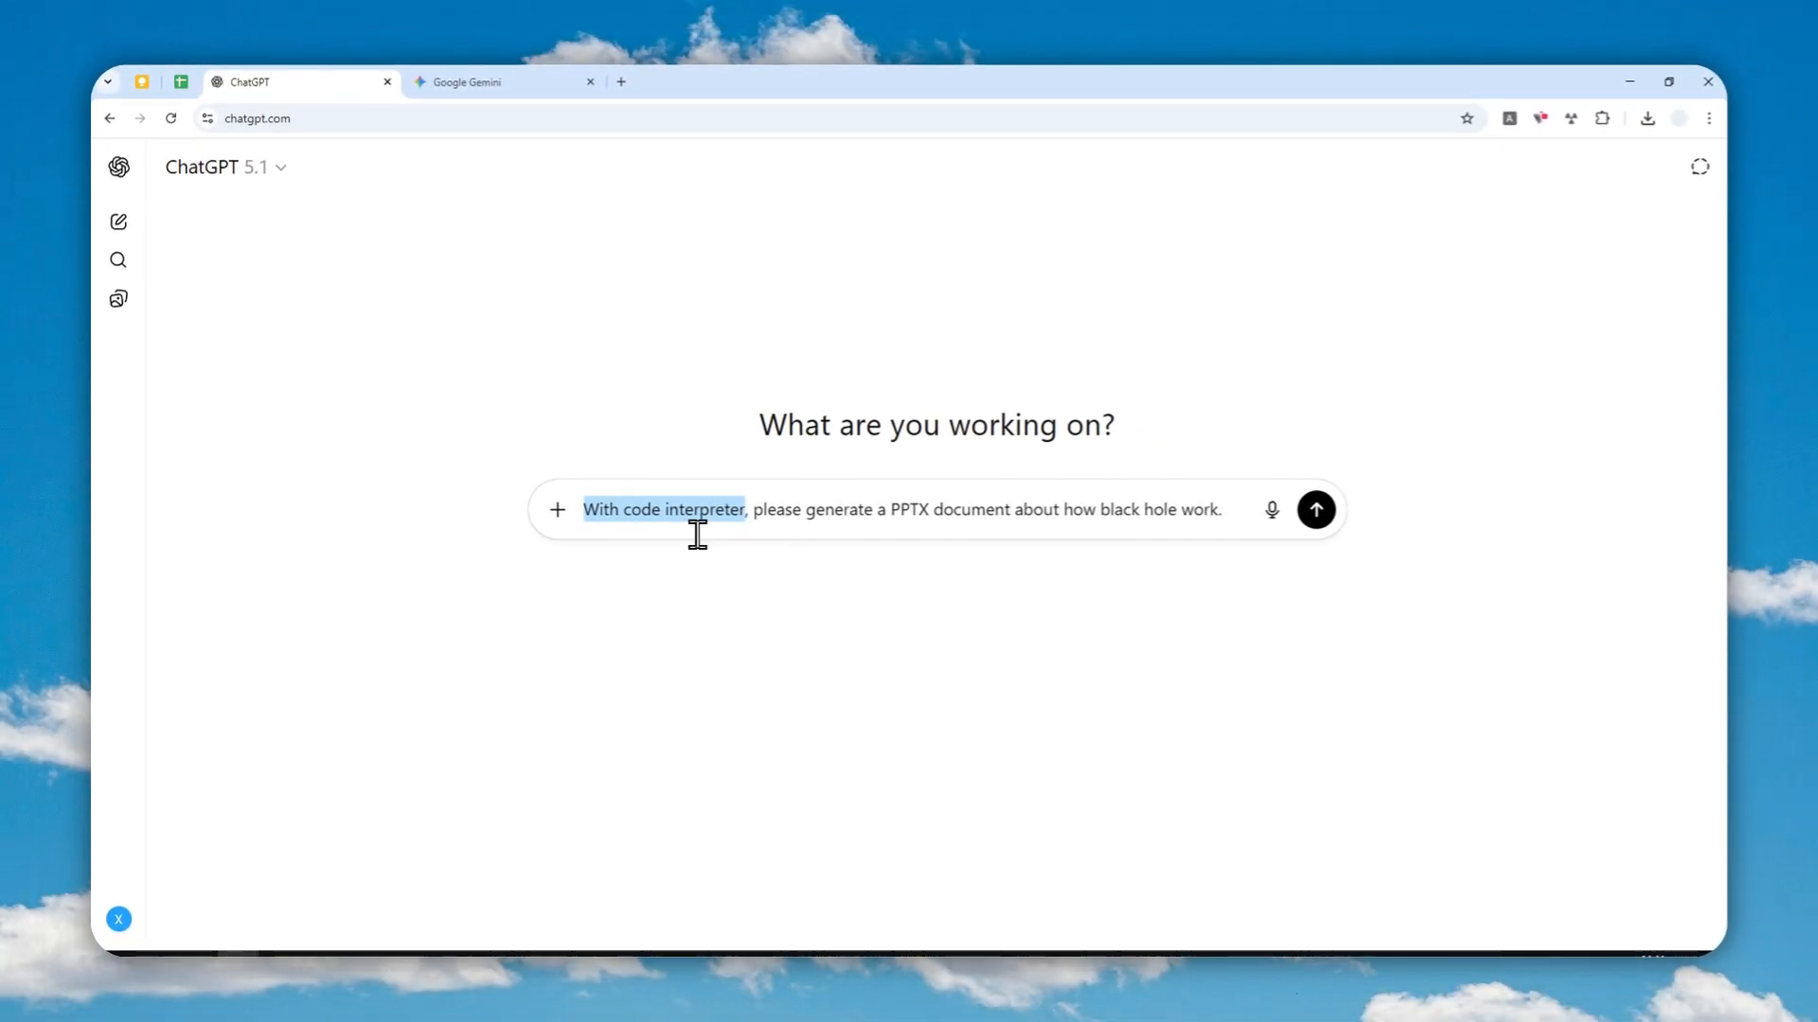
pyautogui.moveTo(736, 548)
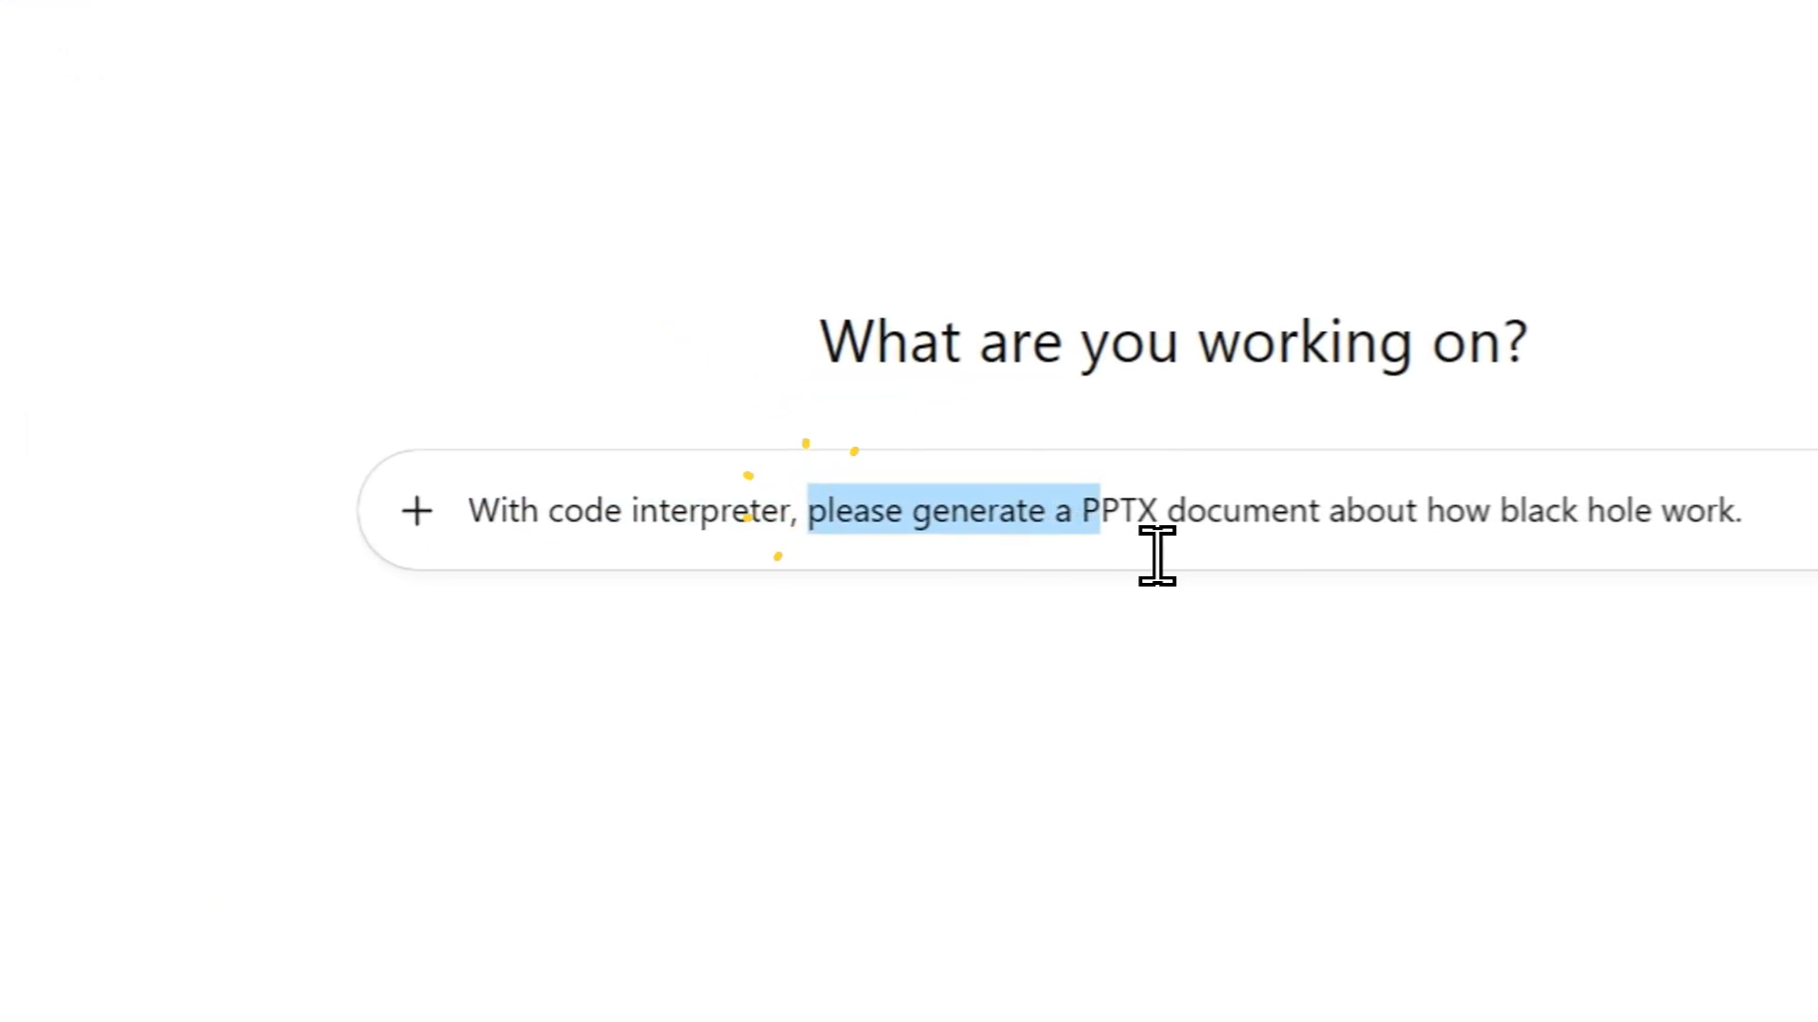
pyautogui.click(659, 511)
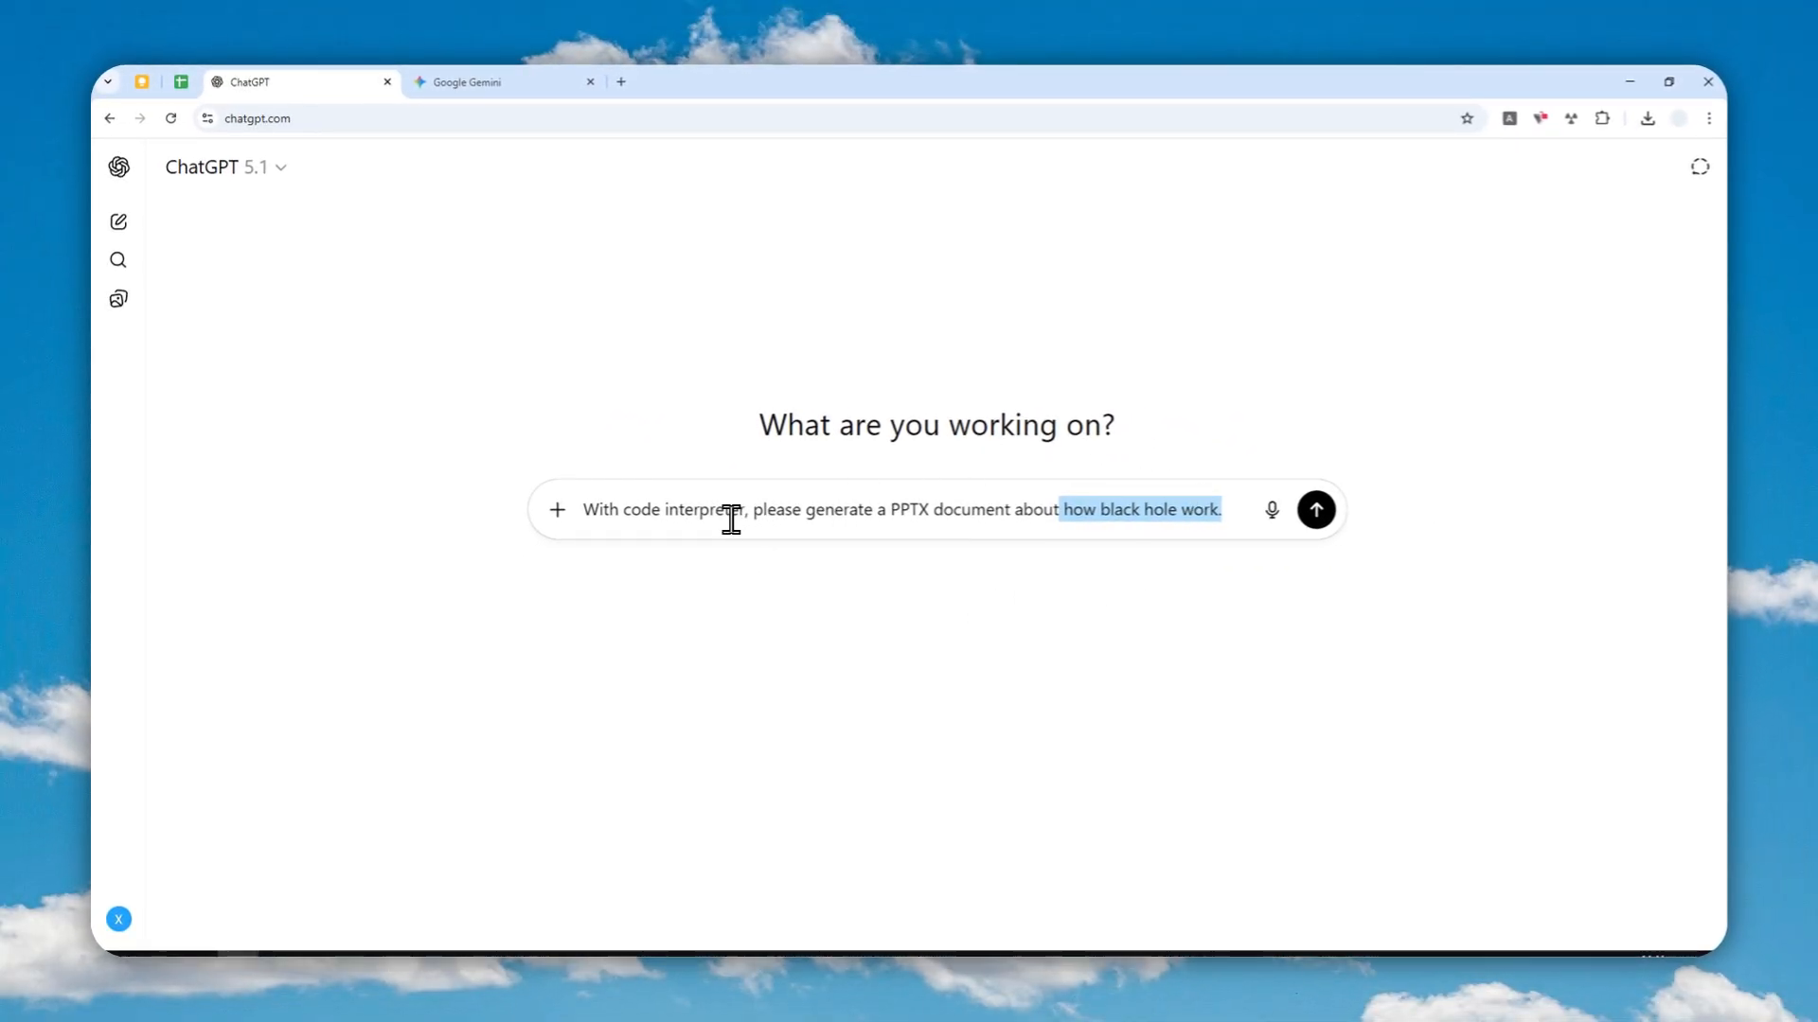
pyautogui.moveTo(718, 526)
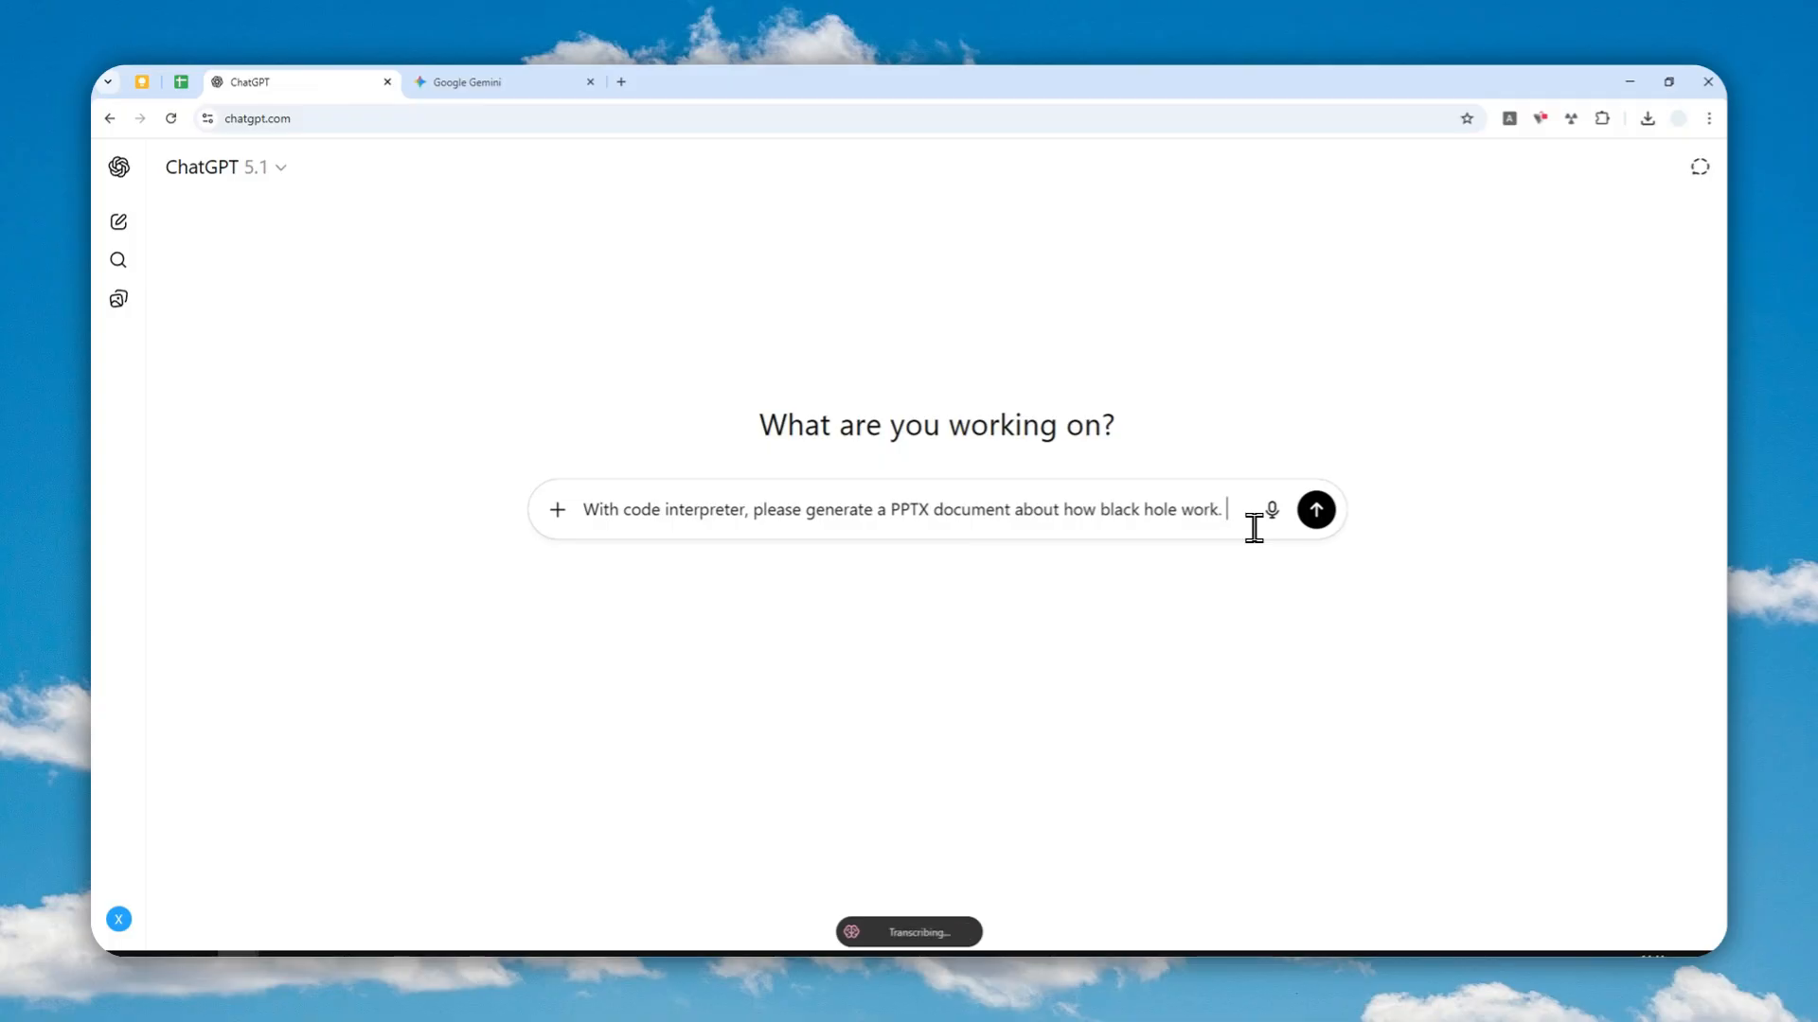
pyautogui.write('Please generate the direct download link for the file.')
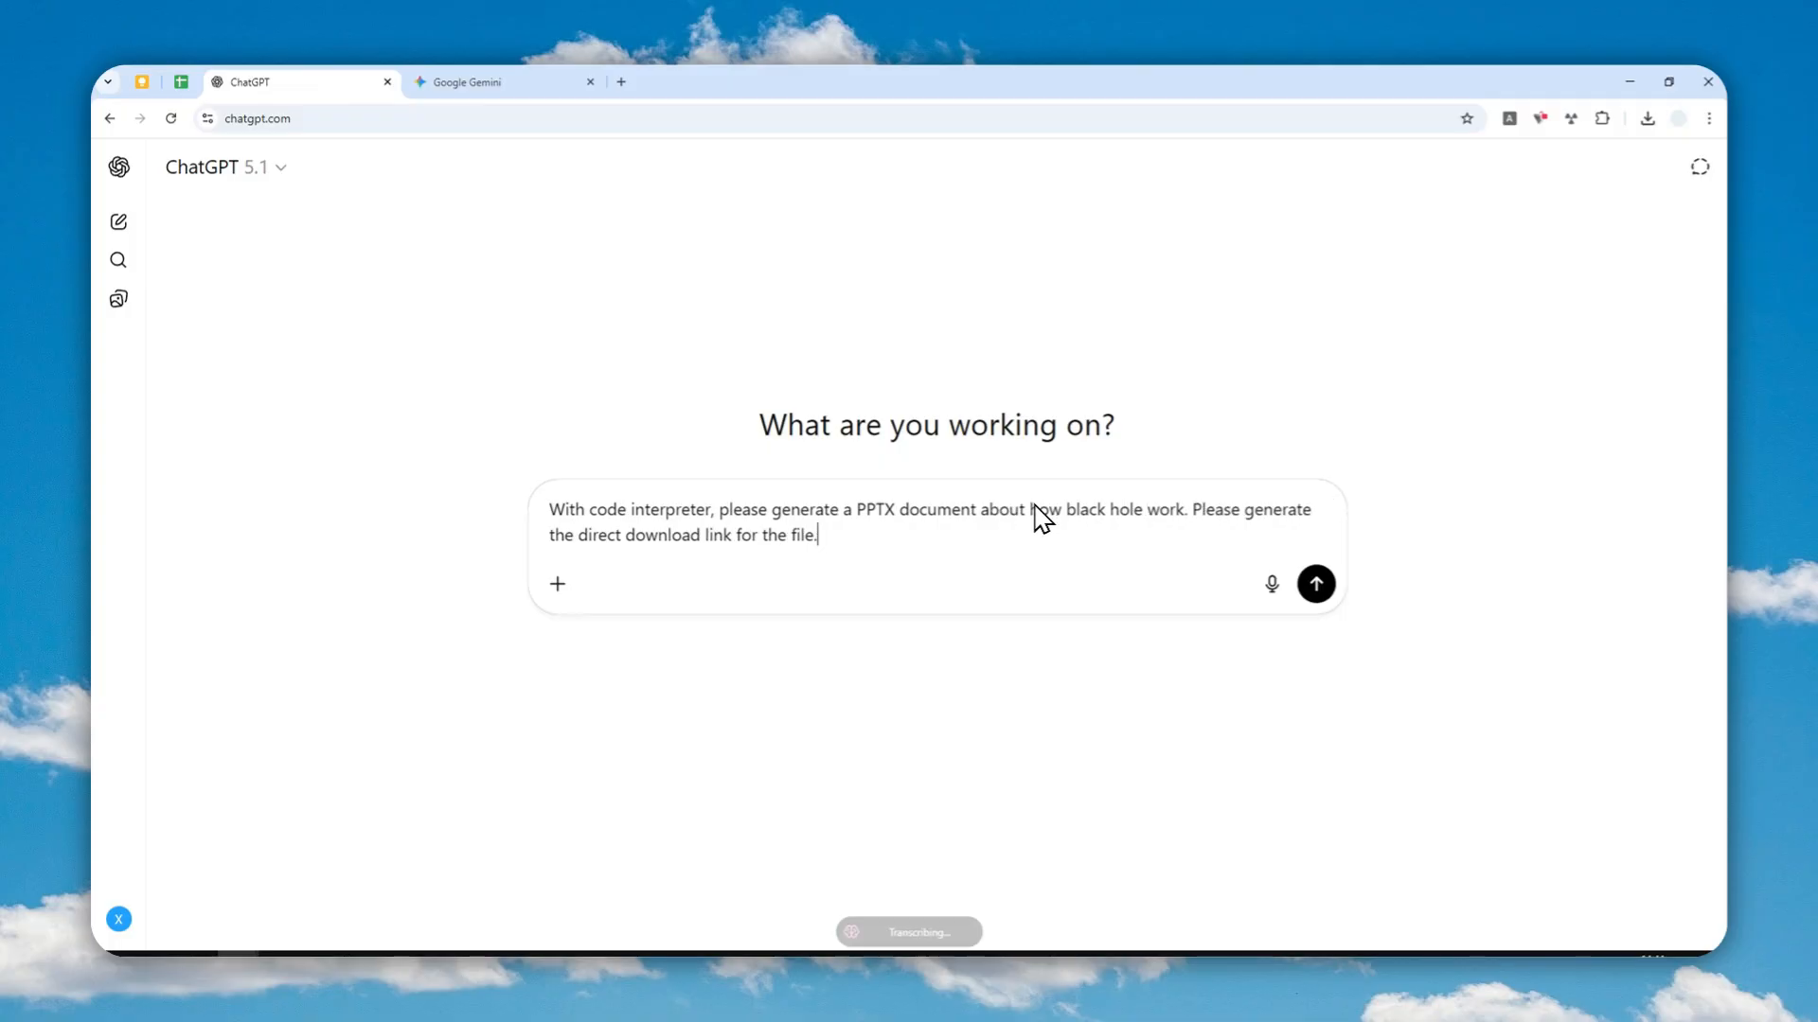
pyautogui.moveTo(1272, 583)
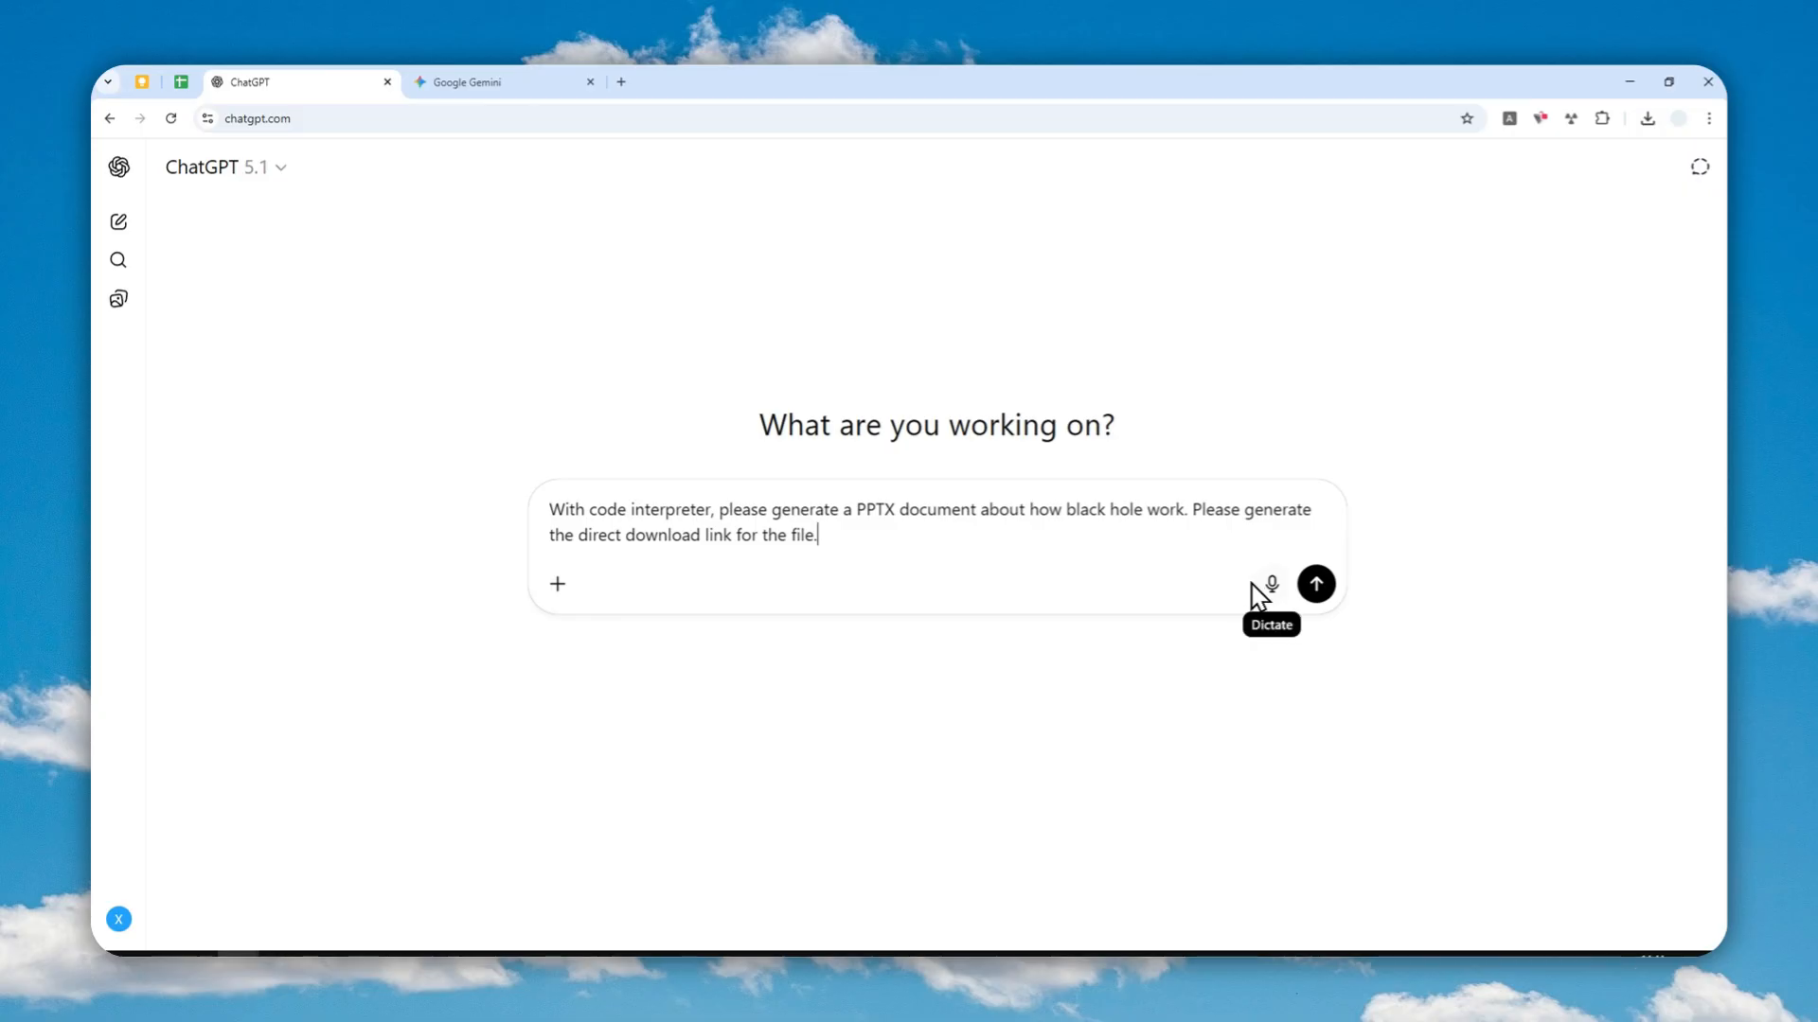
# Send the request and open the generated how_black_holes_work.pptx from the downloads.
pyautogui.click(1314, 583)
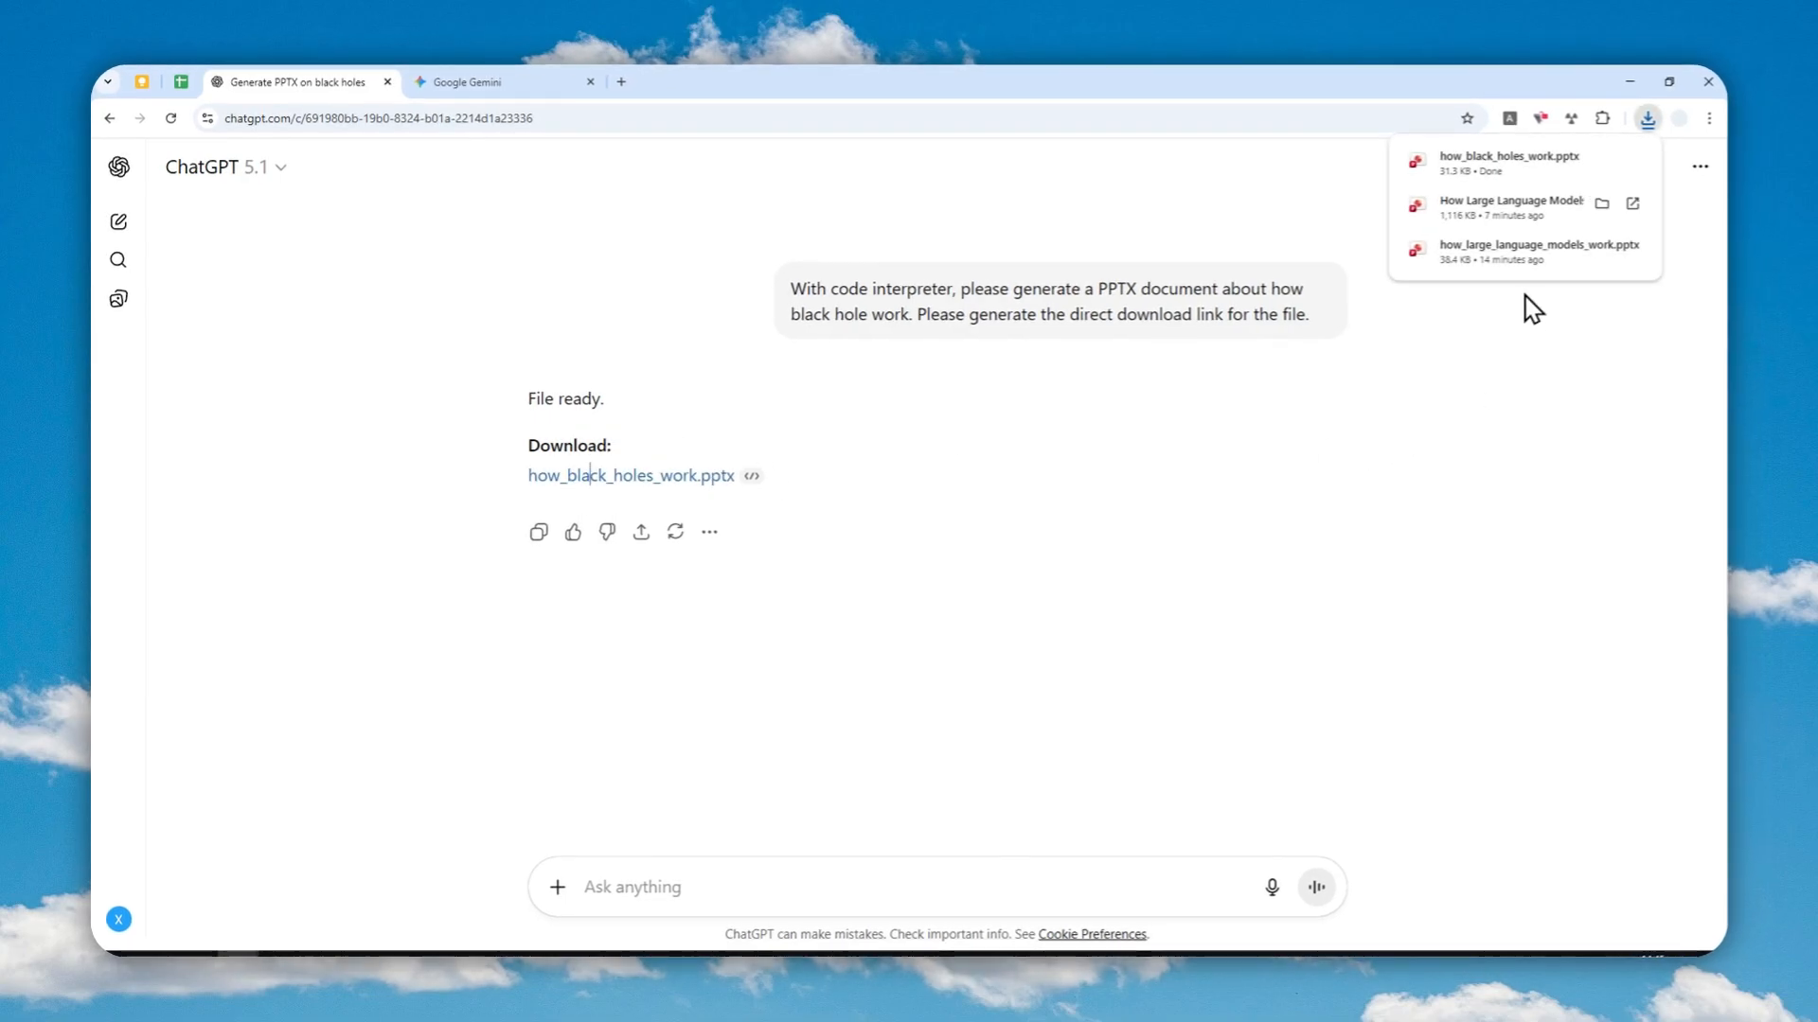
pyautogui.click(1507, 157)
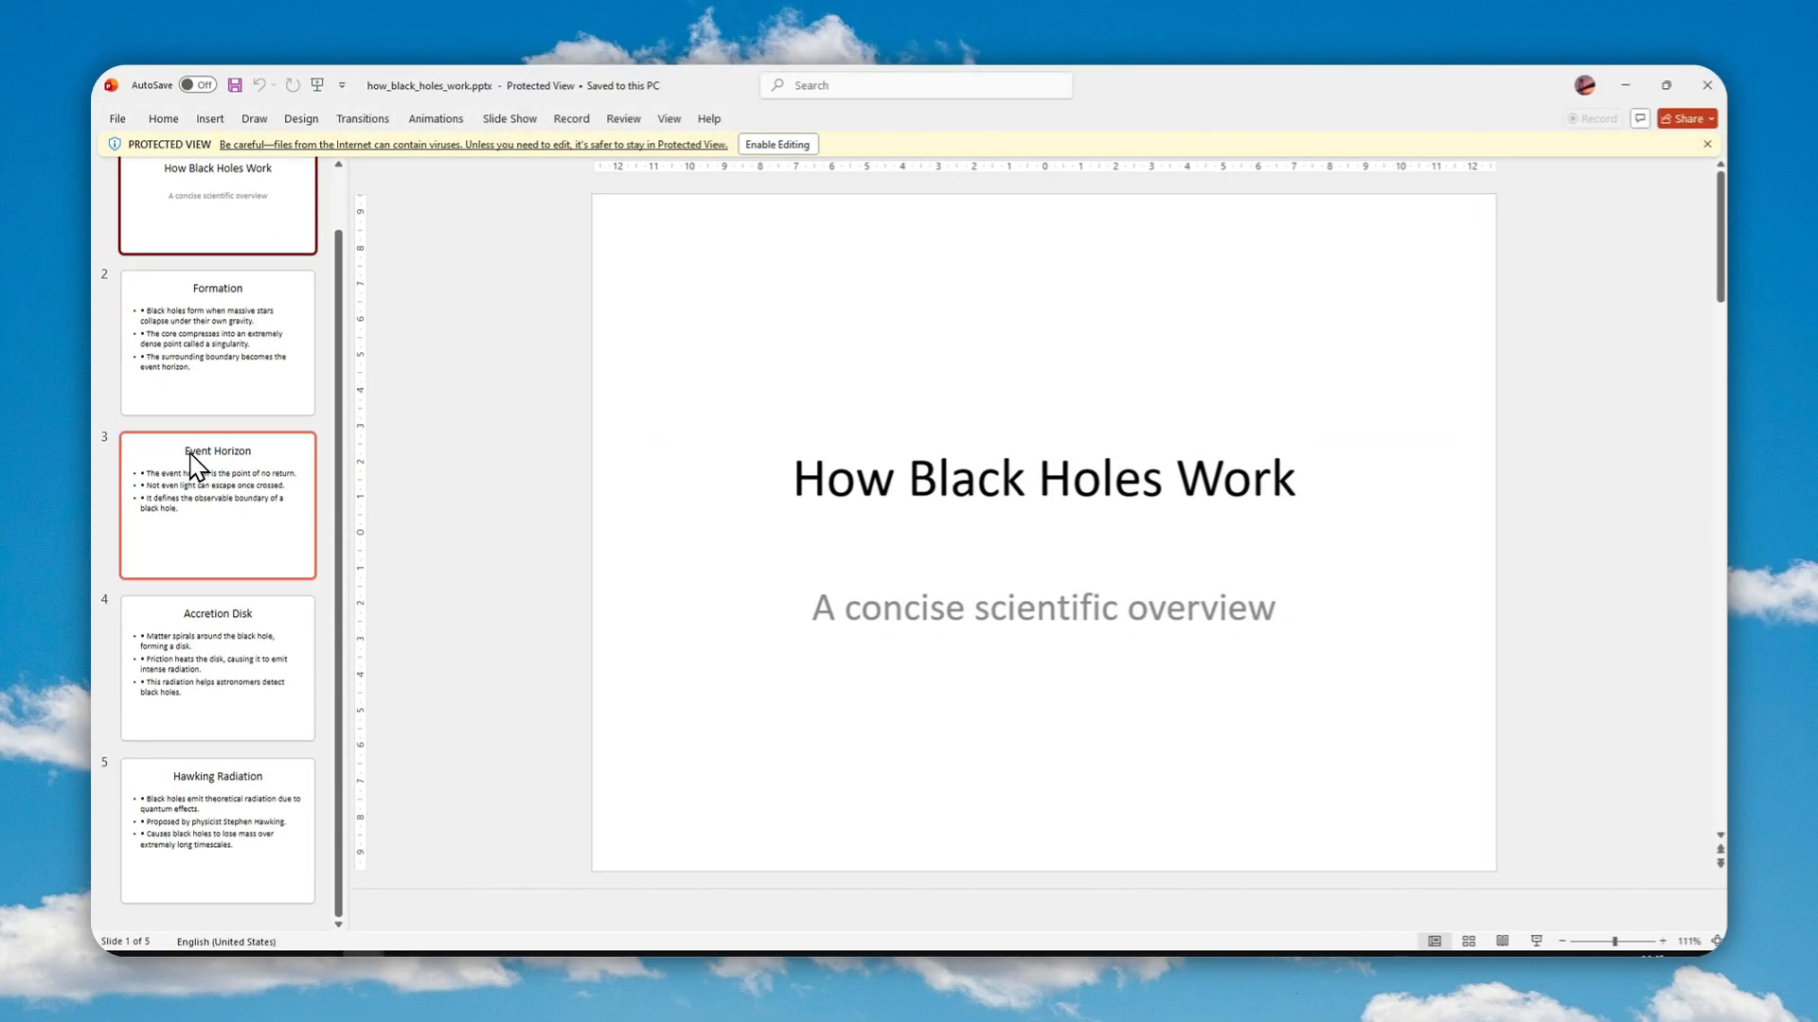
# Page through the Event Horizon, Accretion Disk and Hawking Radiation slides of the plain deck.
pyautogui.click(216, 508)
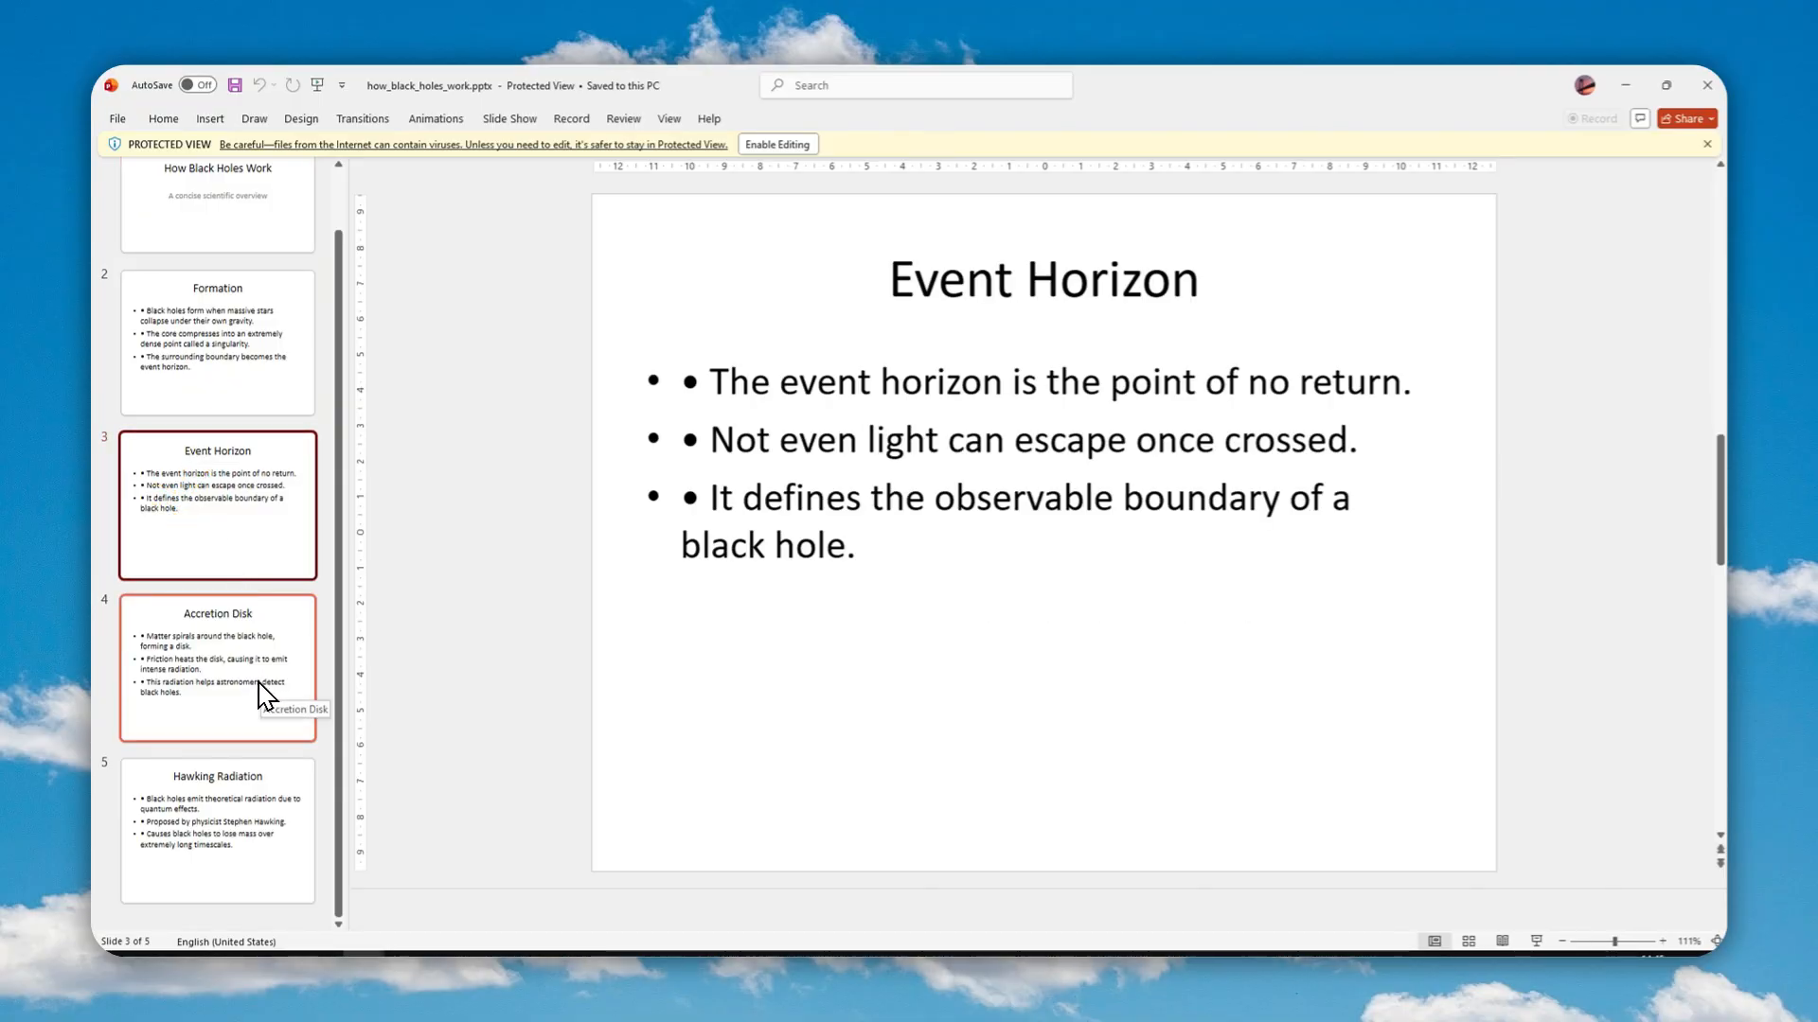
pyautogui.click(218, 676)
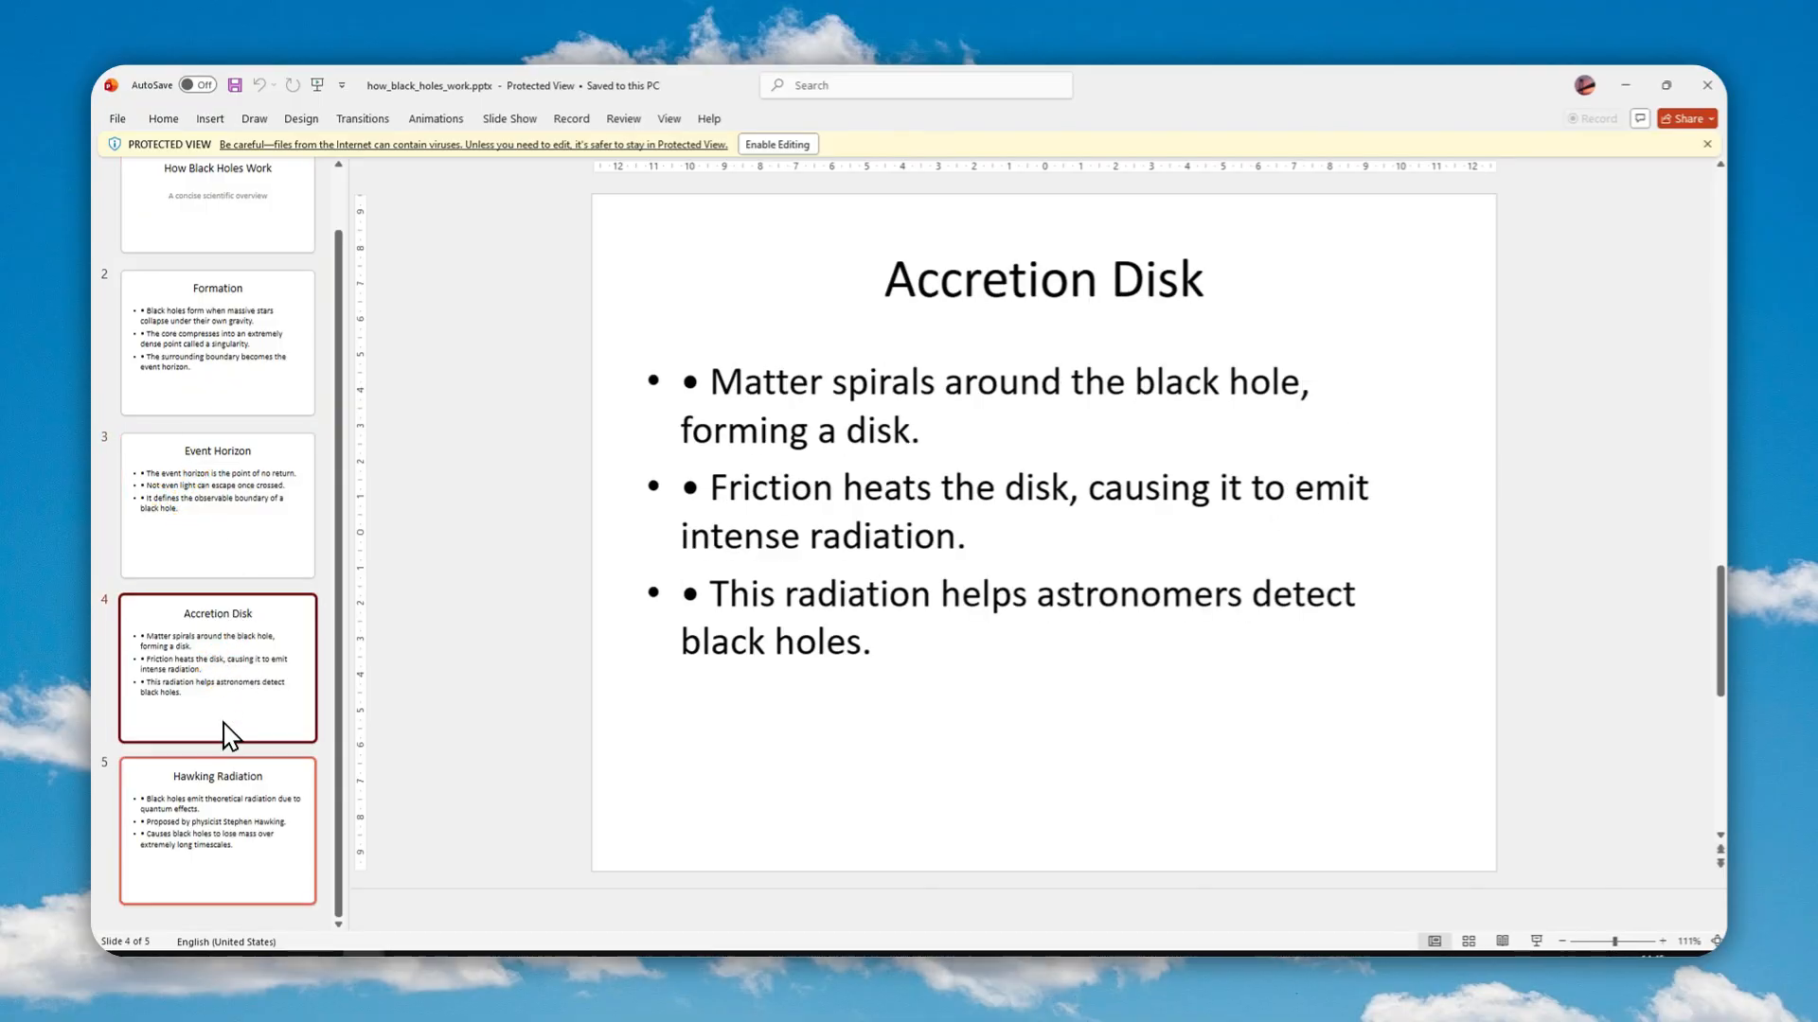
pyautogui.click(218, 840)
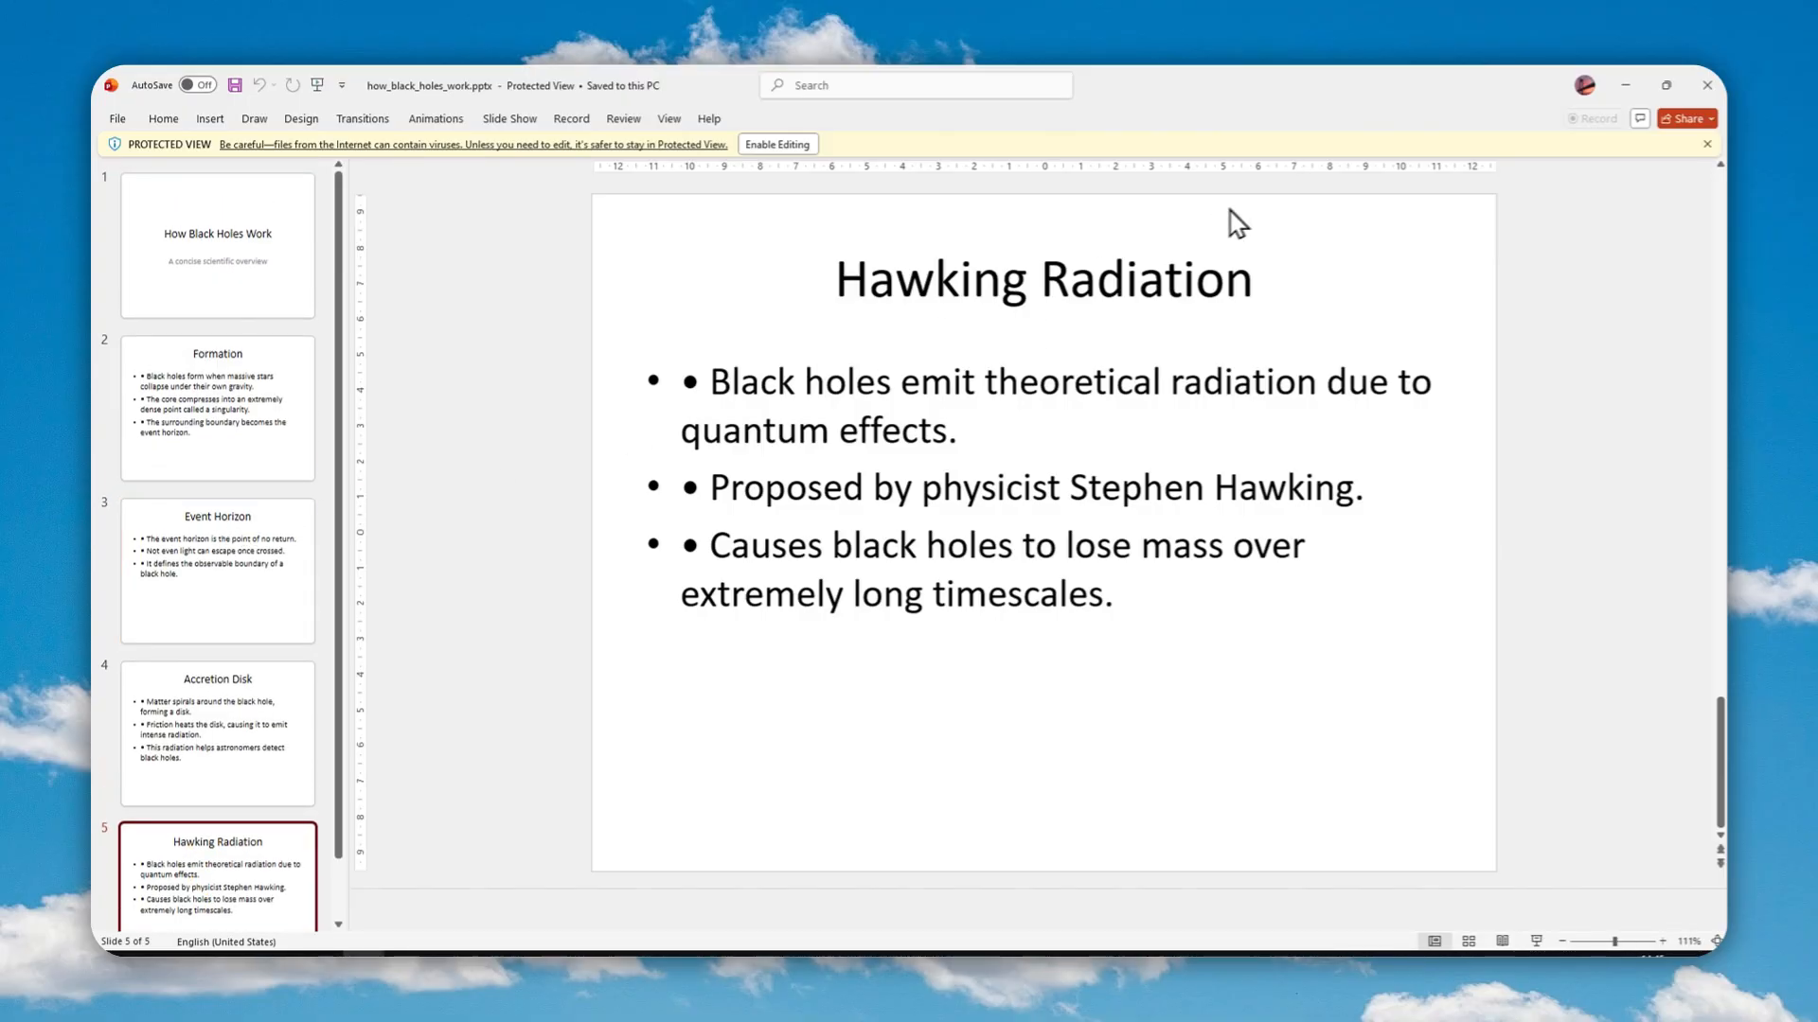
pyautogui.moveTo(1637, 76)
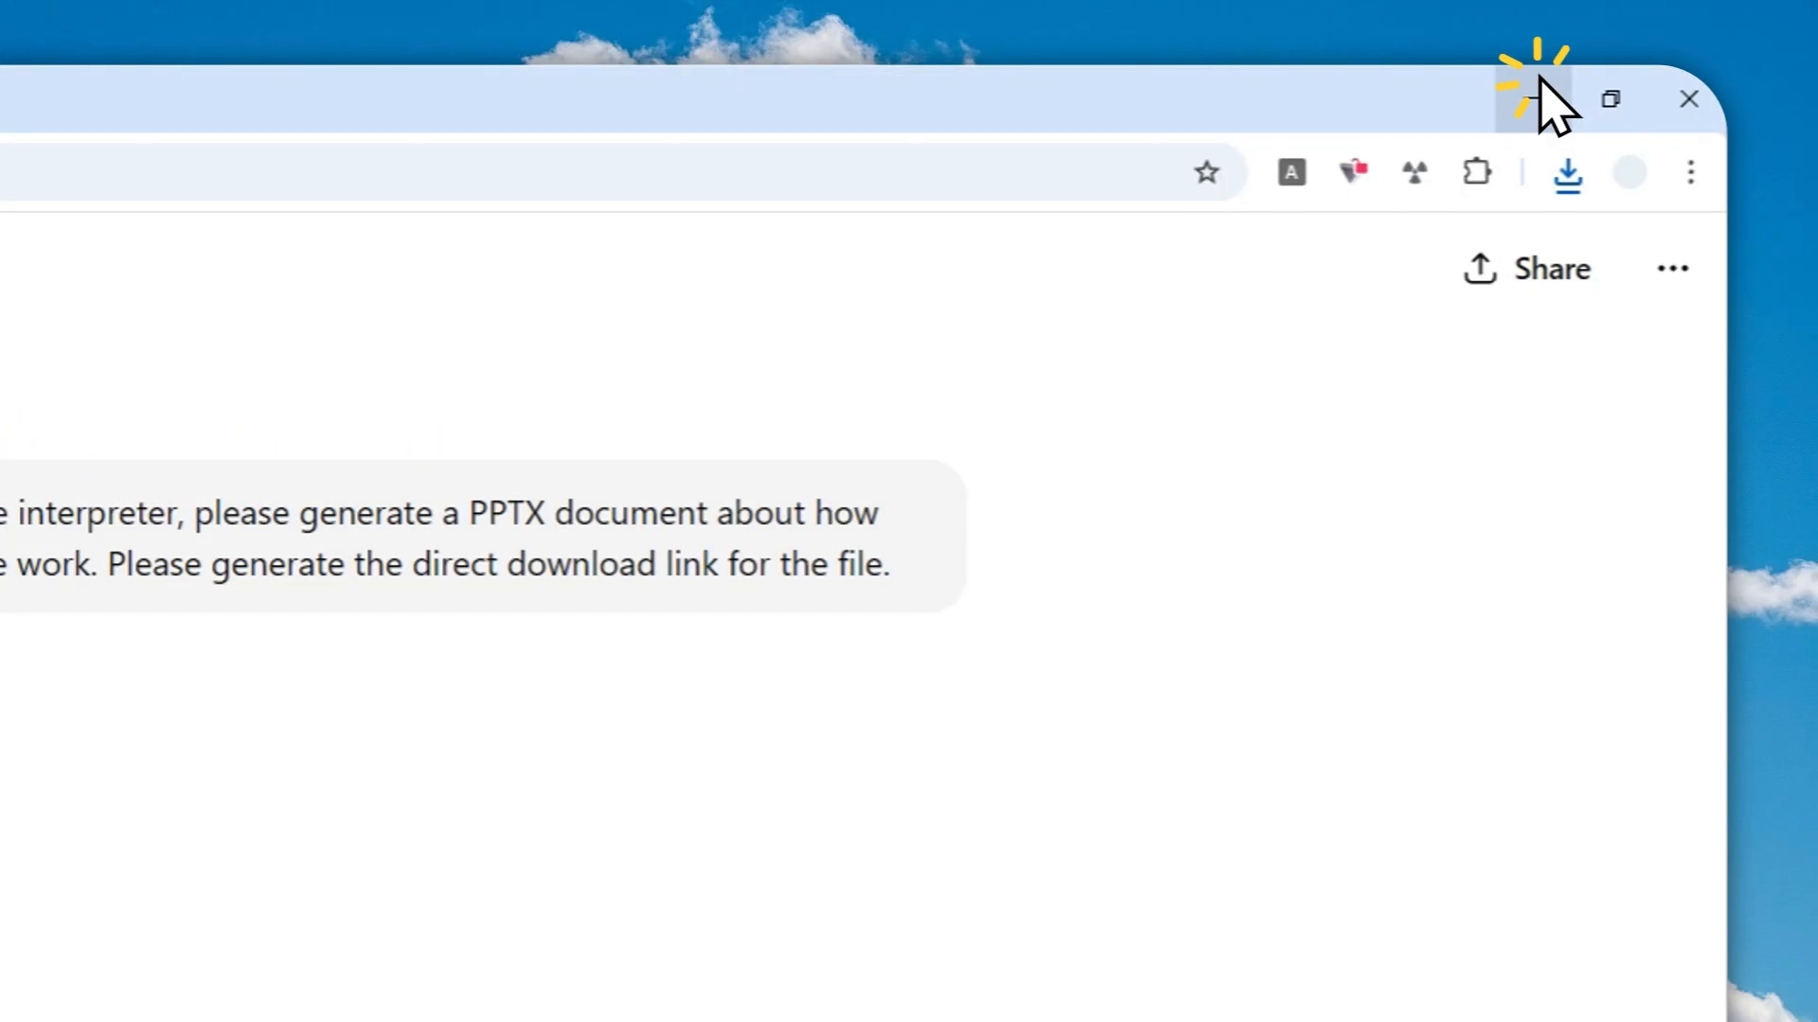
# Write a Gemini prompt asking for a beautiful presentation based on the attached deck draft.
pyautogui.click(757, 98)
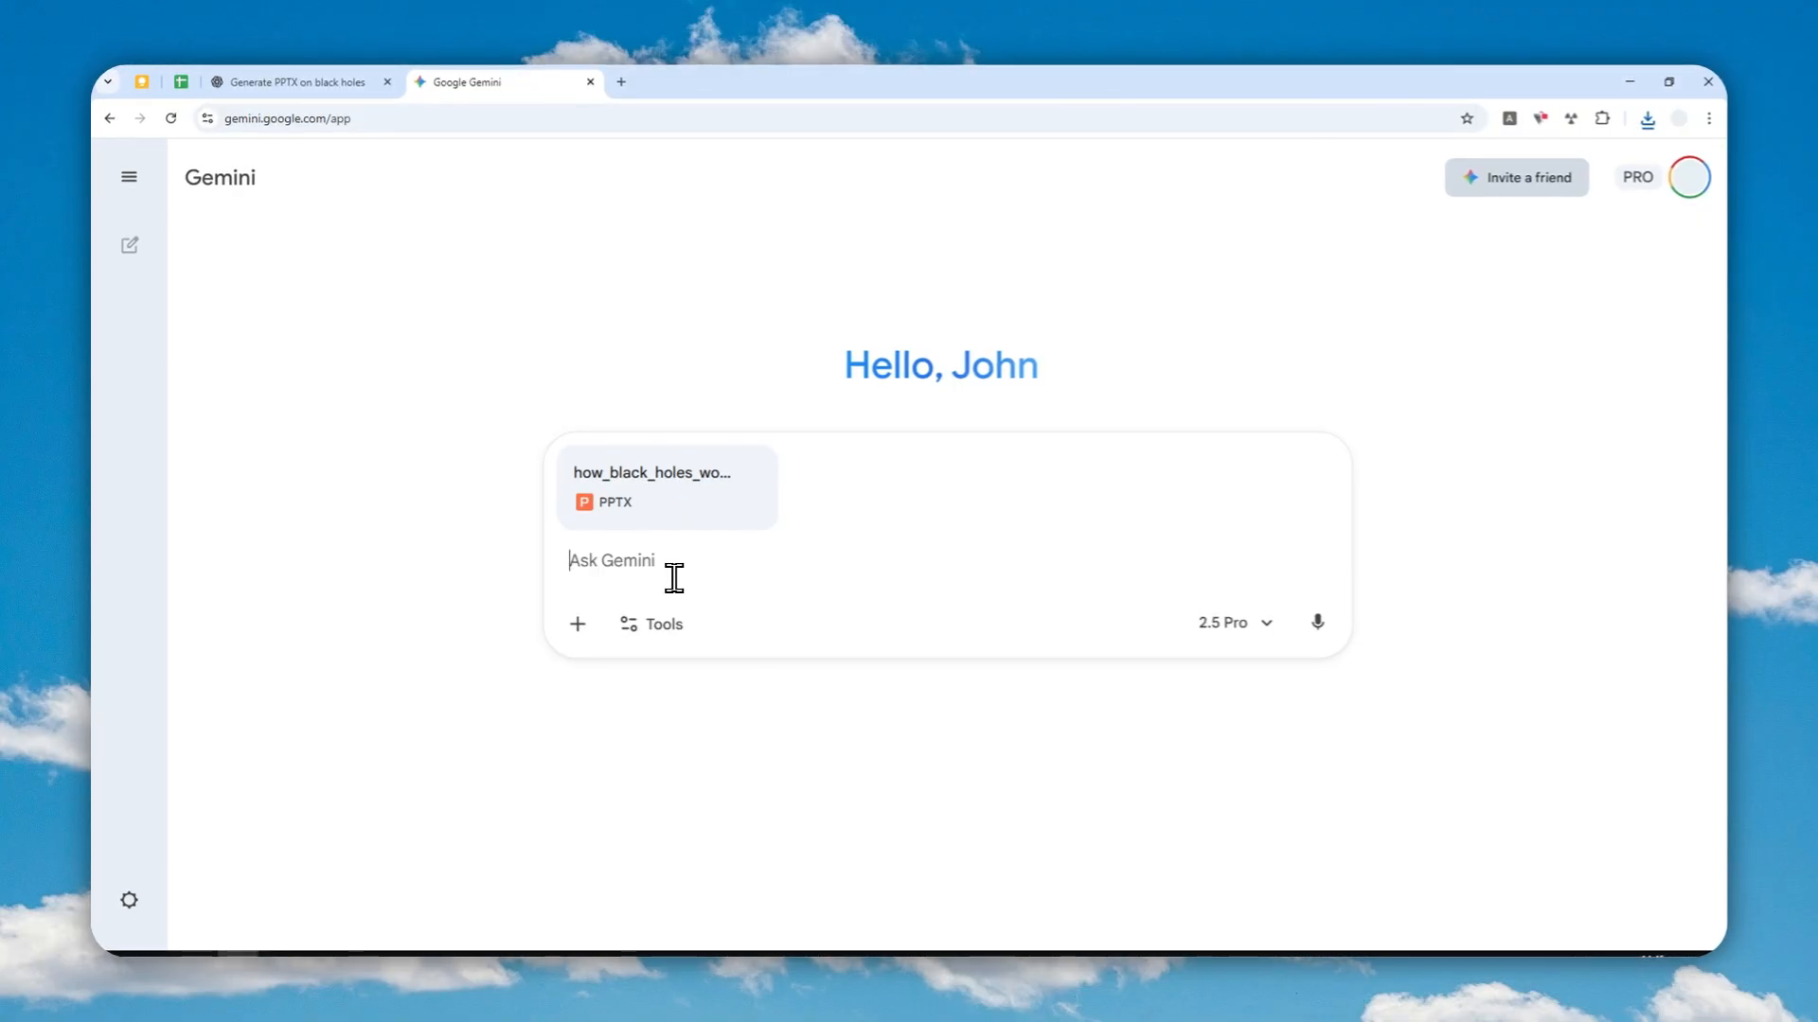
pyautogui.moveTo(648, 596)
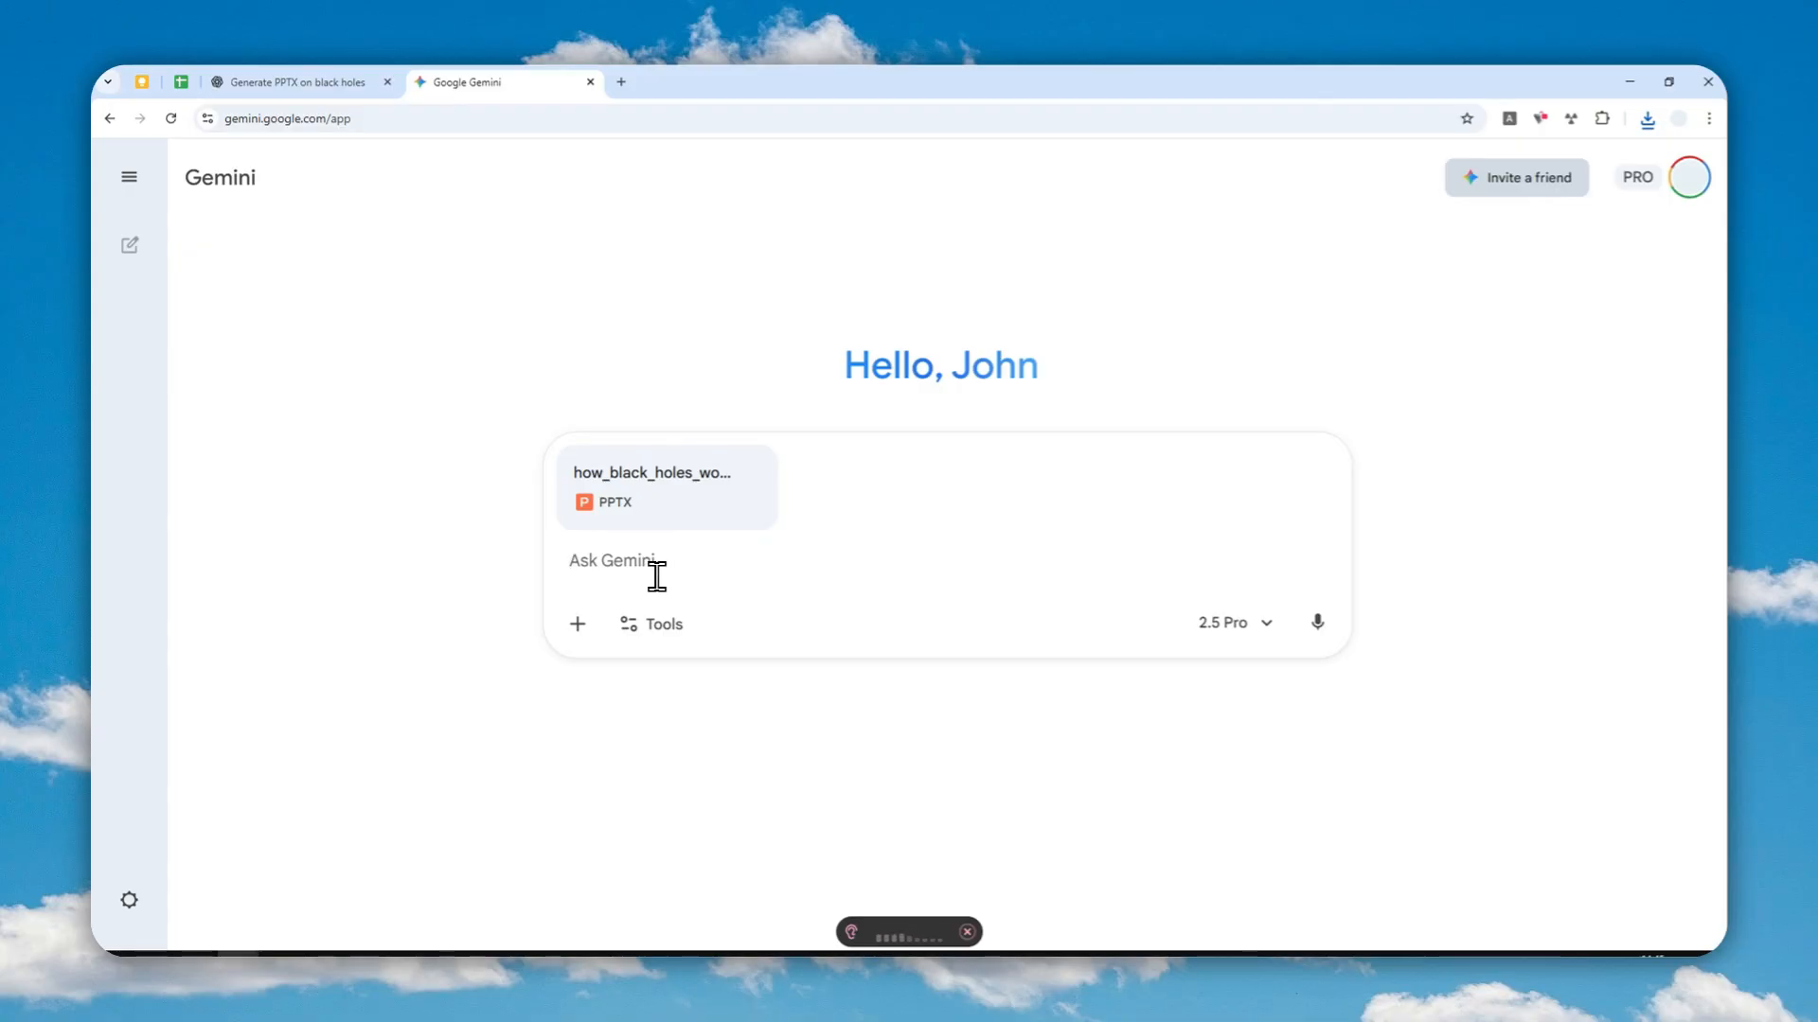
pyautogui.click(652, 574)
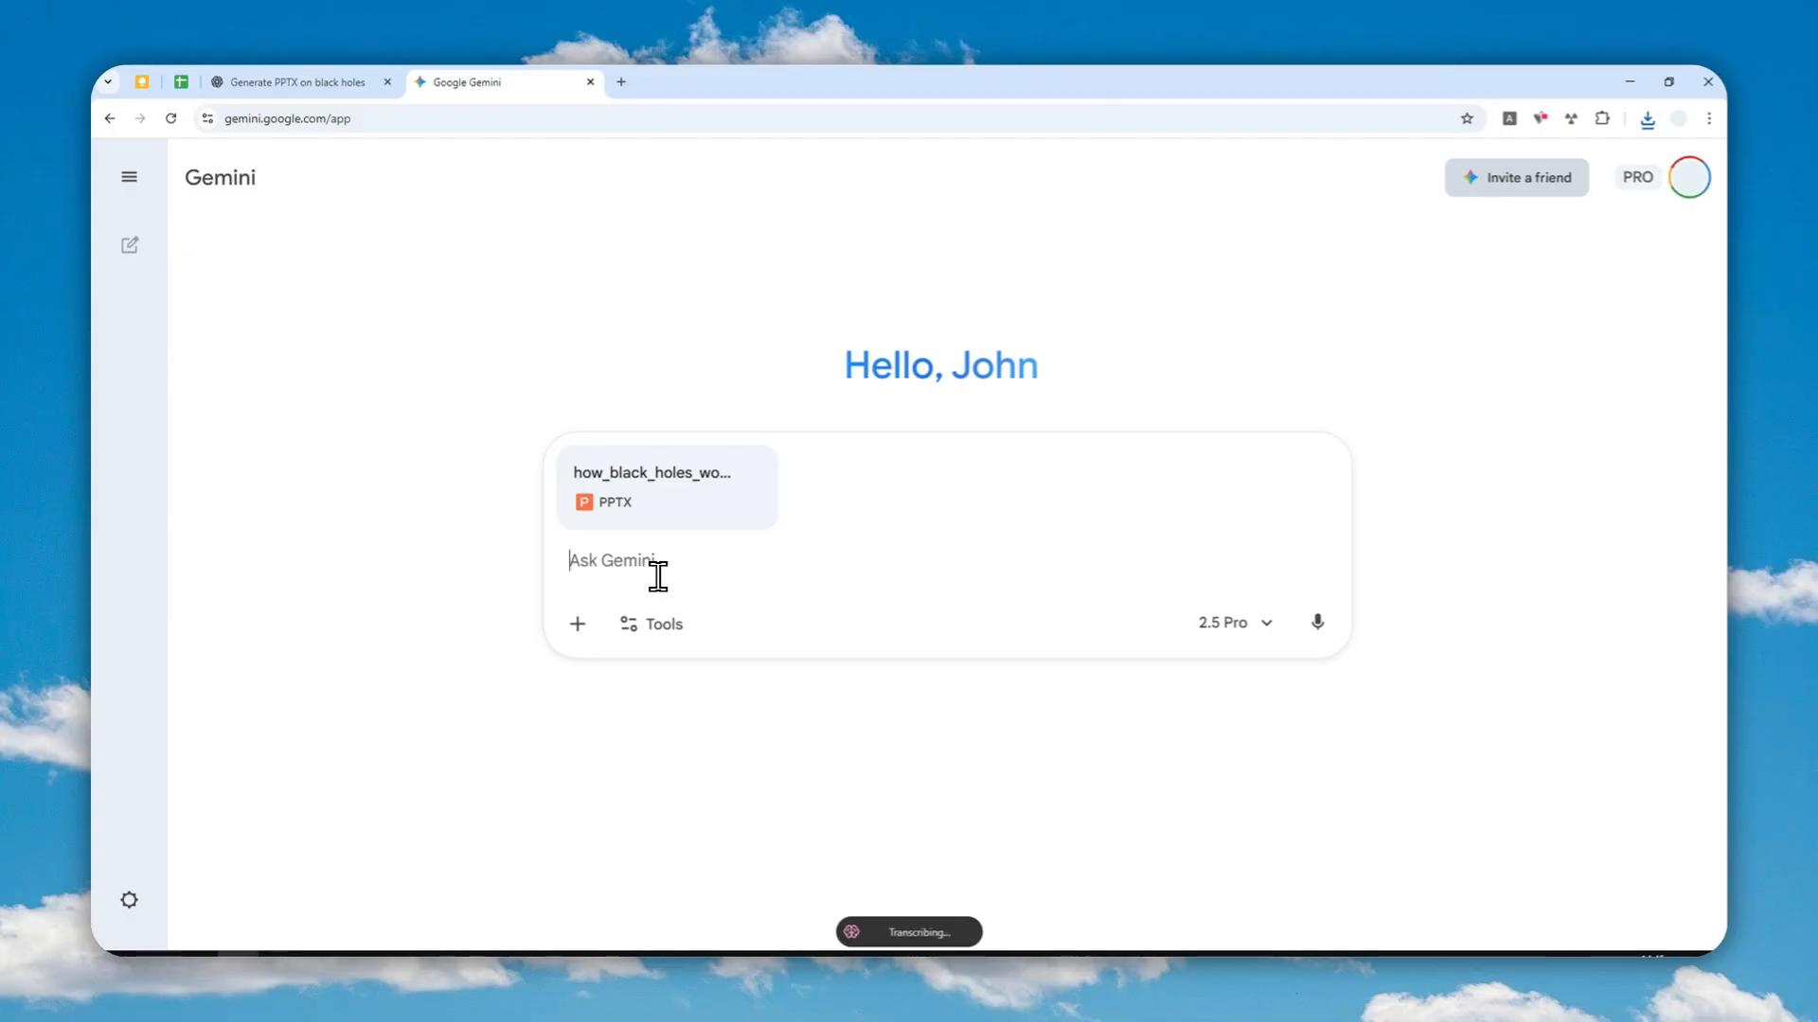
pyautogui.write('Based on this document draft, please generate a beautiful presentation document.')
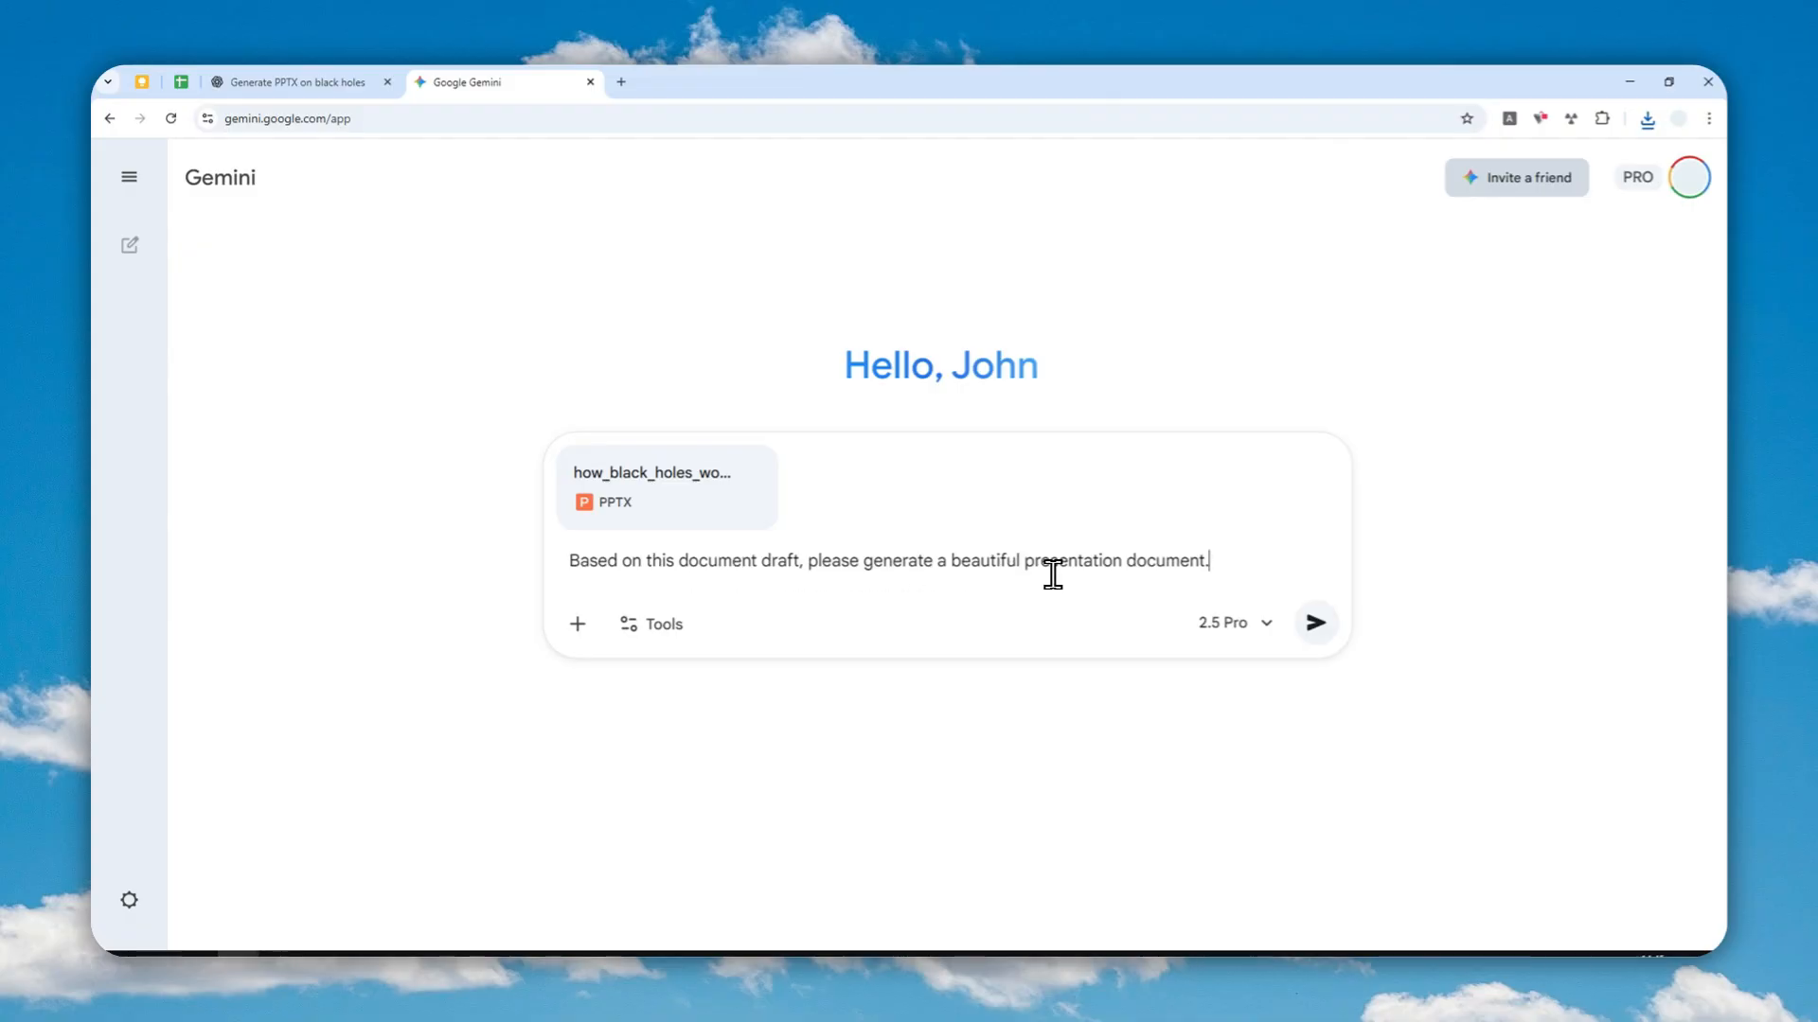
pyautogui.moveTo(1026, 560); pyautogui.dragTo(1170, 561)
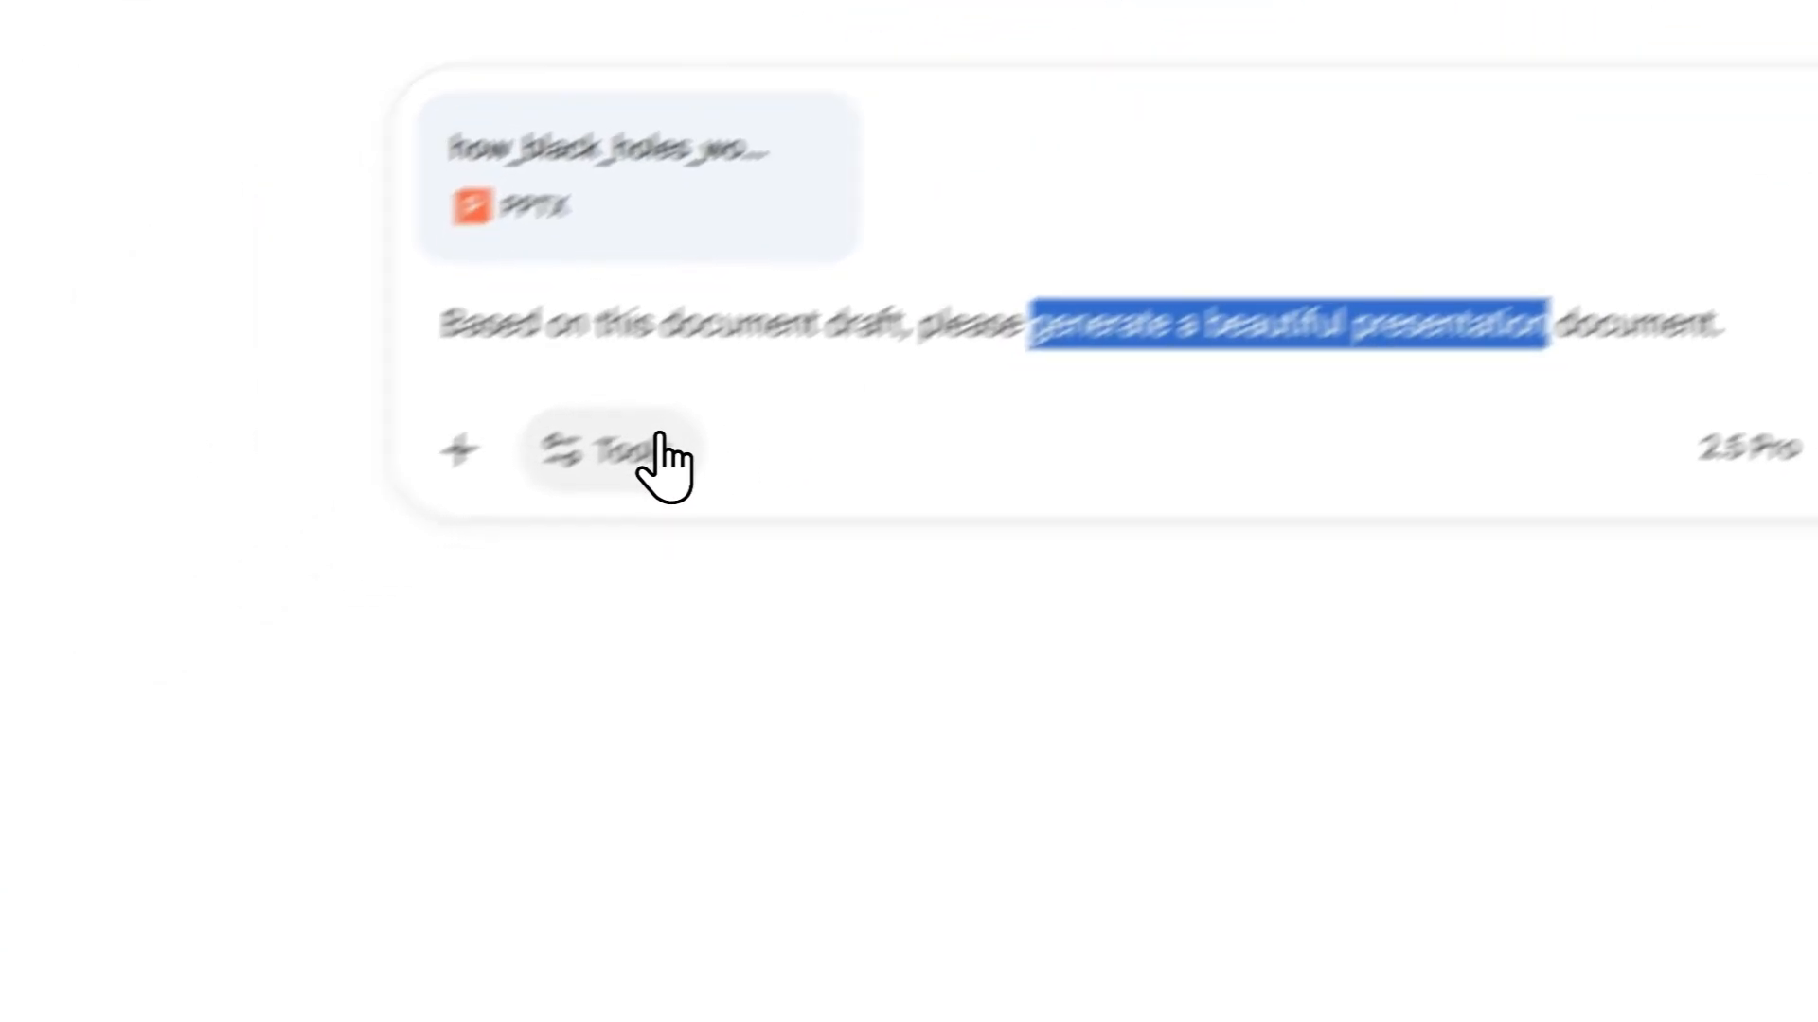
# Choose Canvas from the tools list and select the 2.5 Pro reasoning model.
pyautogui.click(602, 450)
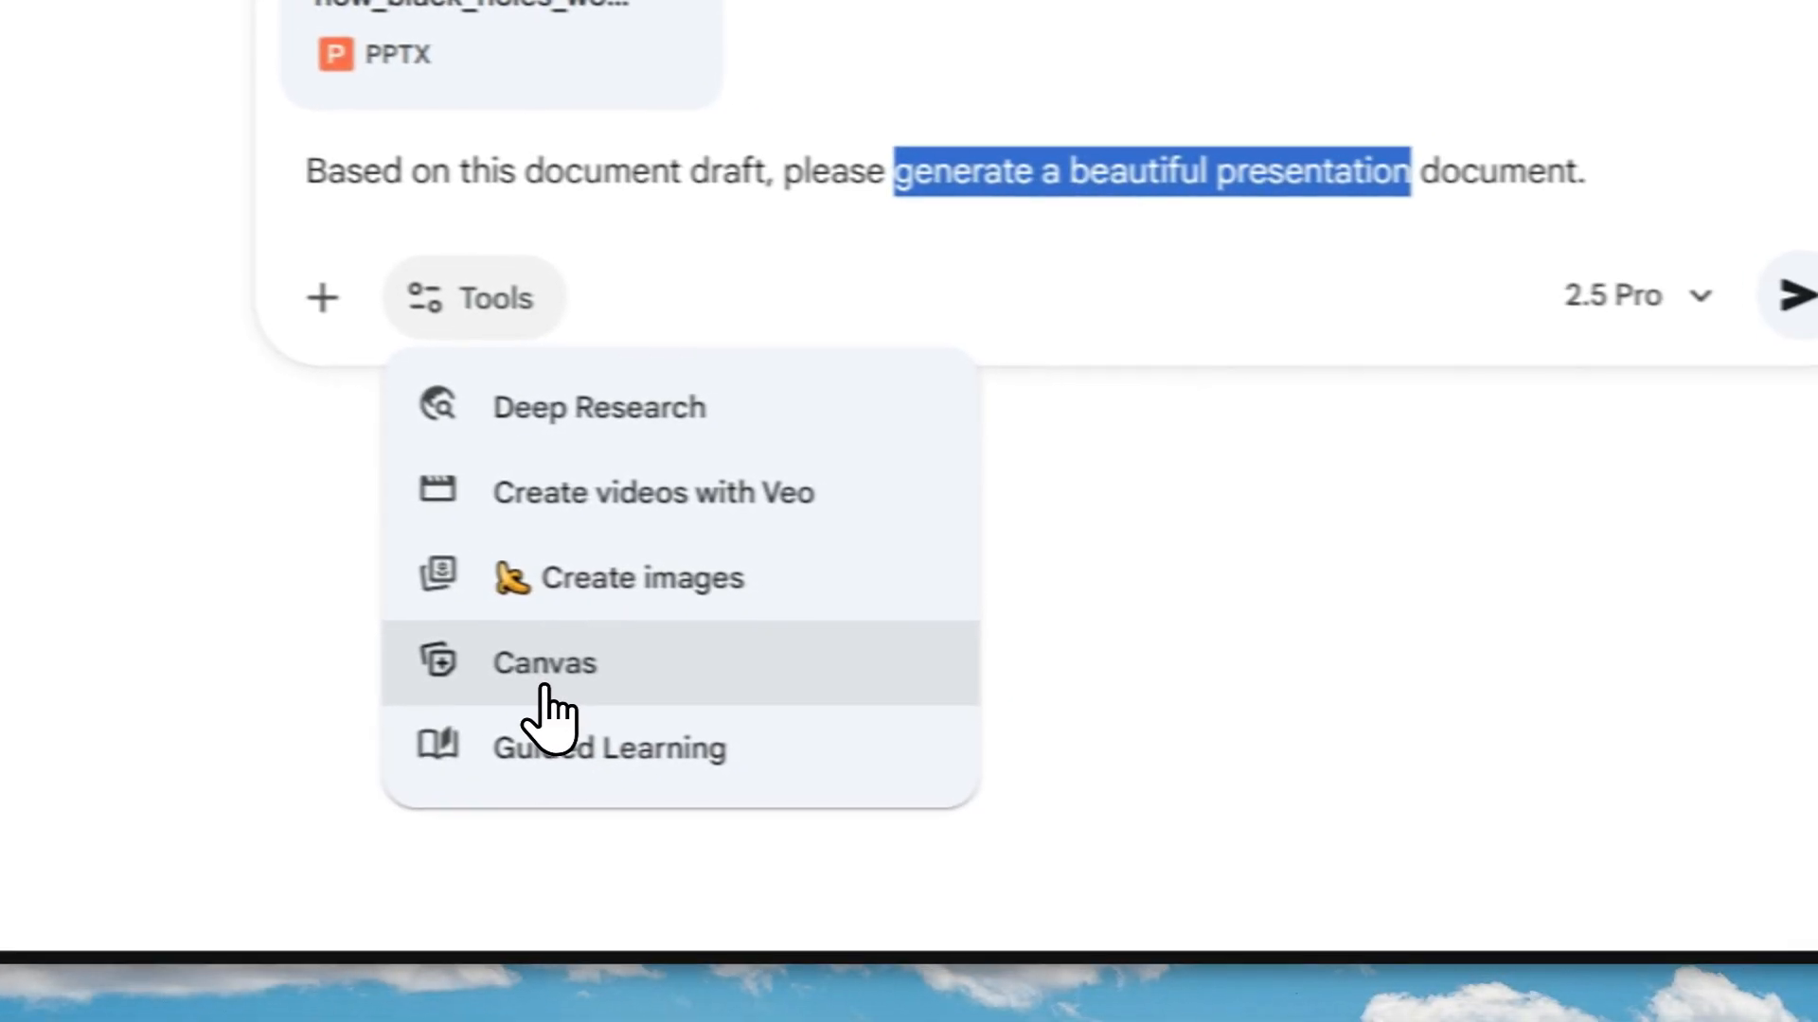
pyautogui.click(1640, 293)
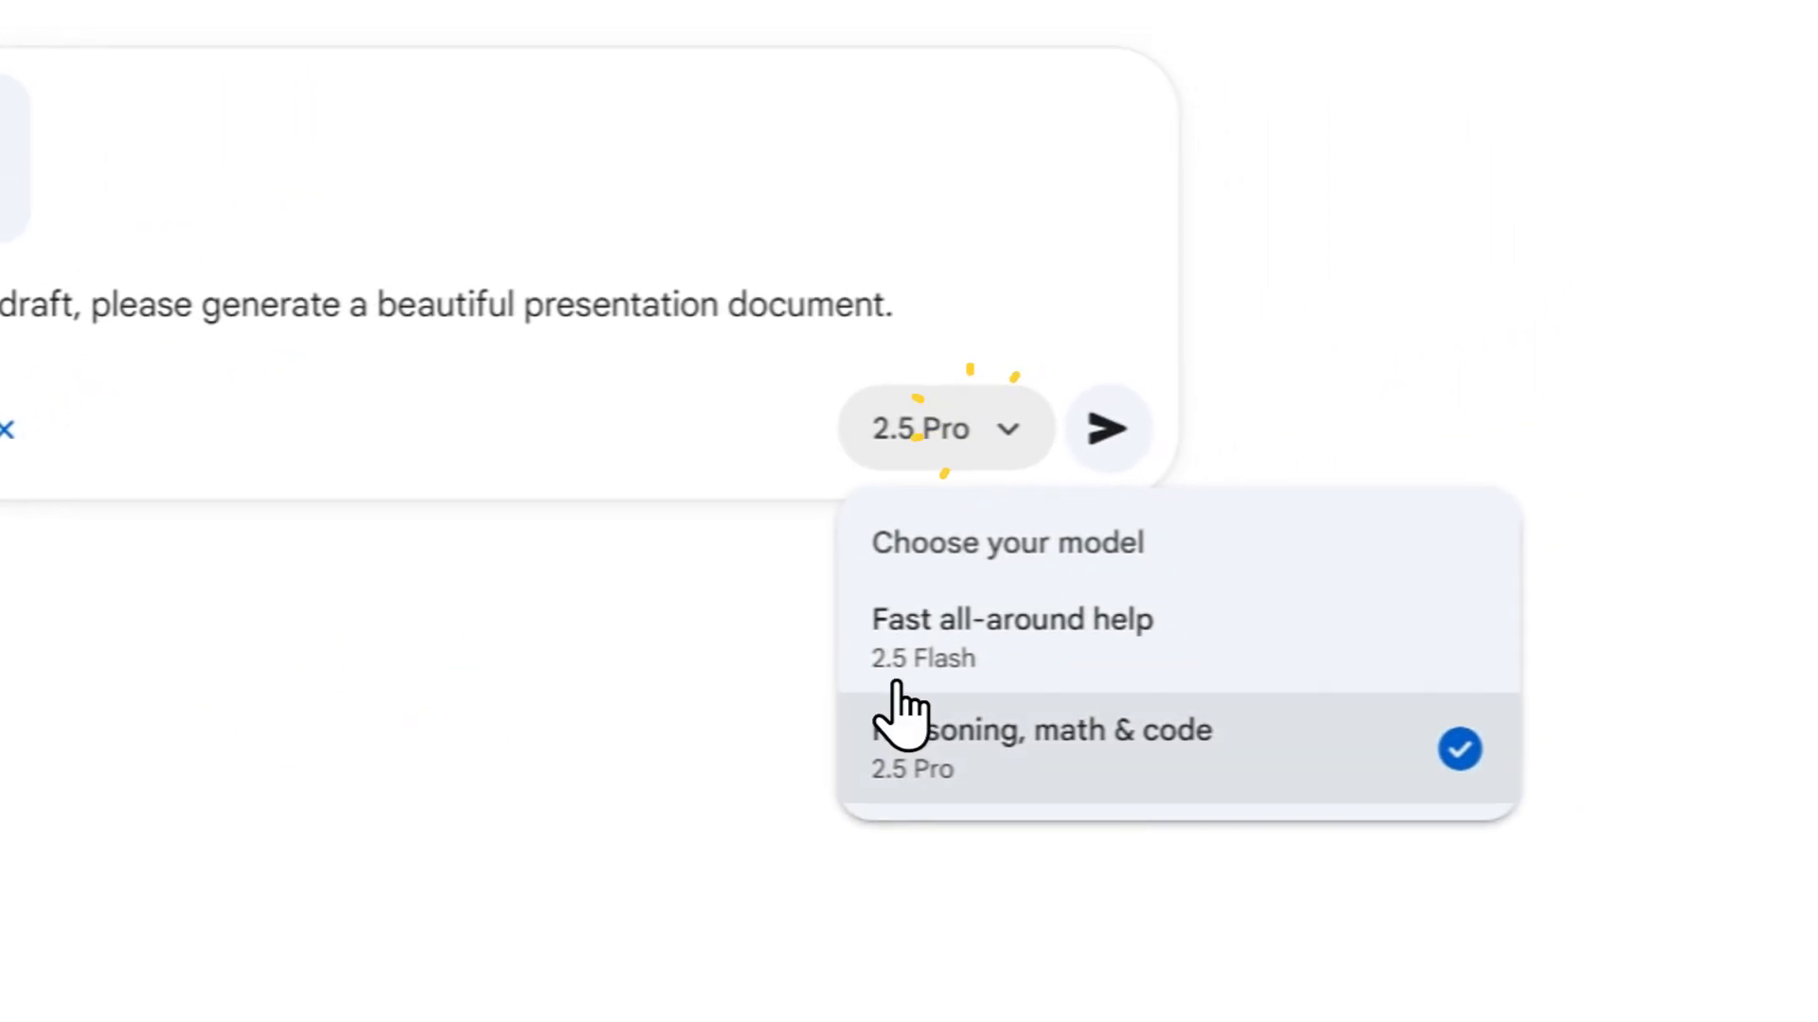
pyautogui.click(1110, 428)
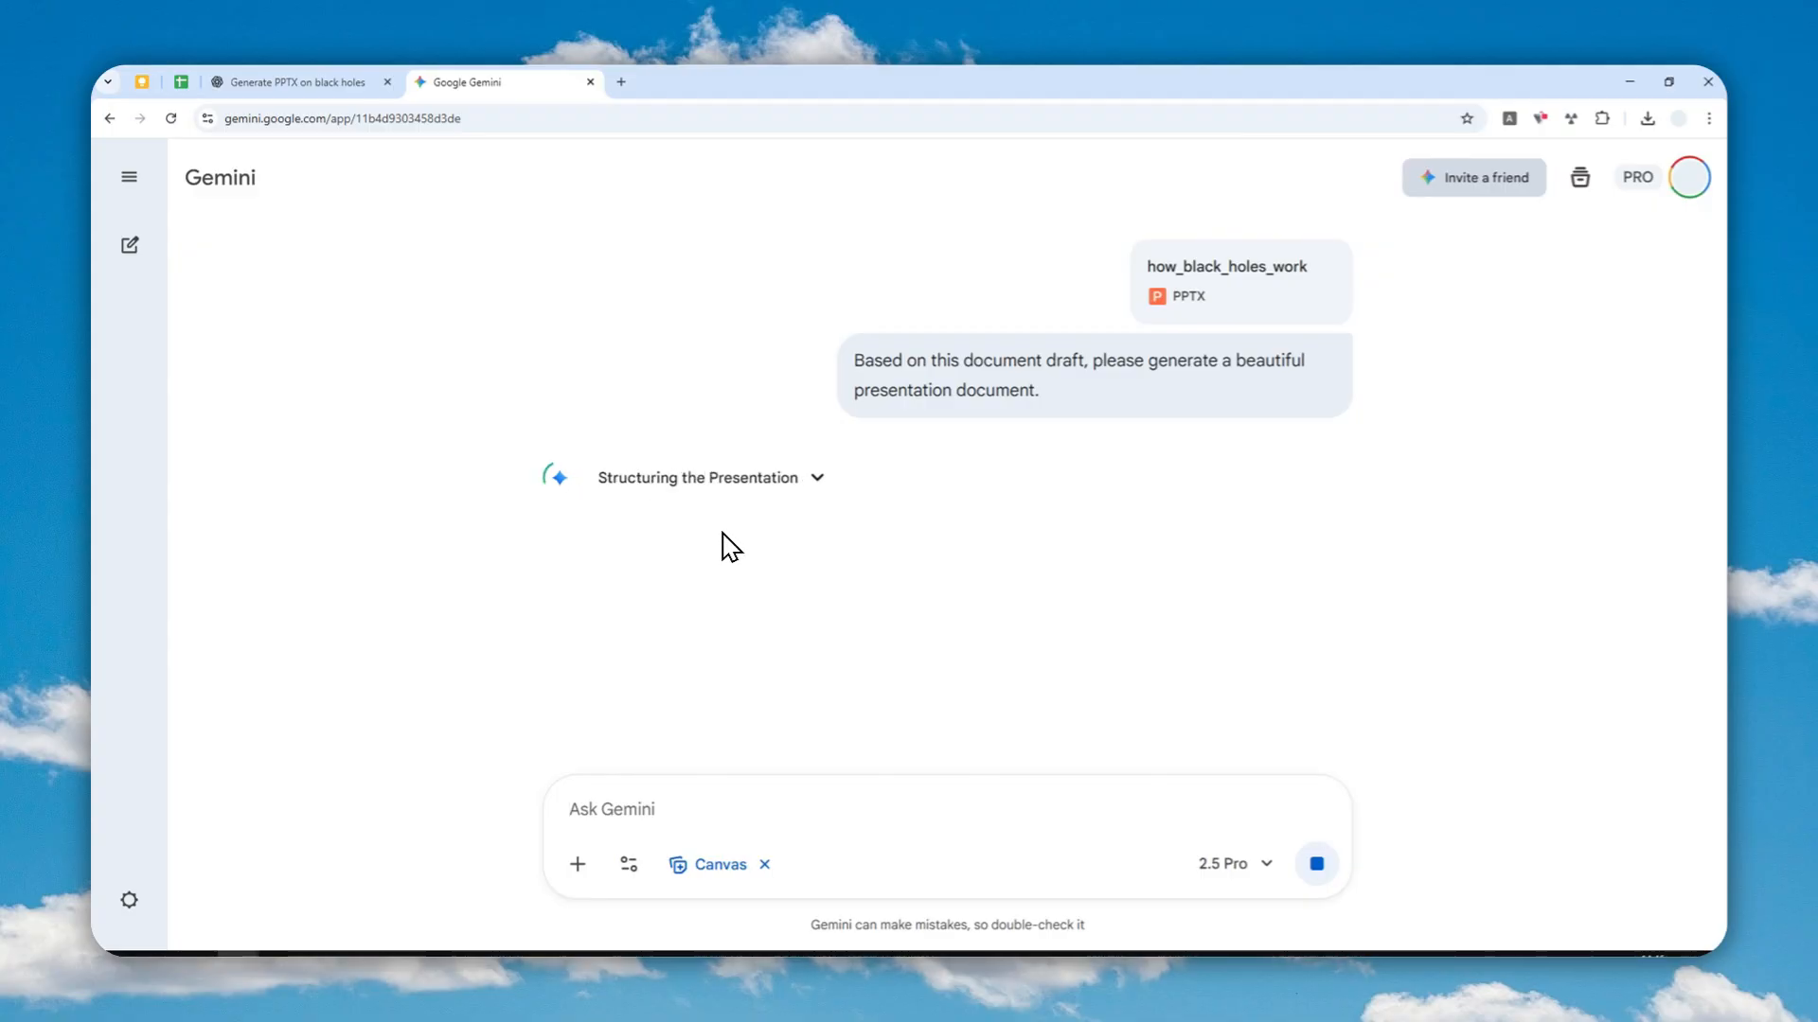
pyautogui.moveTo(835, 595)
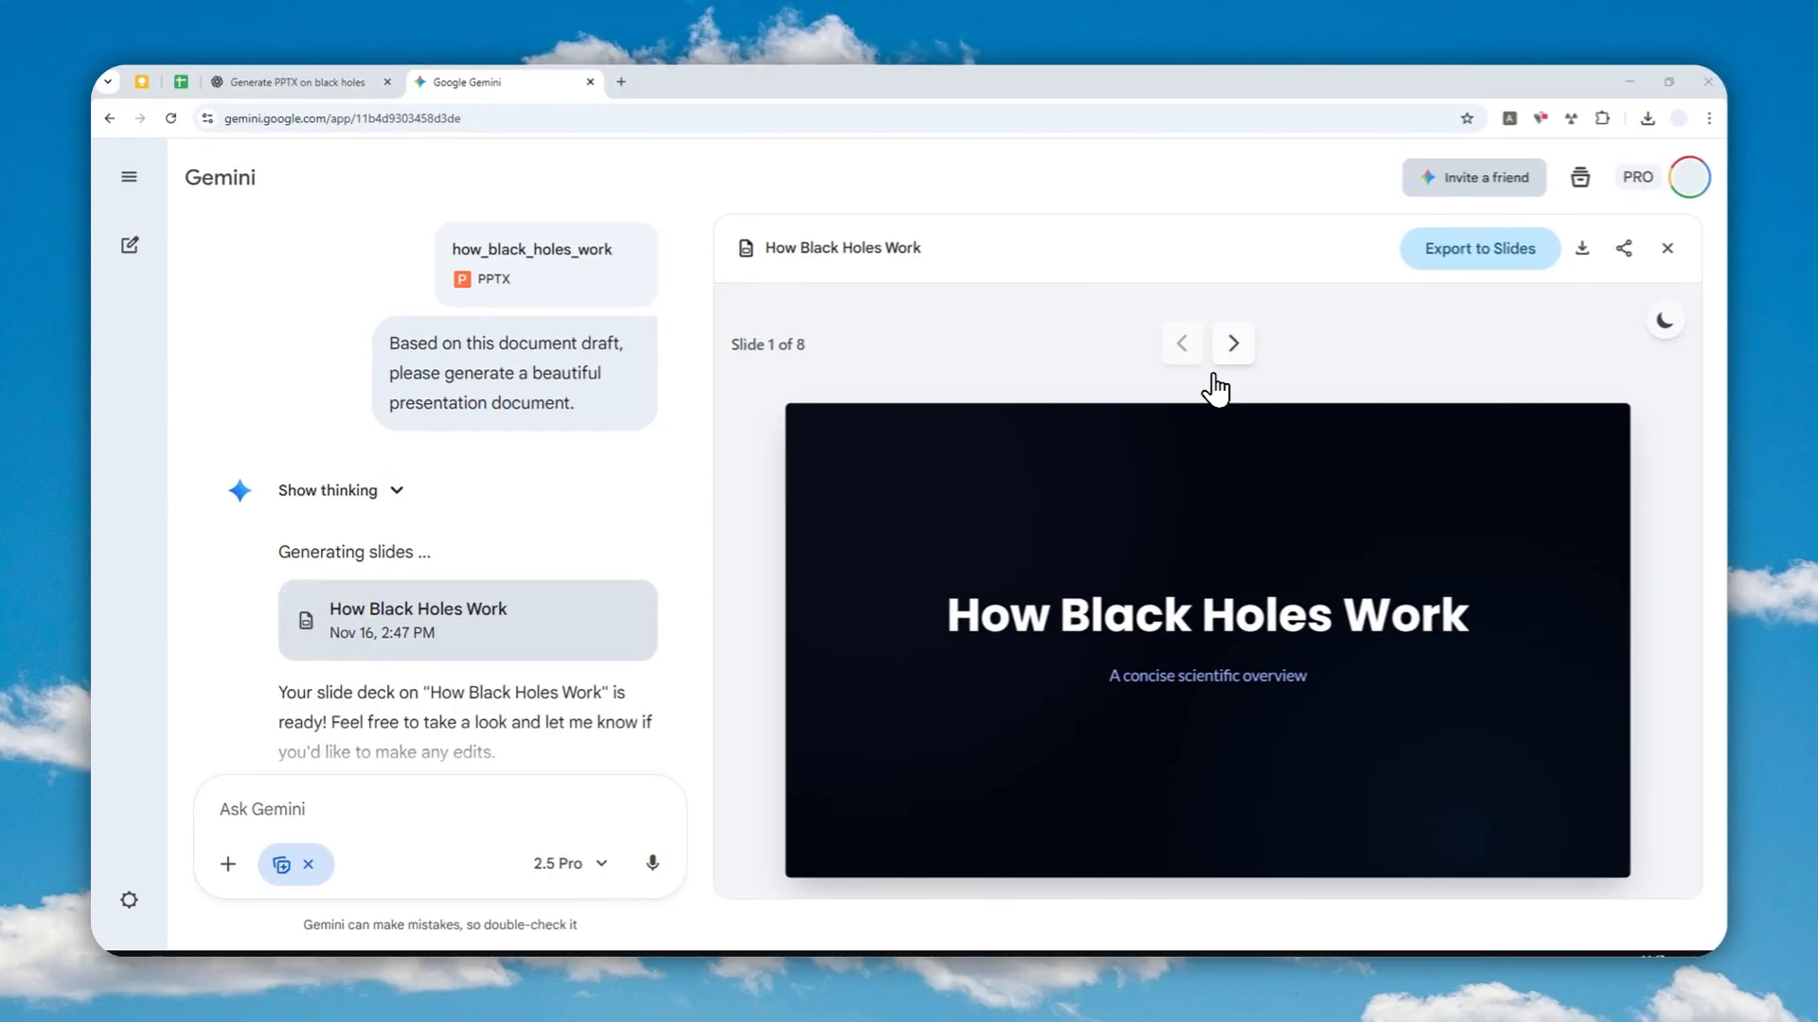
# Page the Canvas deck through slides 2–8 to the Questions slide, then back to Hawking Radiation.
pyautogui.click(1232, 342)
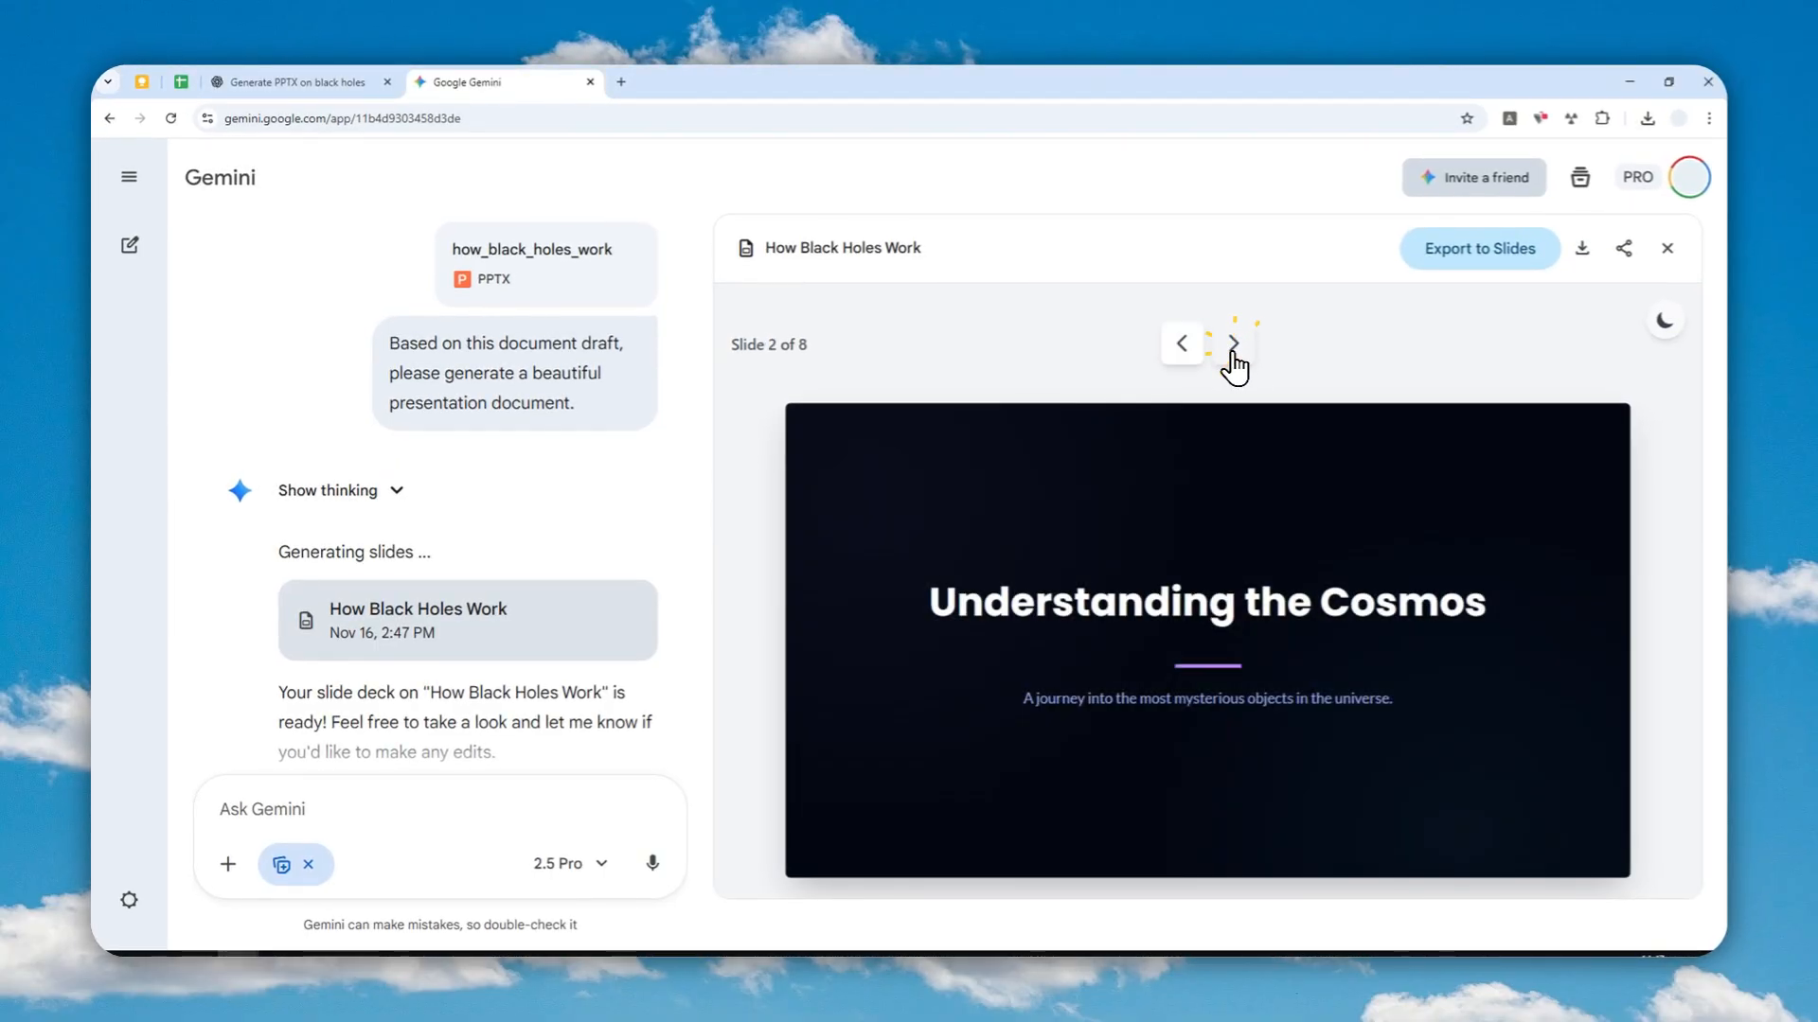
pyautogui.click(1230, 343)
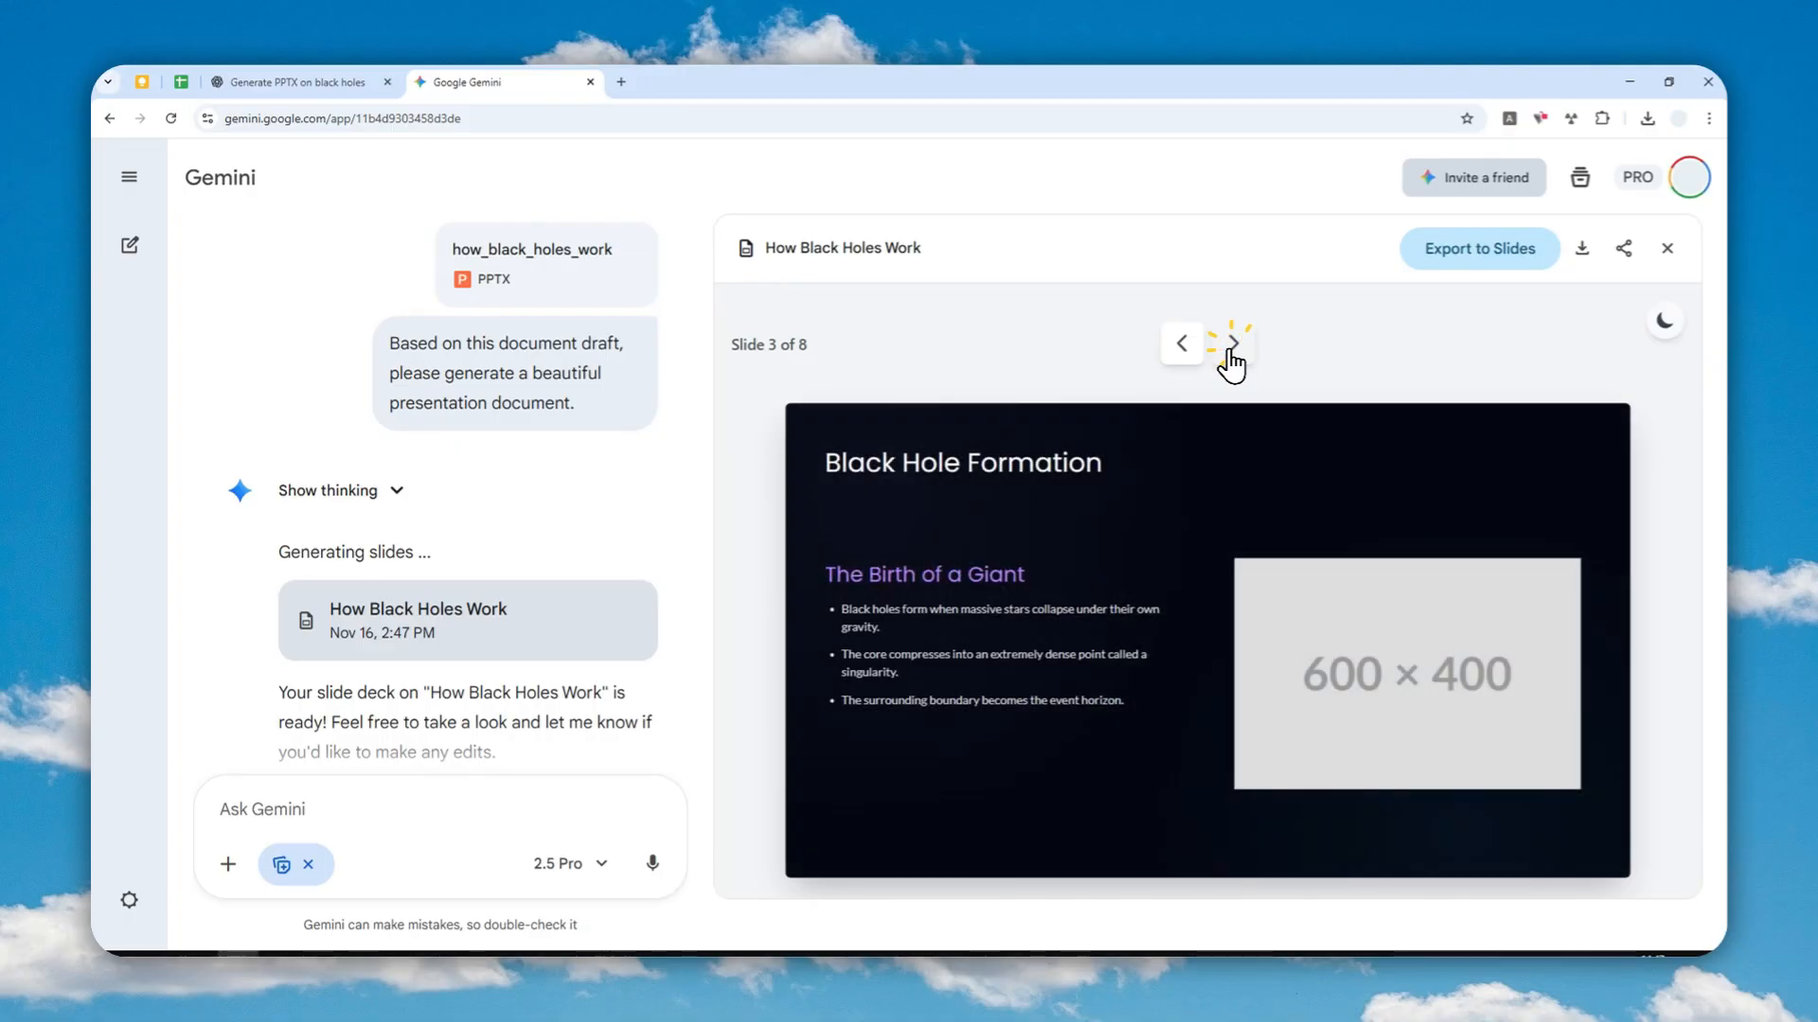
pyautogui.click(1233, 343)
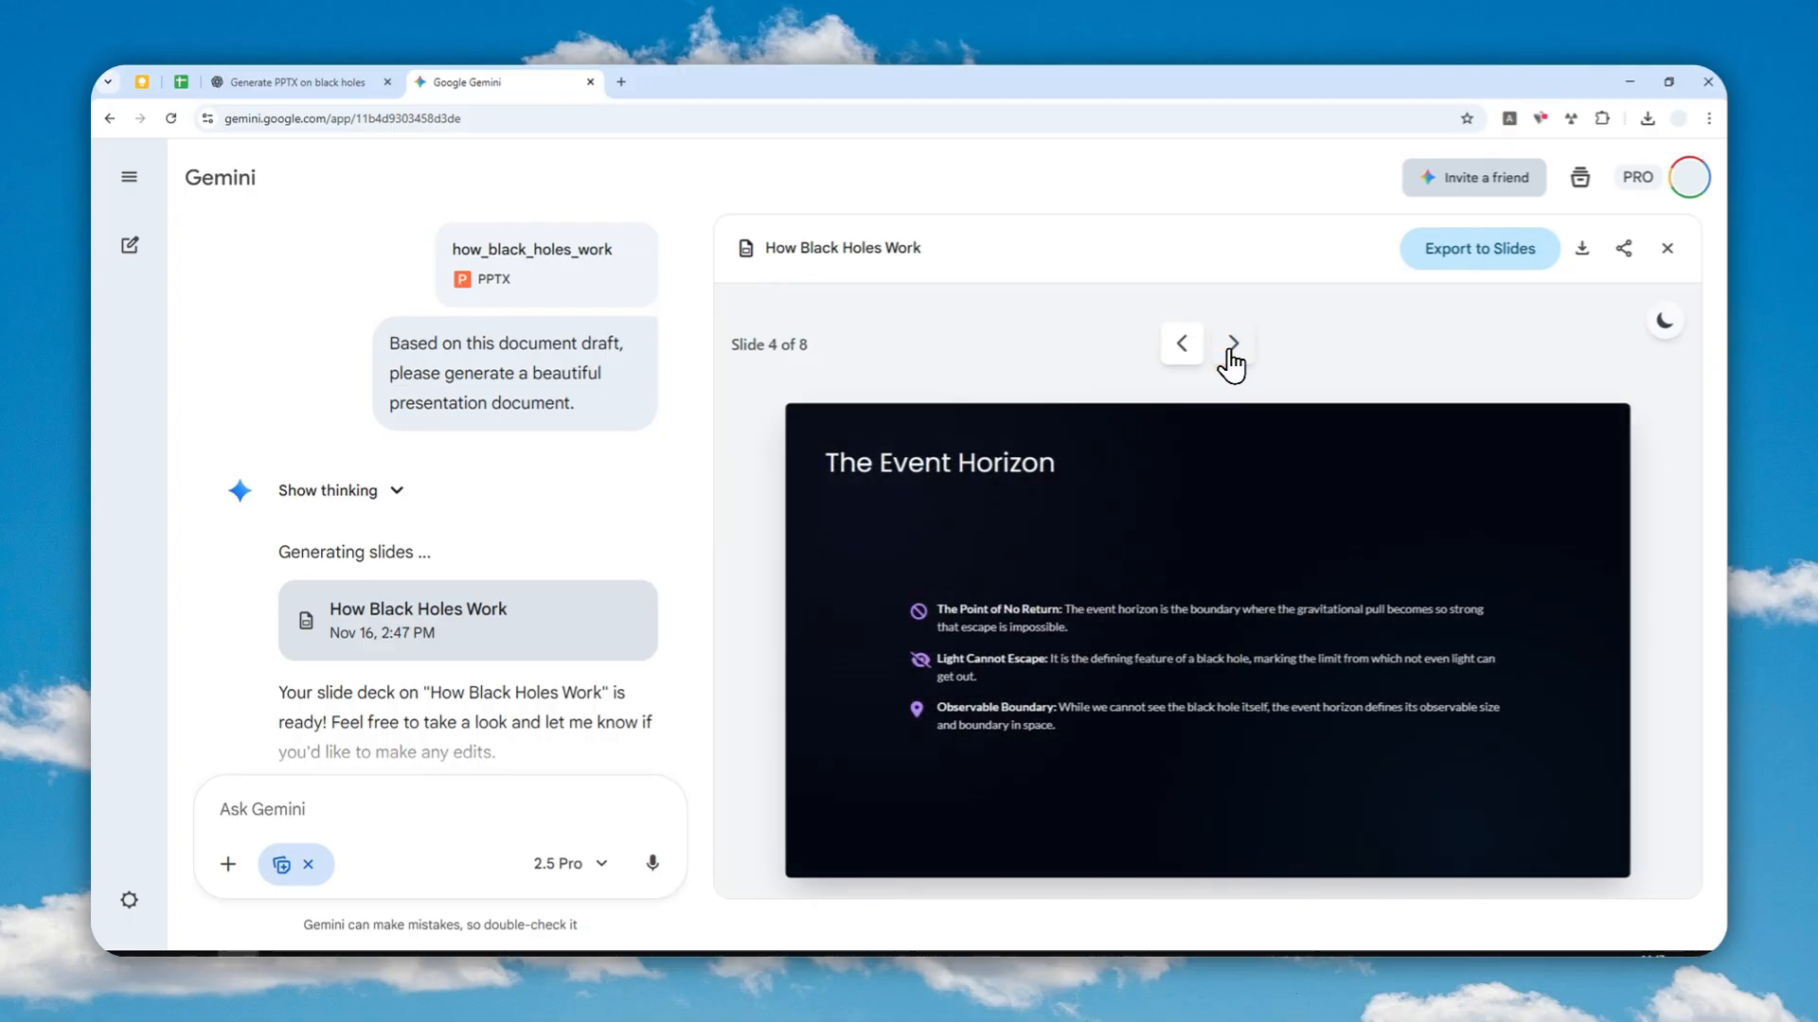
pyautogui.click(1231, 342)
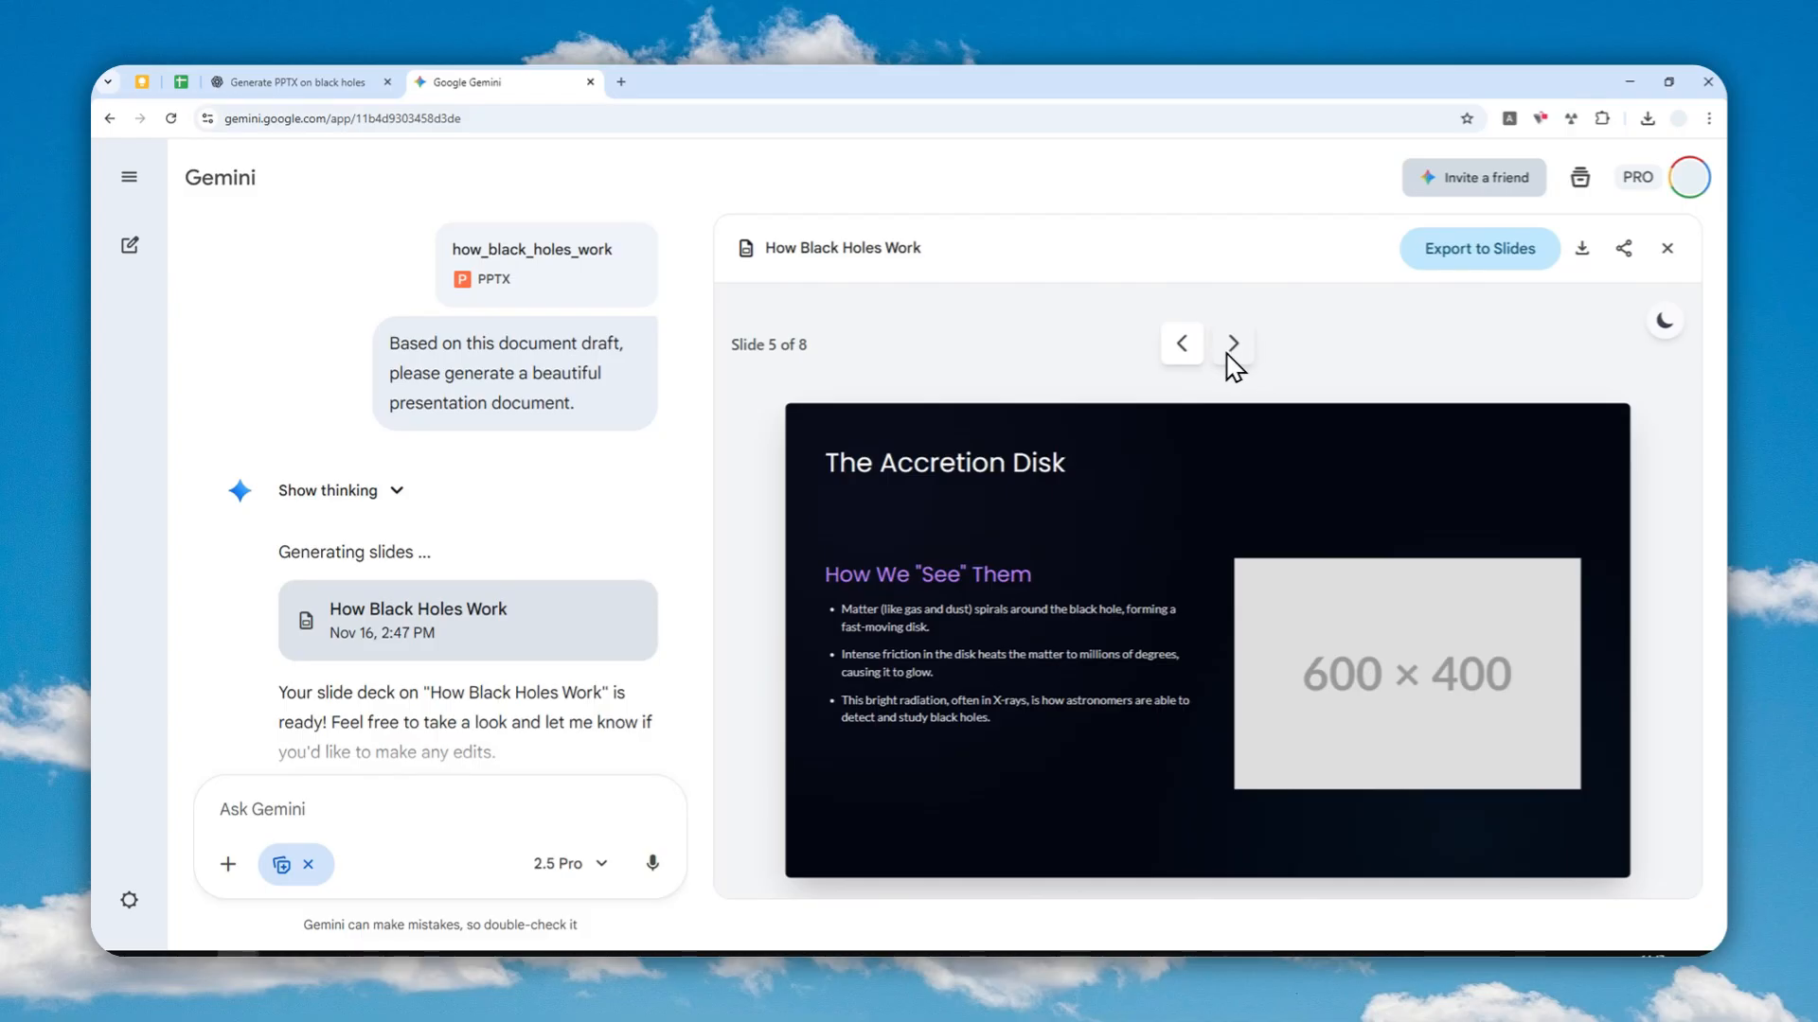
pyautogui.moveTo(1307, 604)
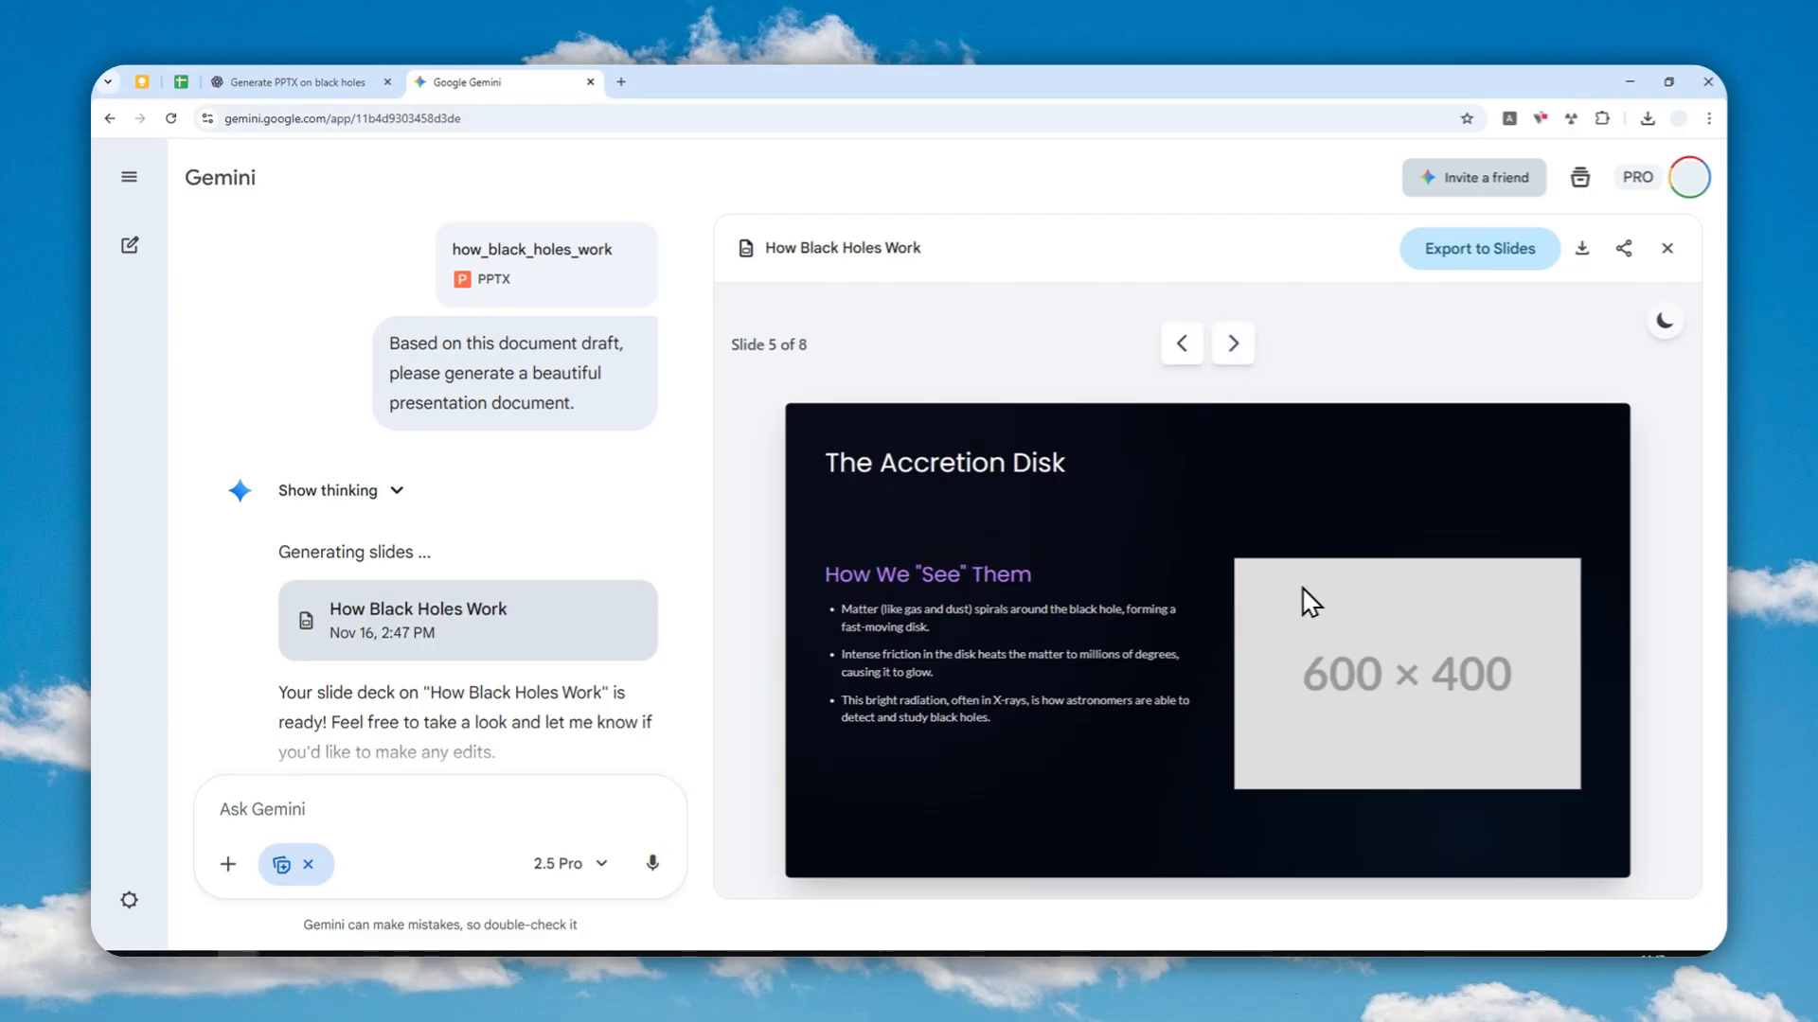
pyautogui.moveTo(1351, 647)
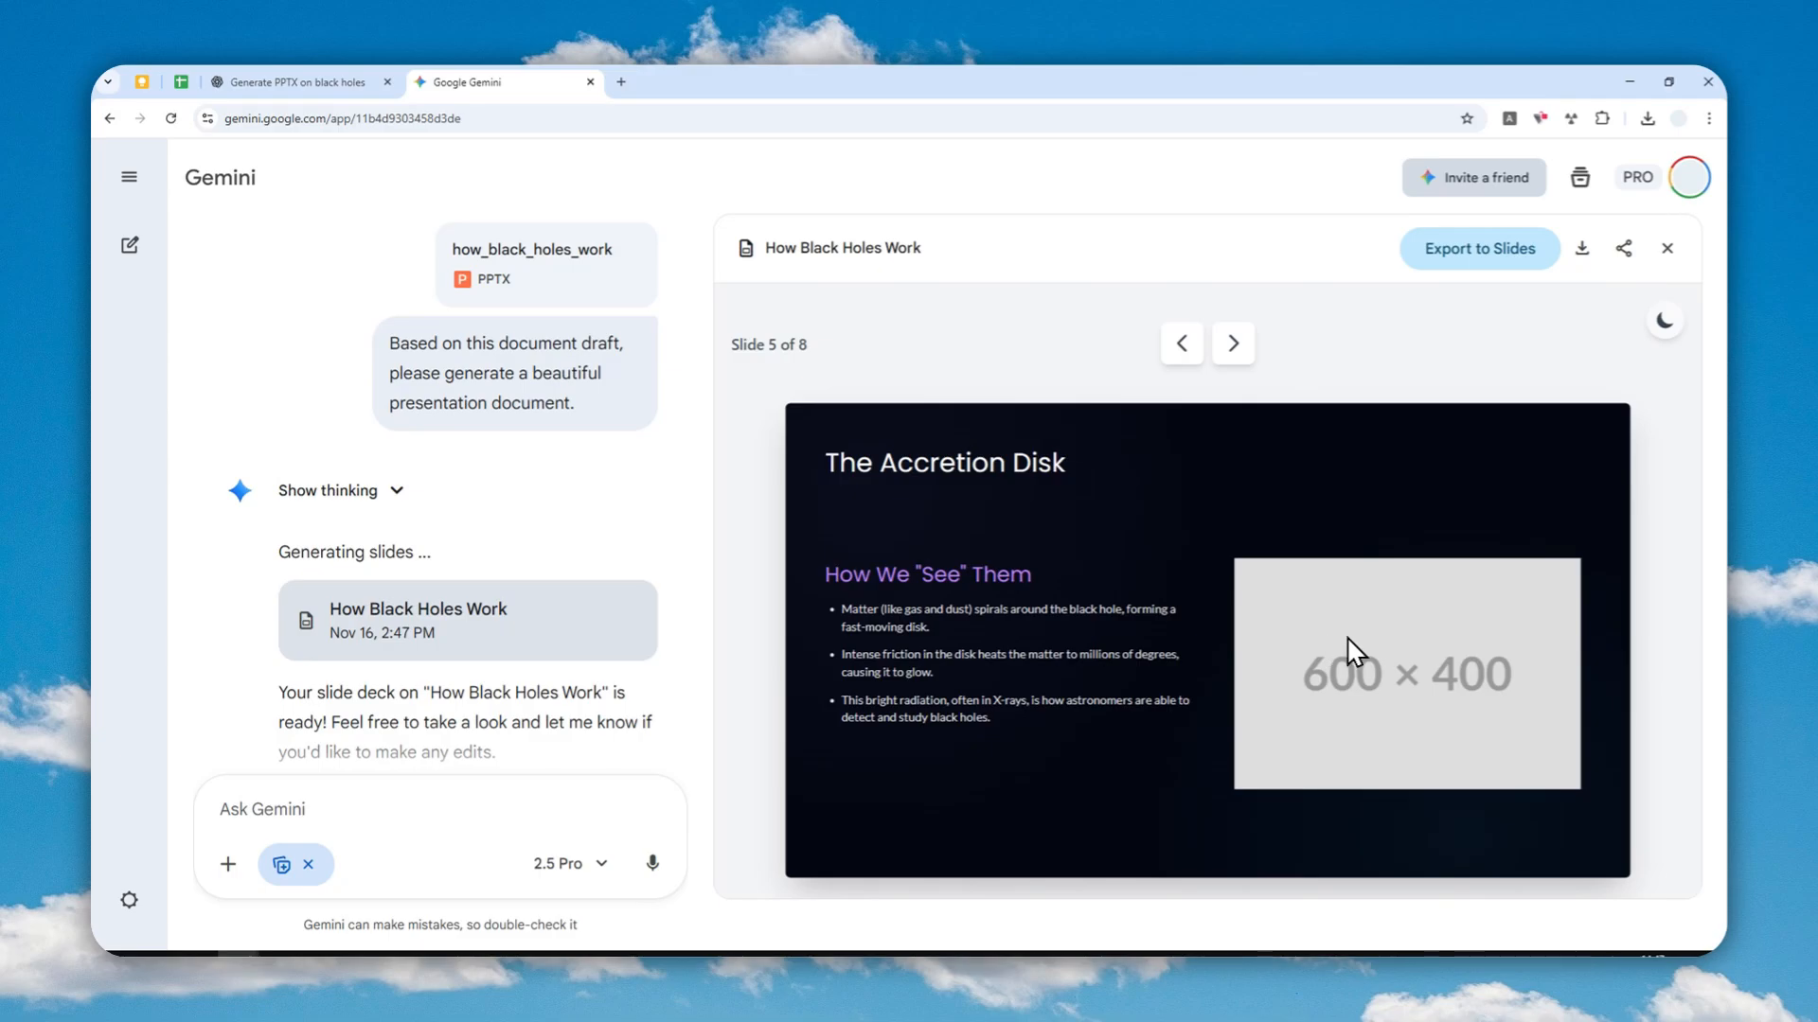
pyautogui.click(1231, 343)
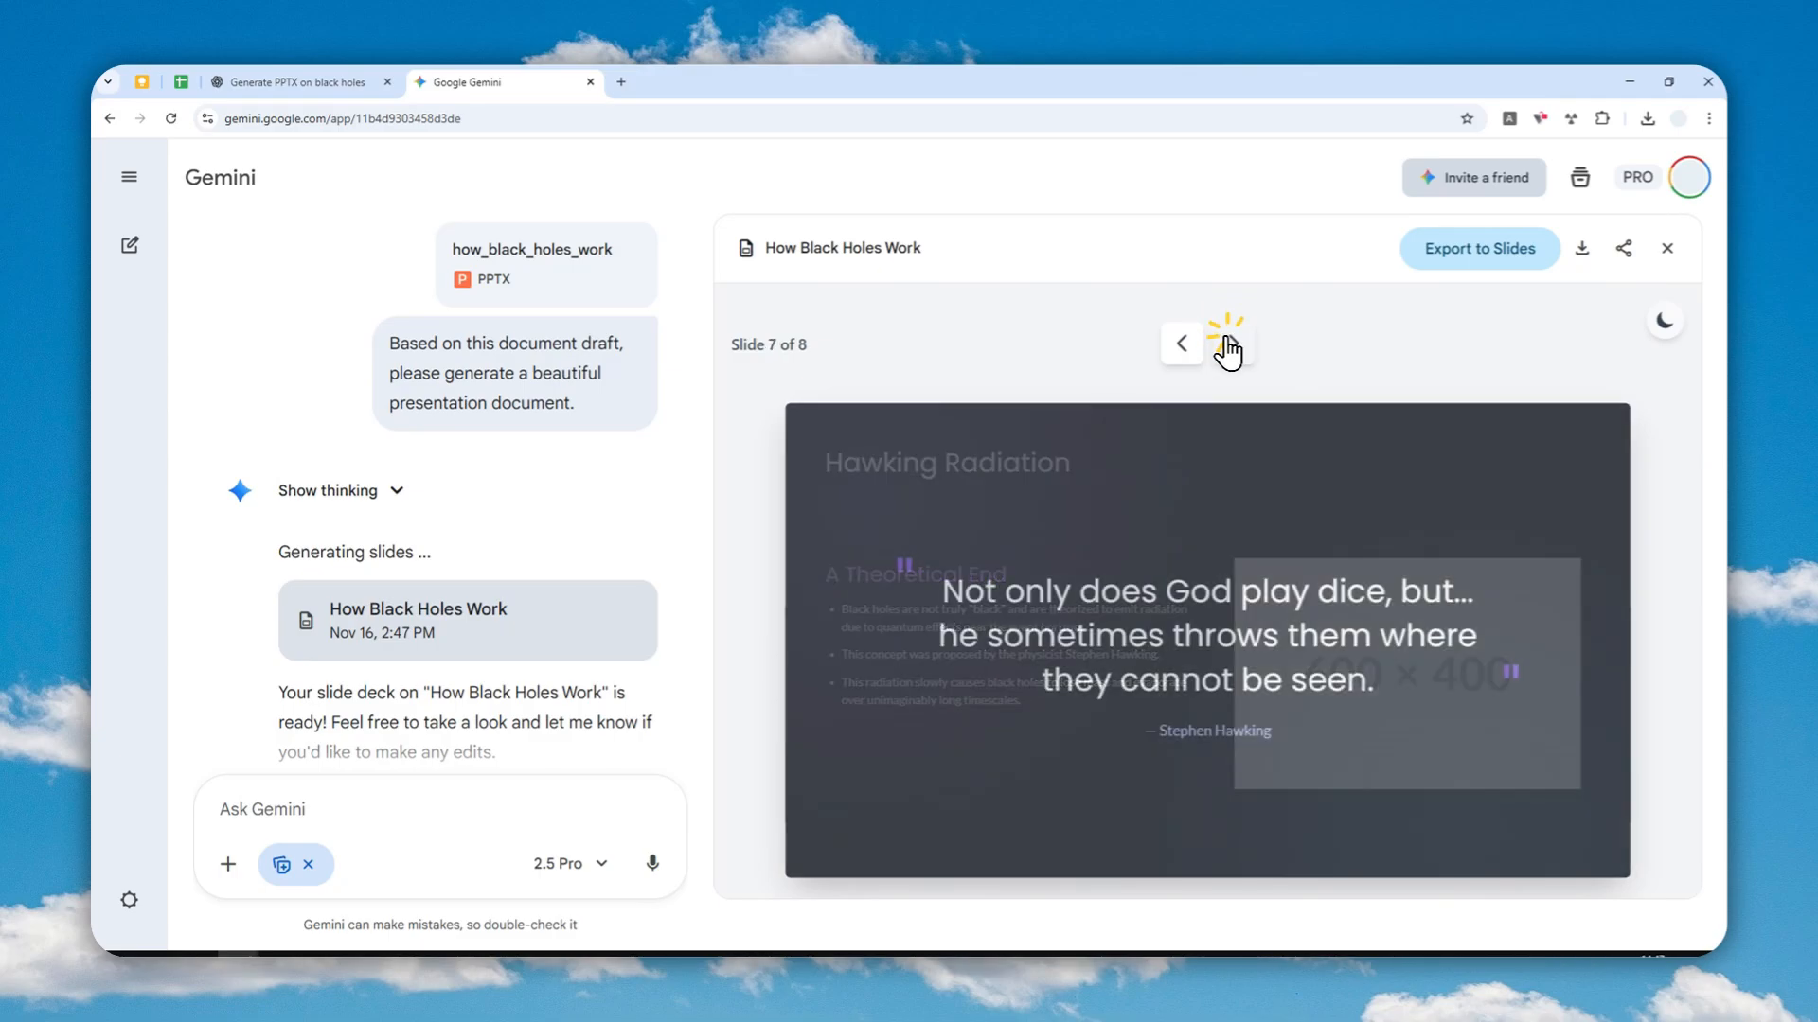
pyautogui.click(1227, 343)
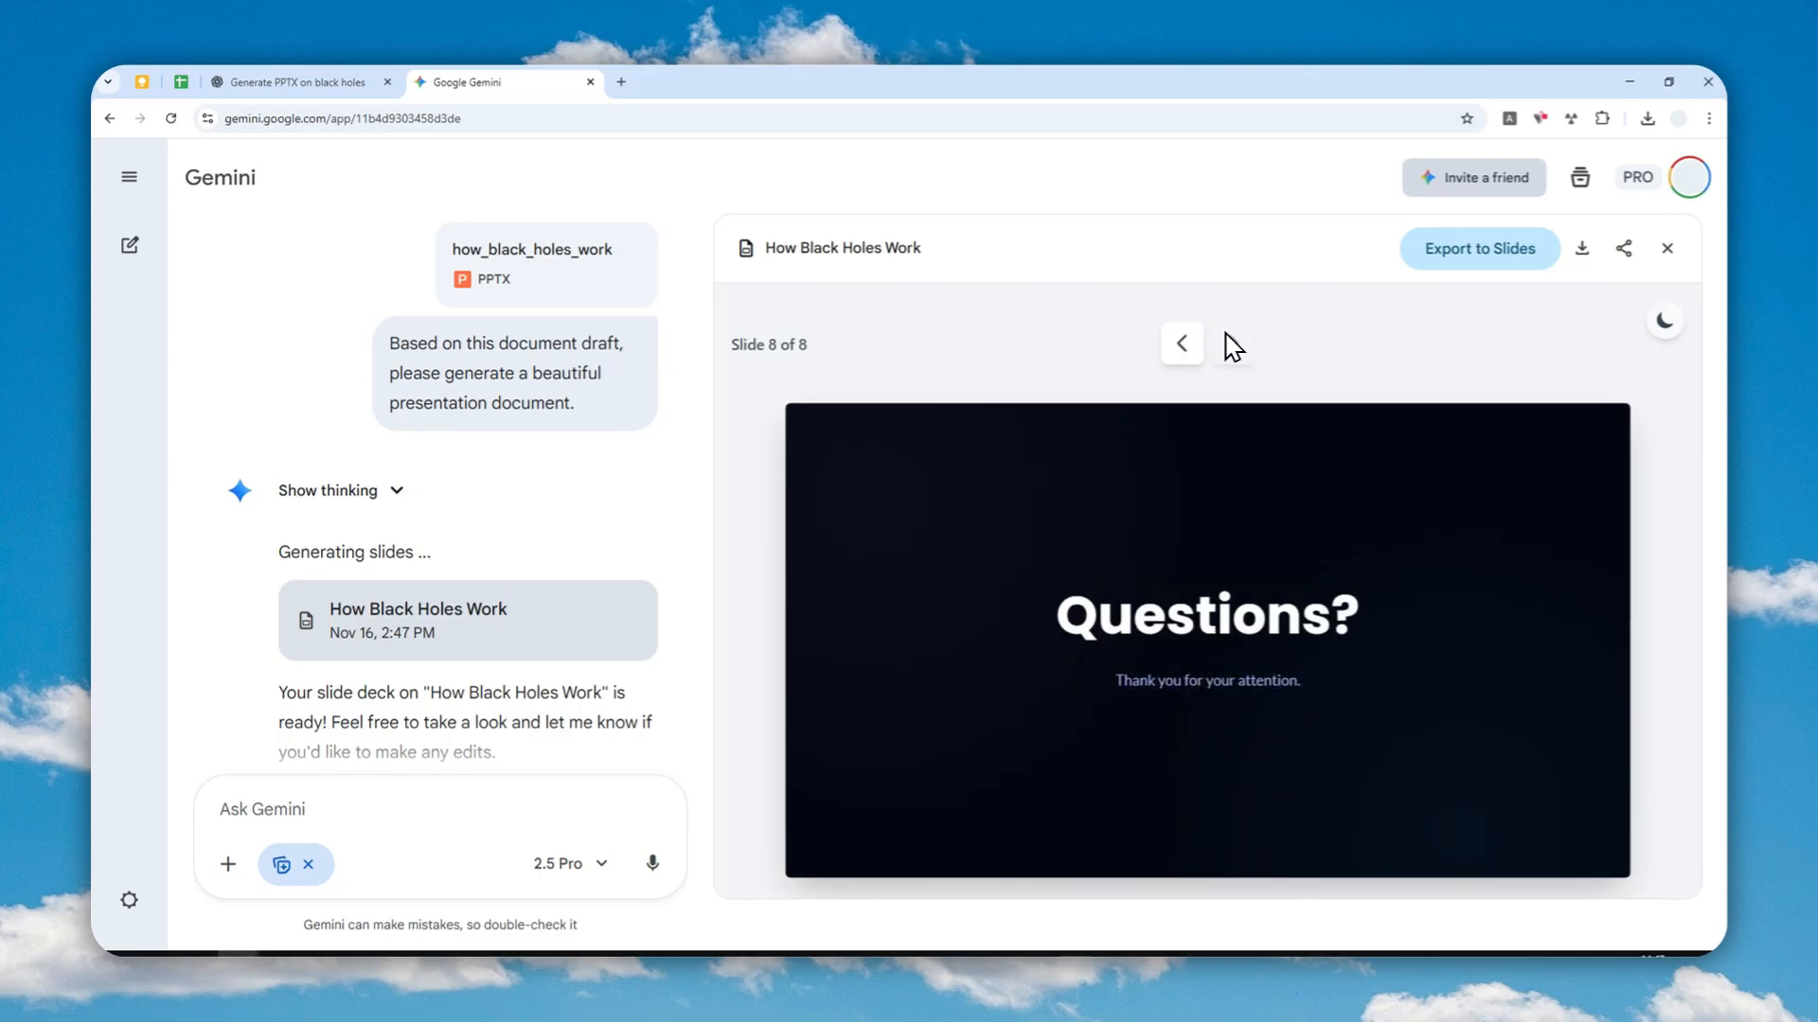
pyautogui.click(1182, 343)
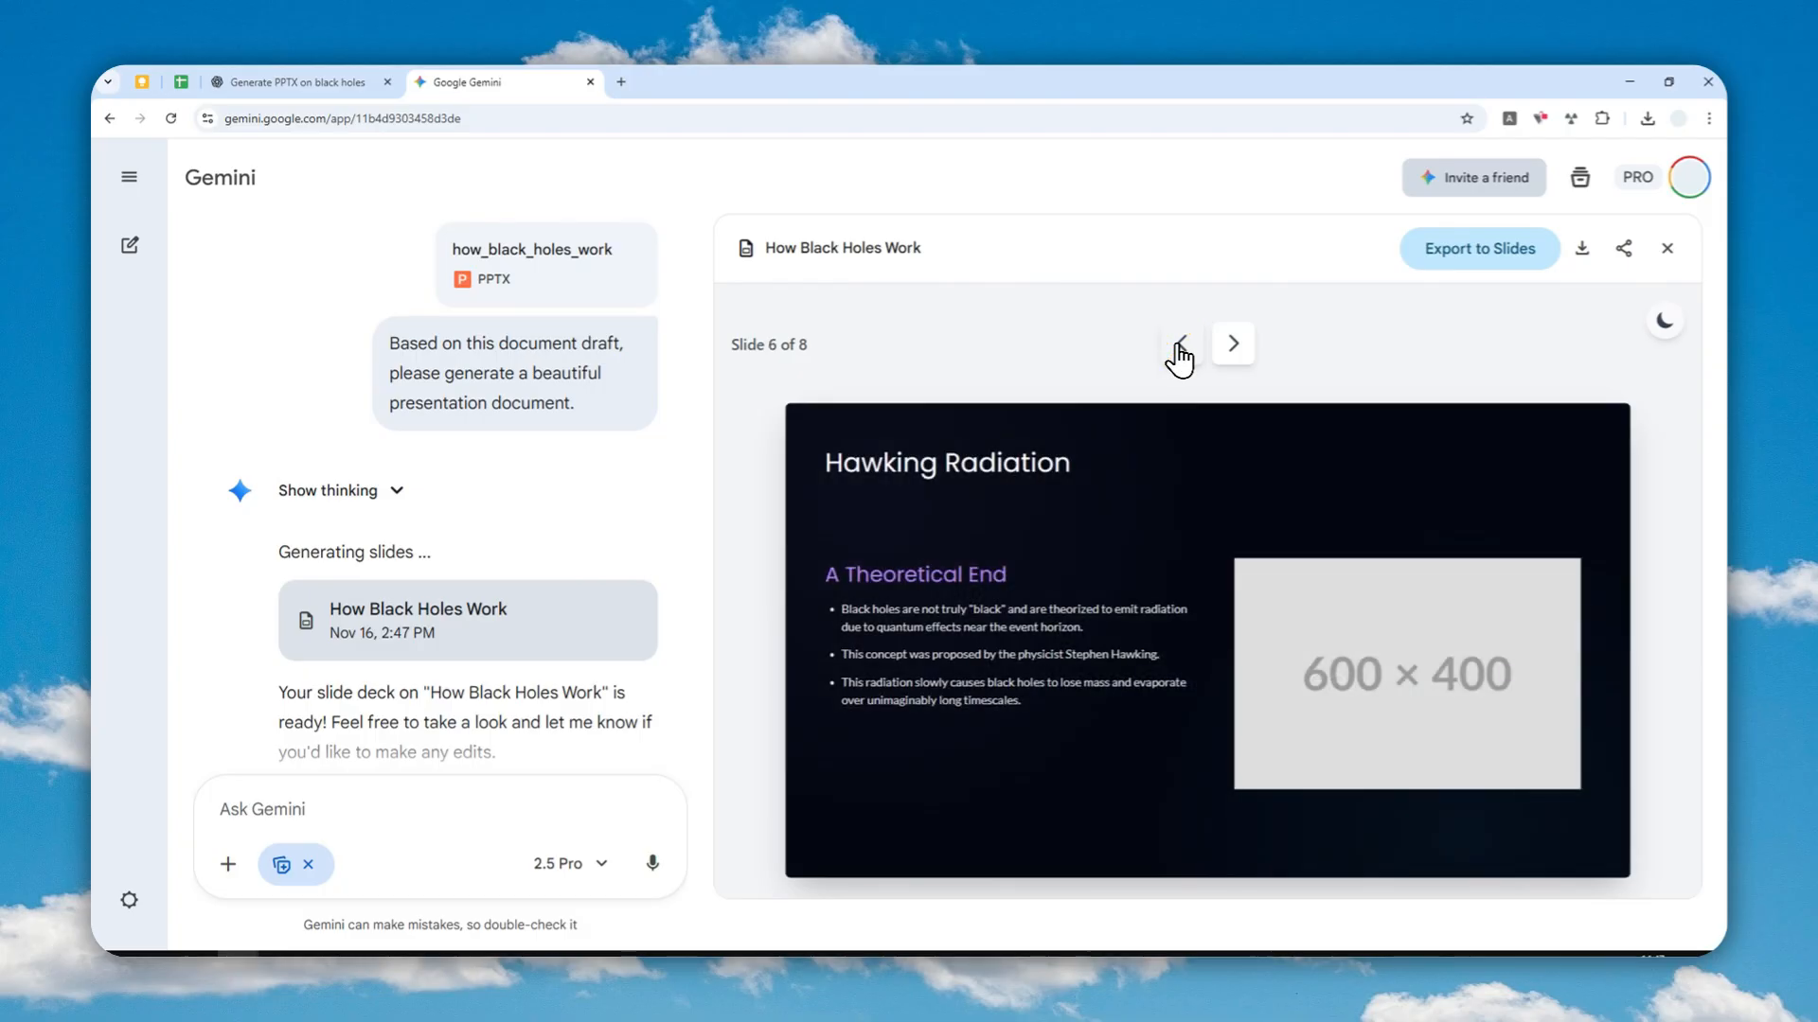
pyautogui.moveTo(1070, 602)
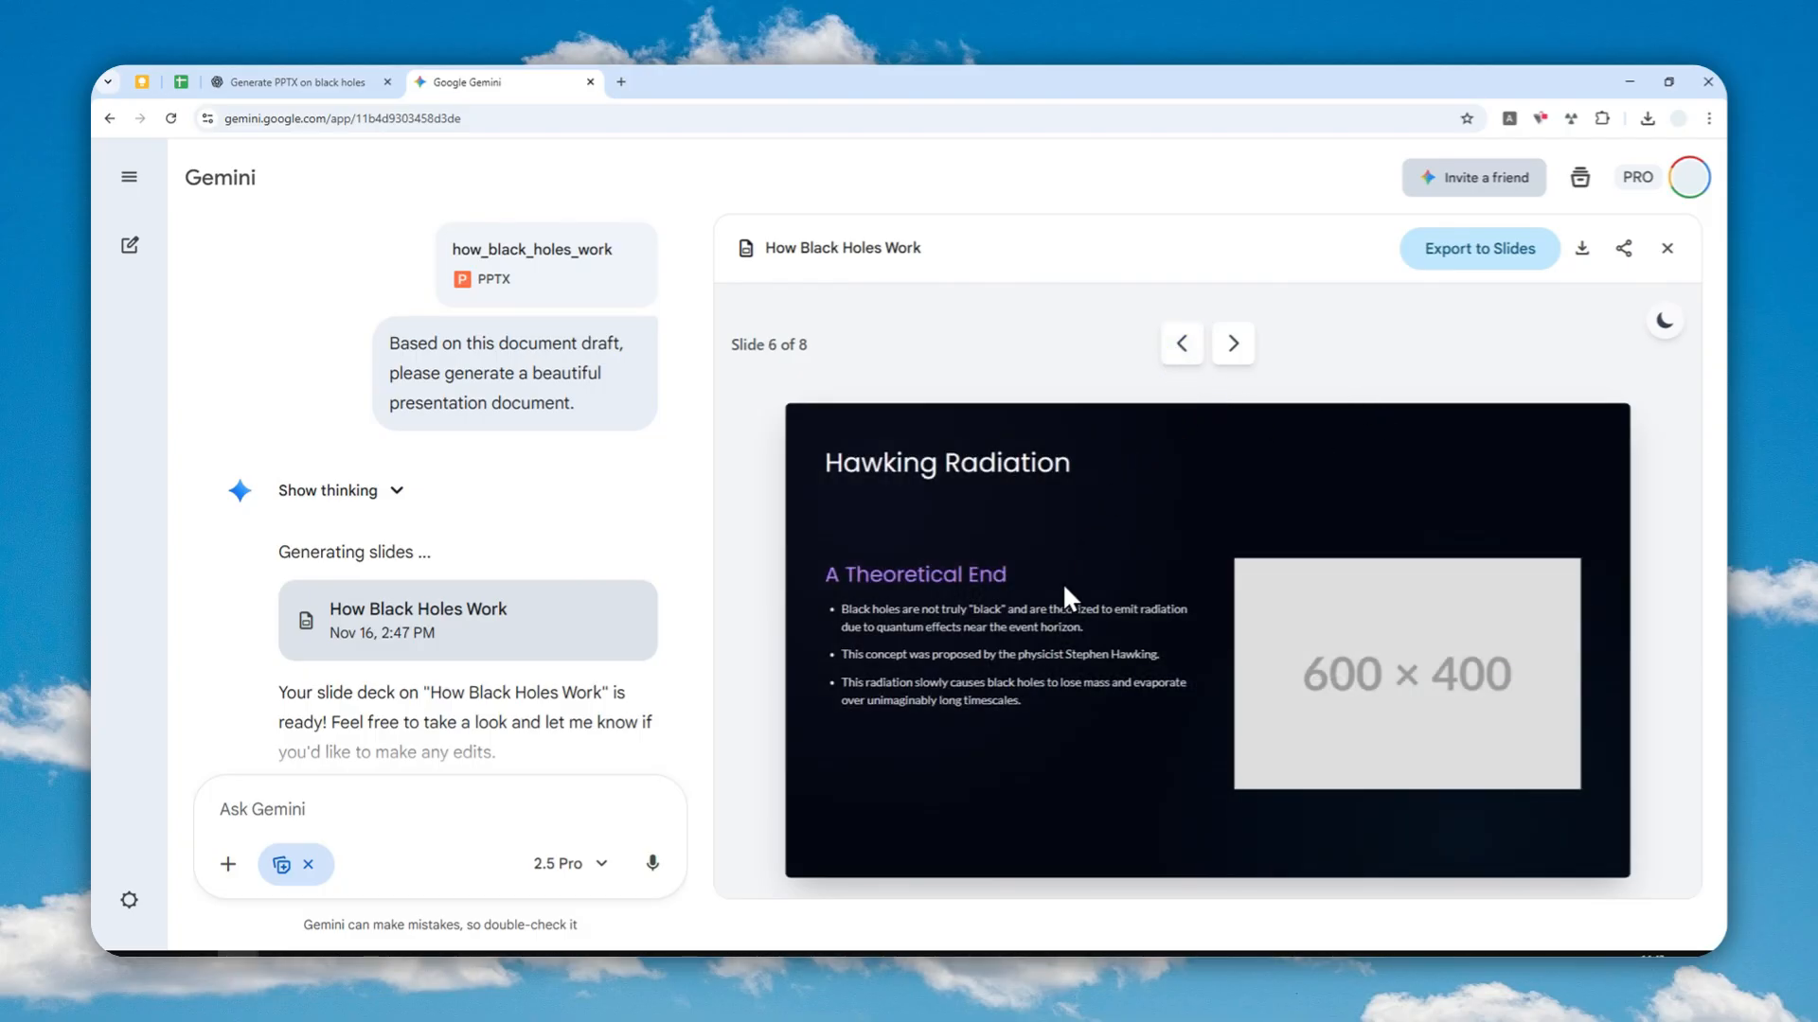
pyautogui.moveTo(1268, 470)
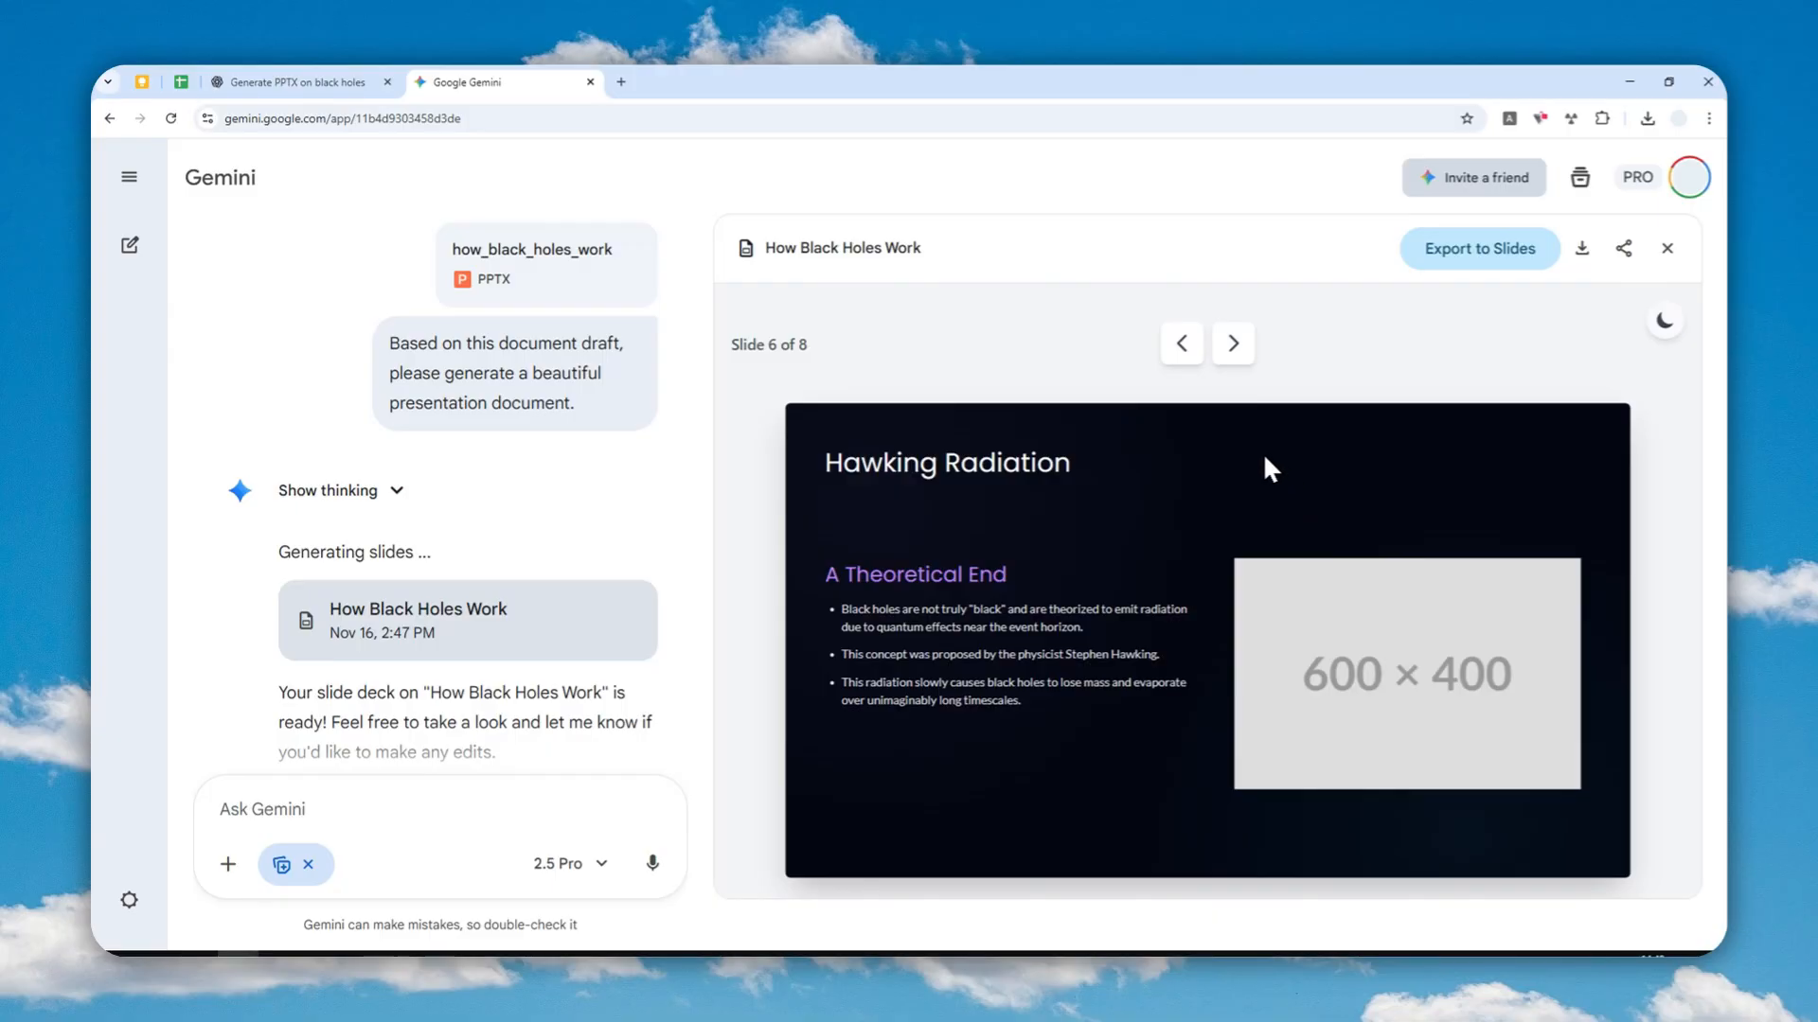
pyautogui.moveTo(1117, 625)
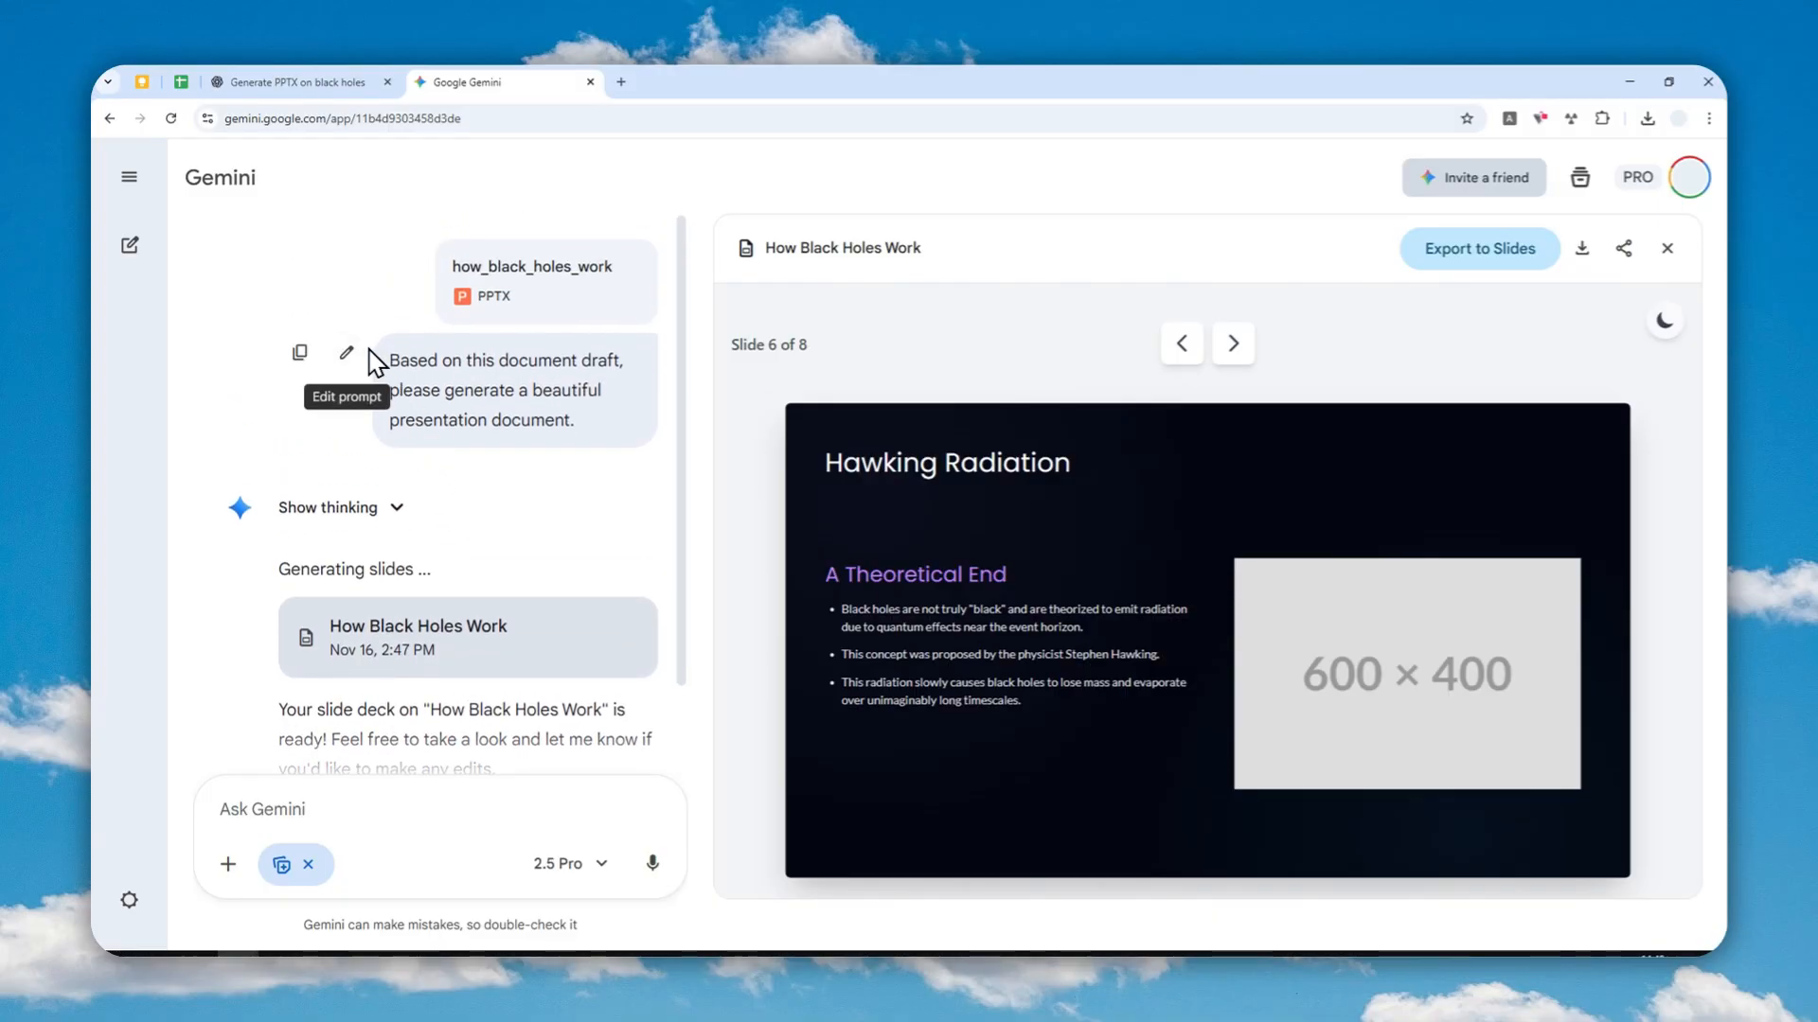
# Edit the original presentation request and resubmit it unchanged to regenerate the deck.
pyautogui.click(344, 353)
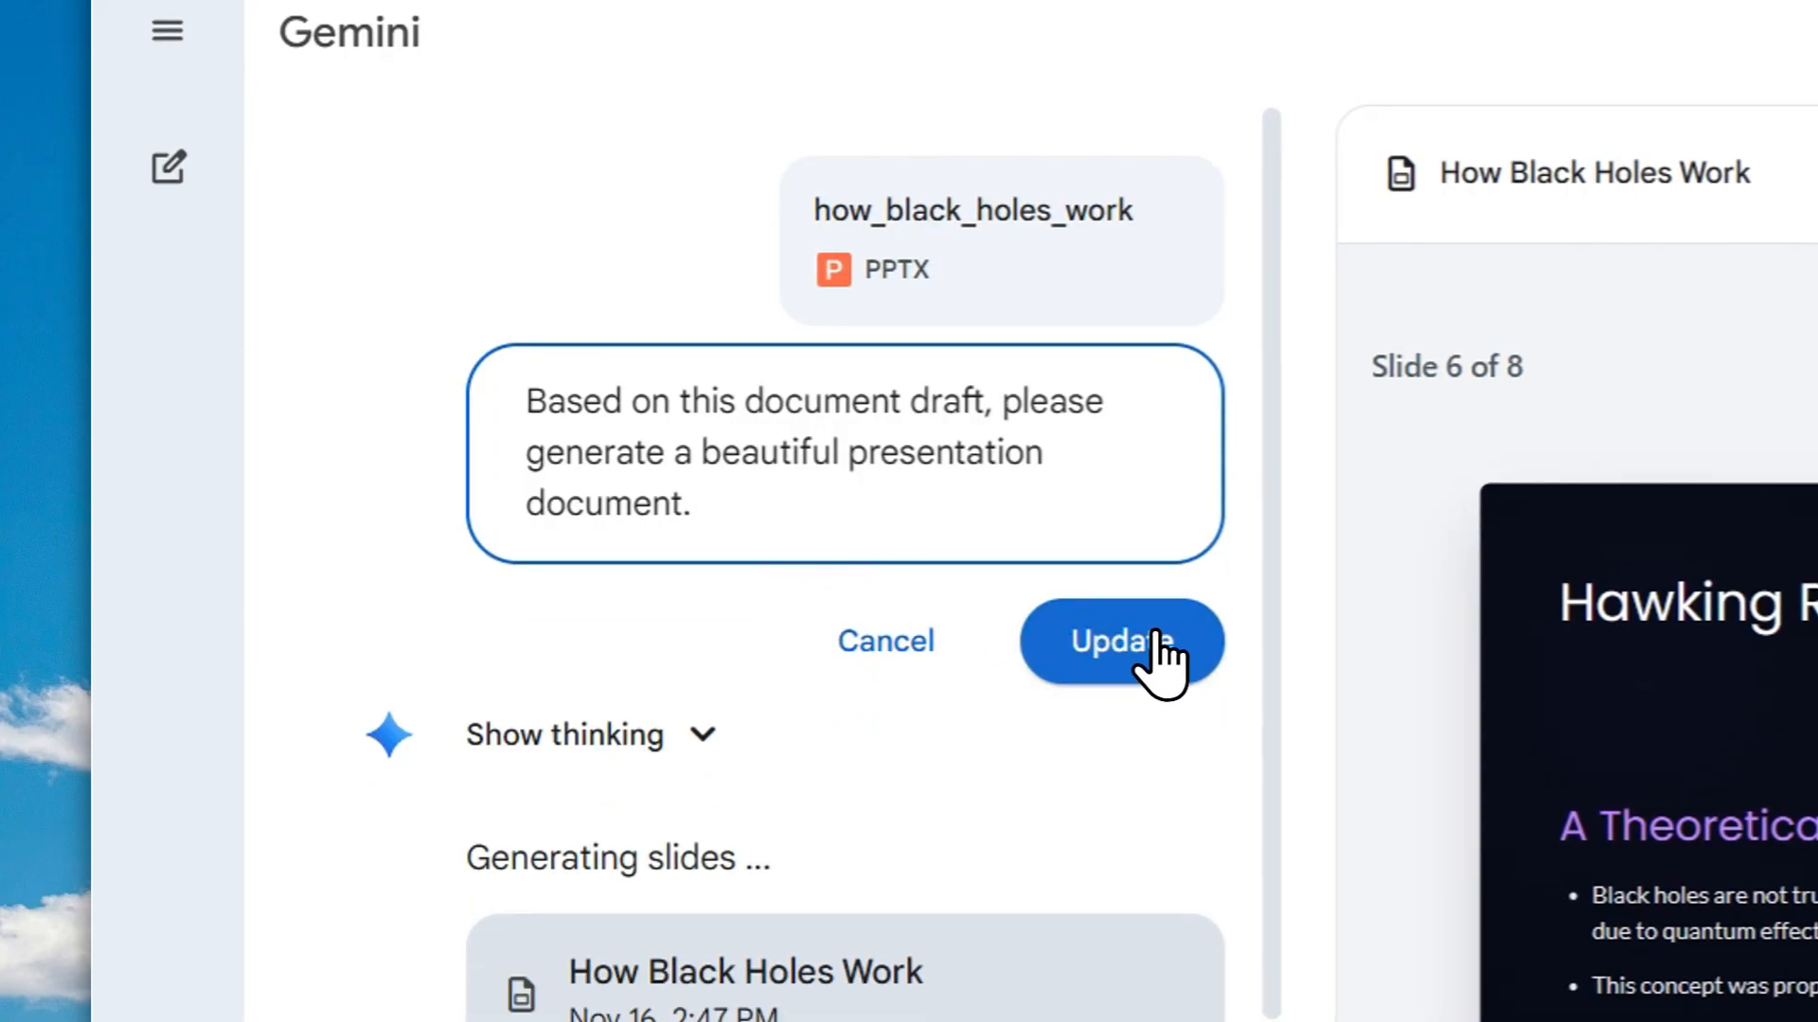
pyautogui.click(1121, 642)
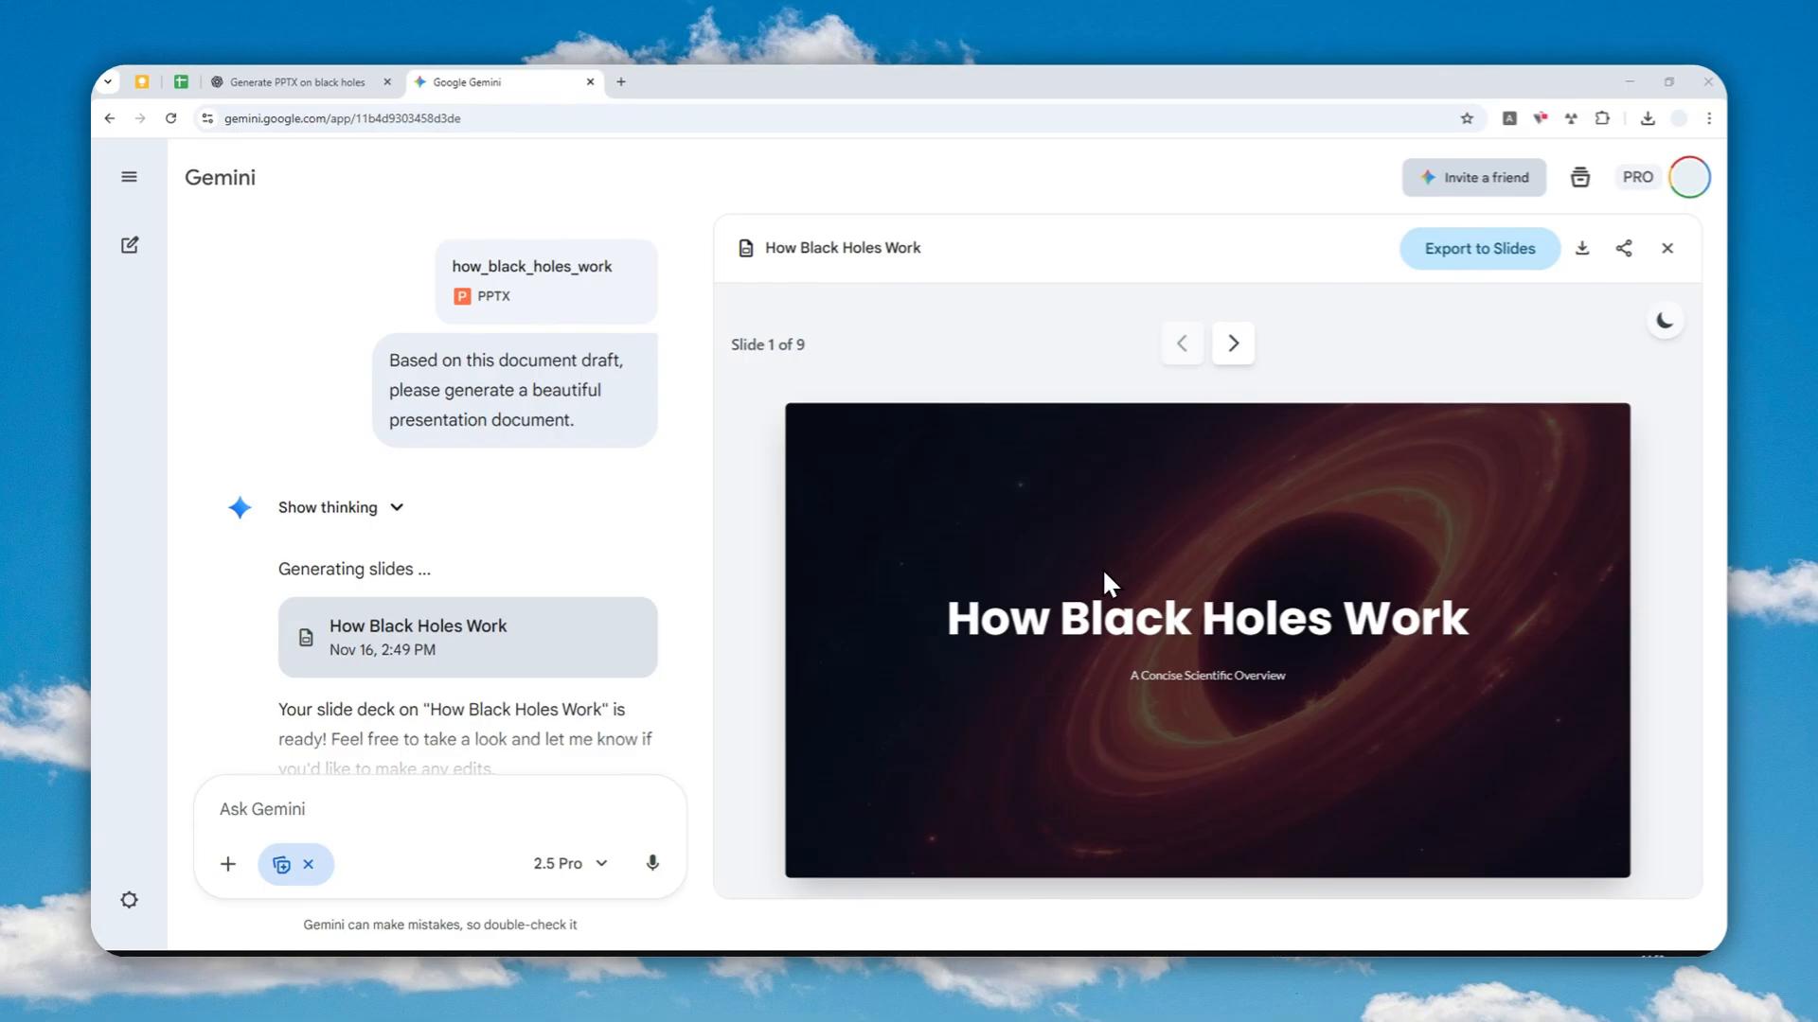
pyautogui.moveTo(1371, 534)
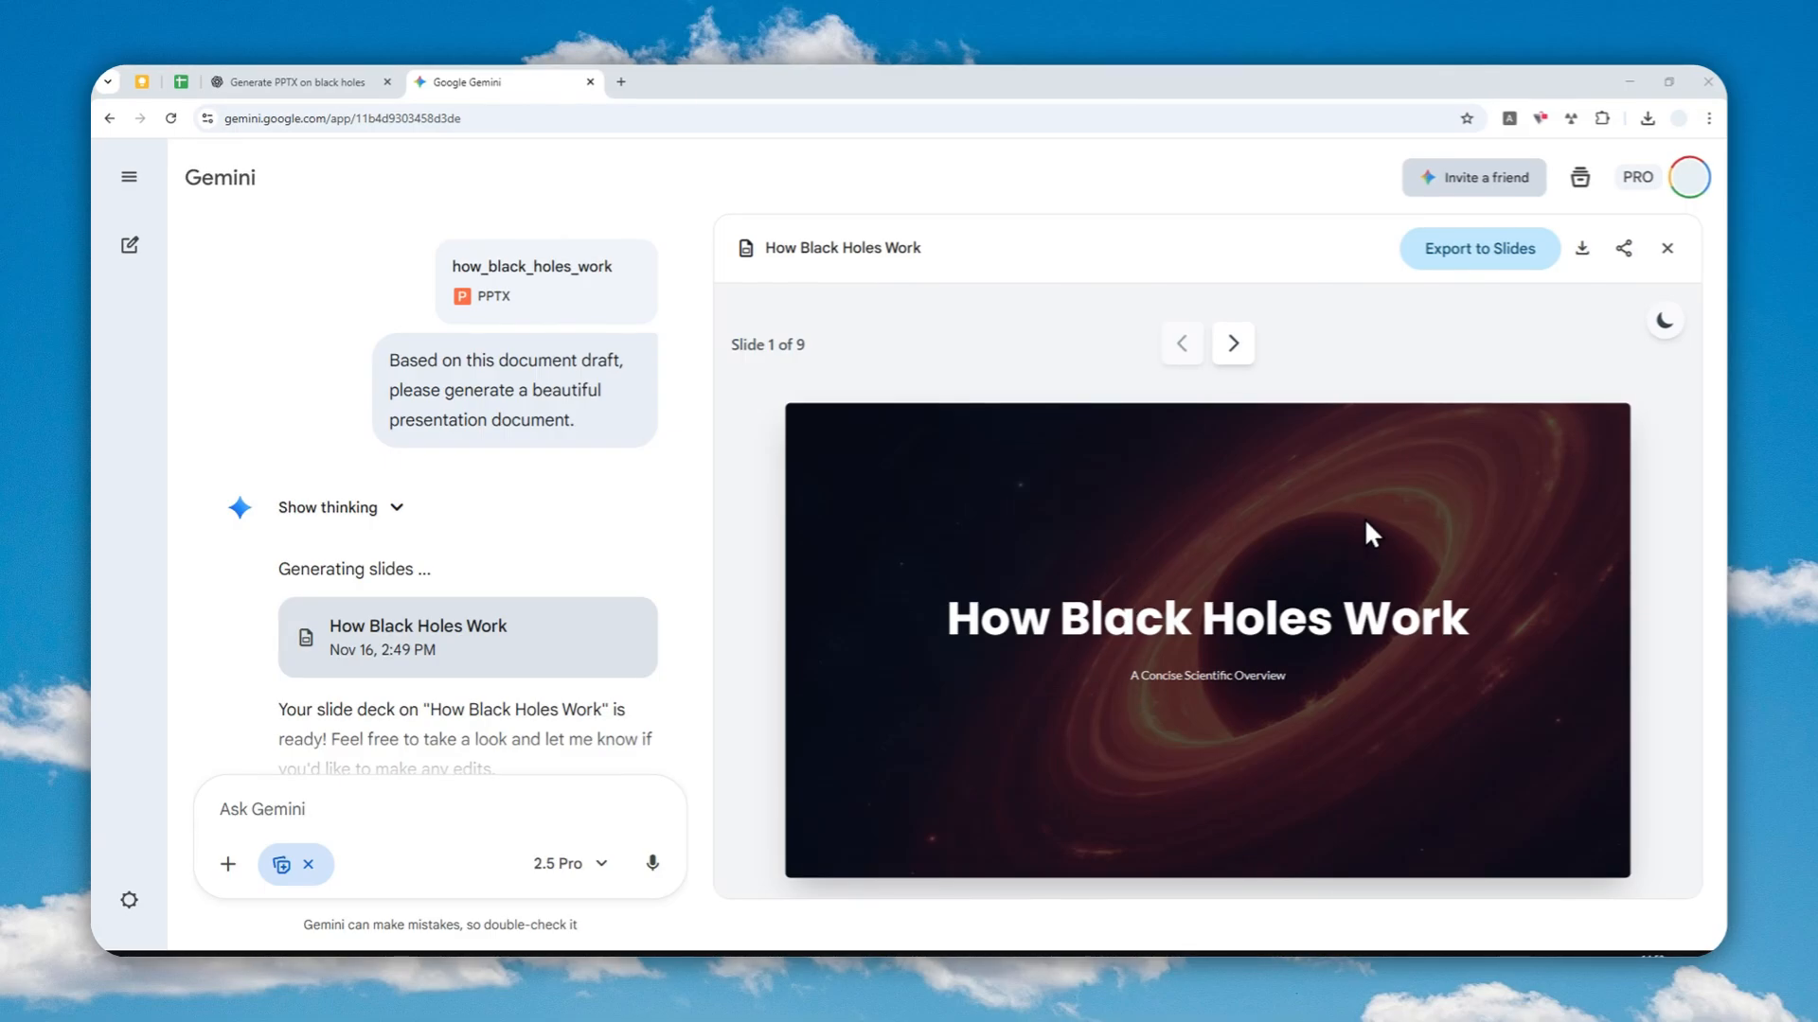
pyautogui.moveTo(1337, 522)
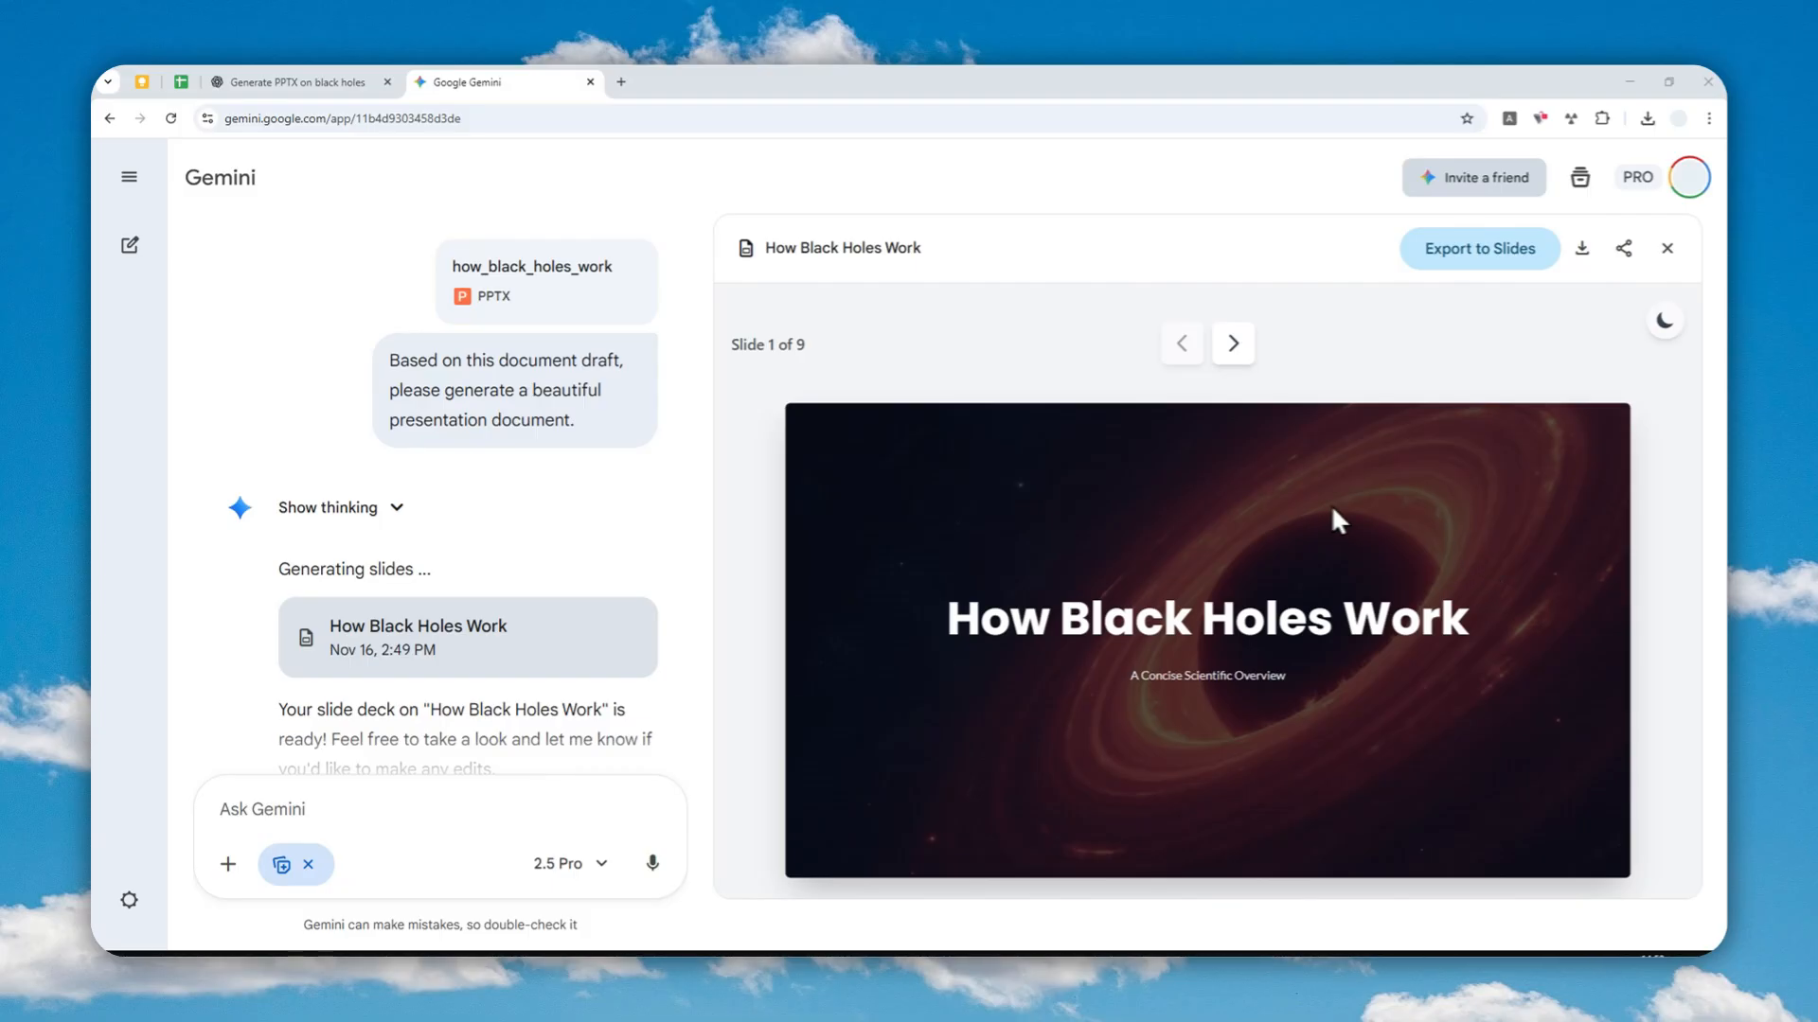
# Step through the regenerated deck from Formation to the Stephen Hawking quote on slide 7.
pyautogui.click(1233, 343)
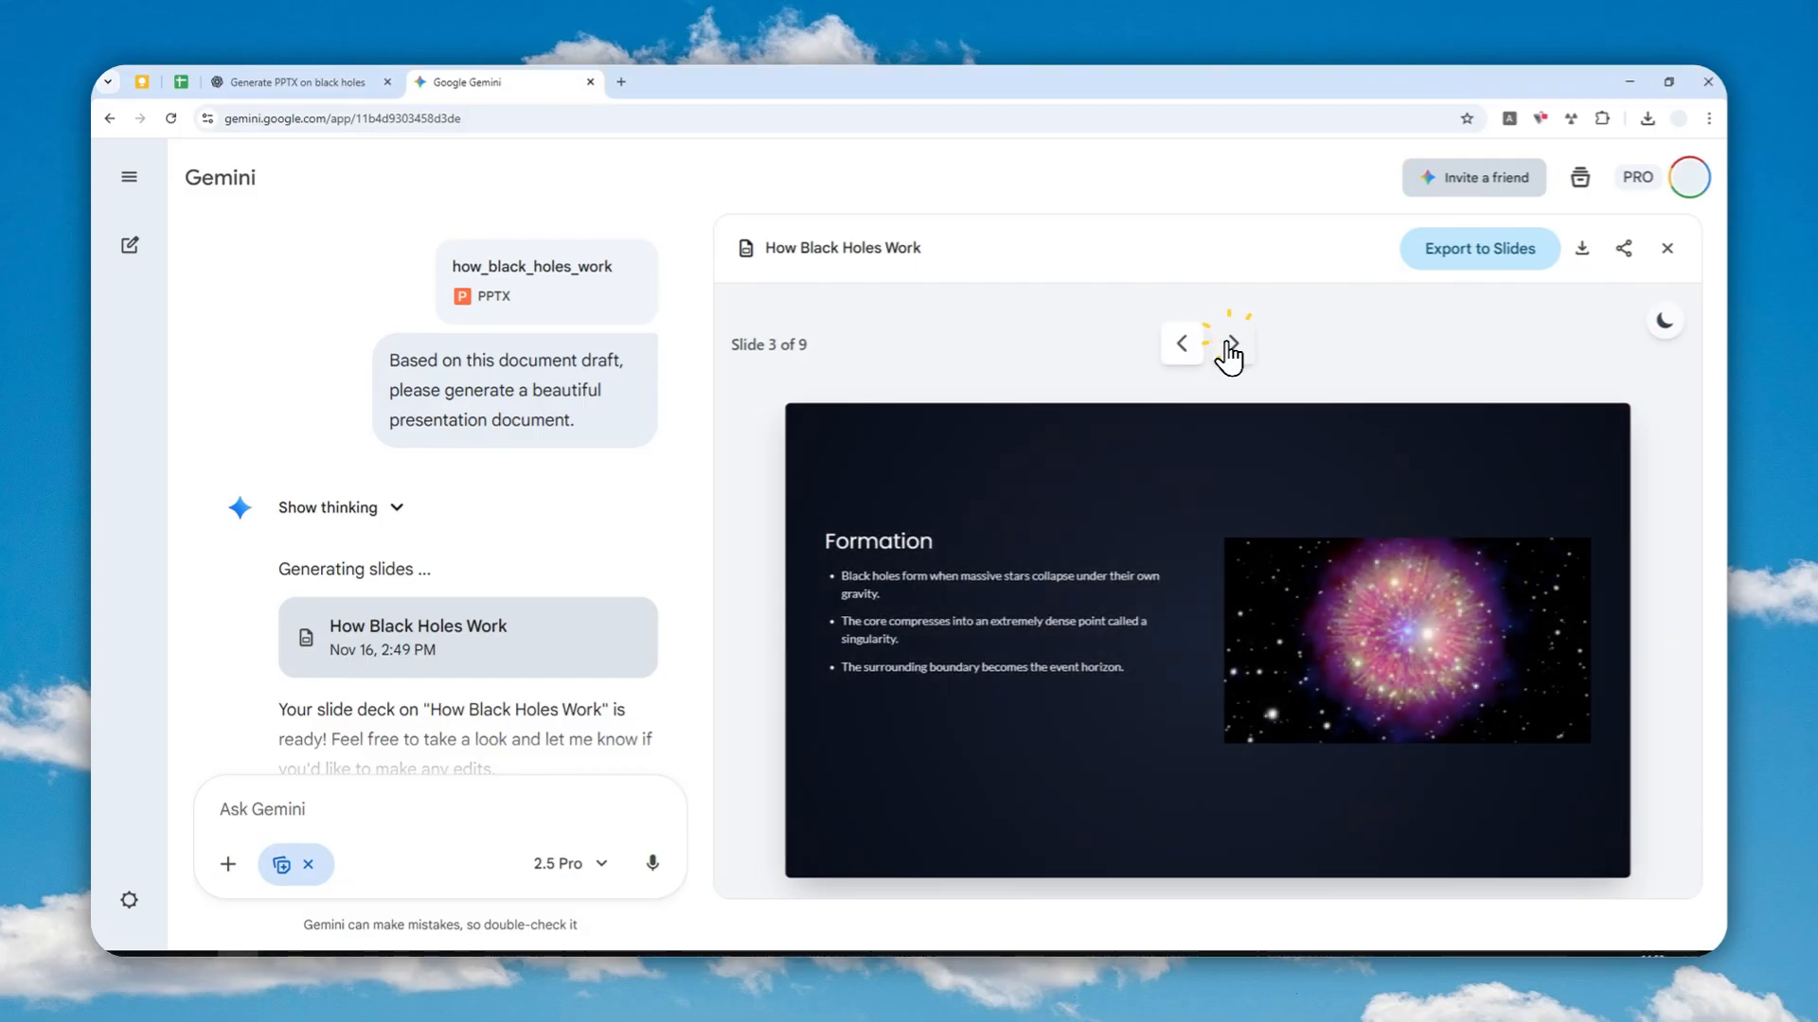
pyautogui.click(1231, 342)
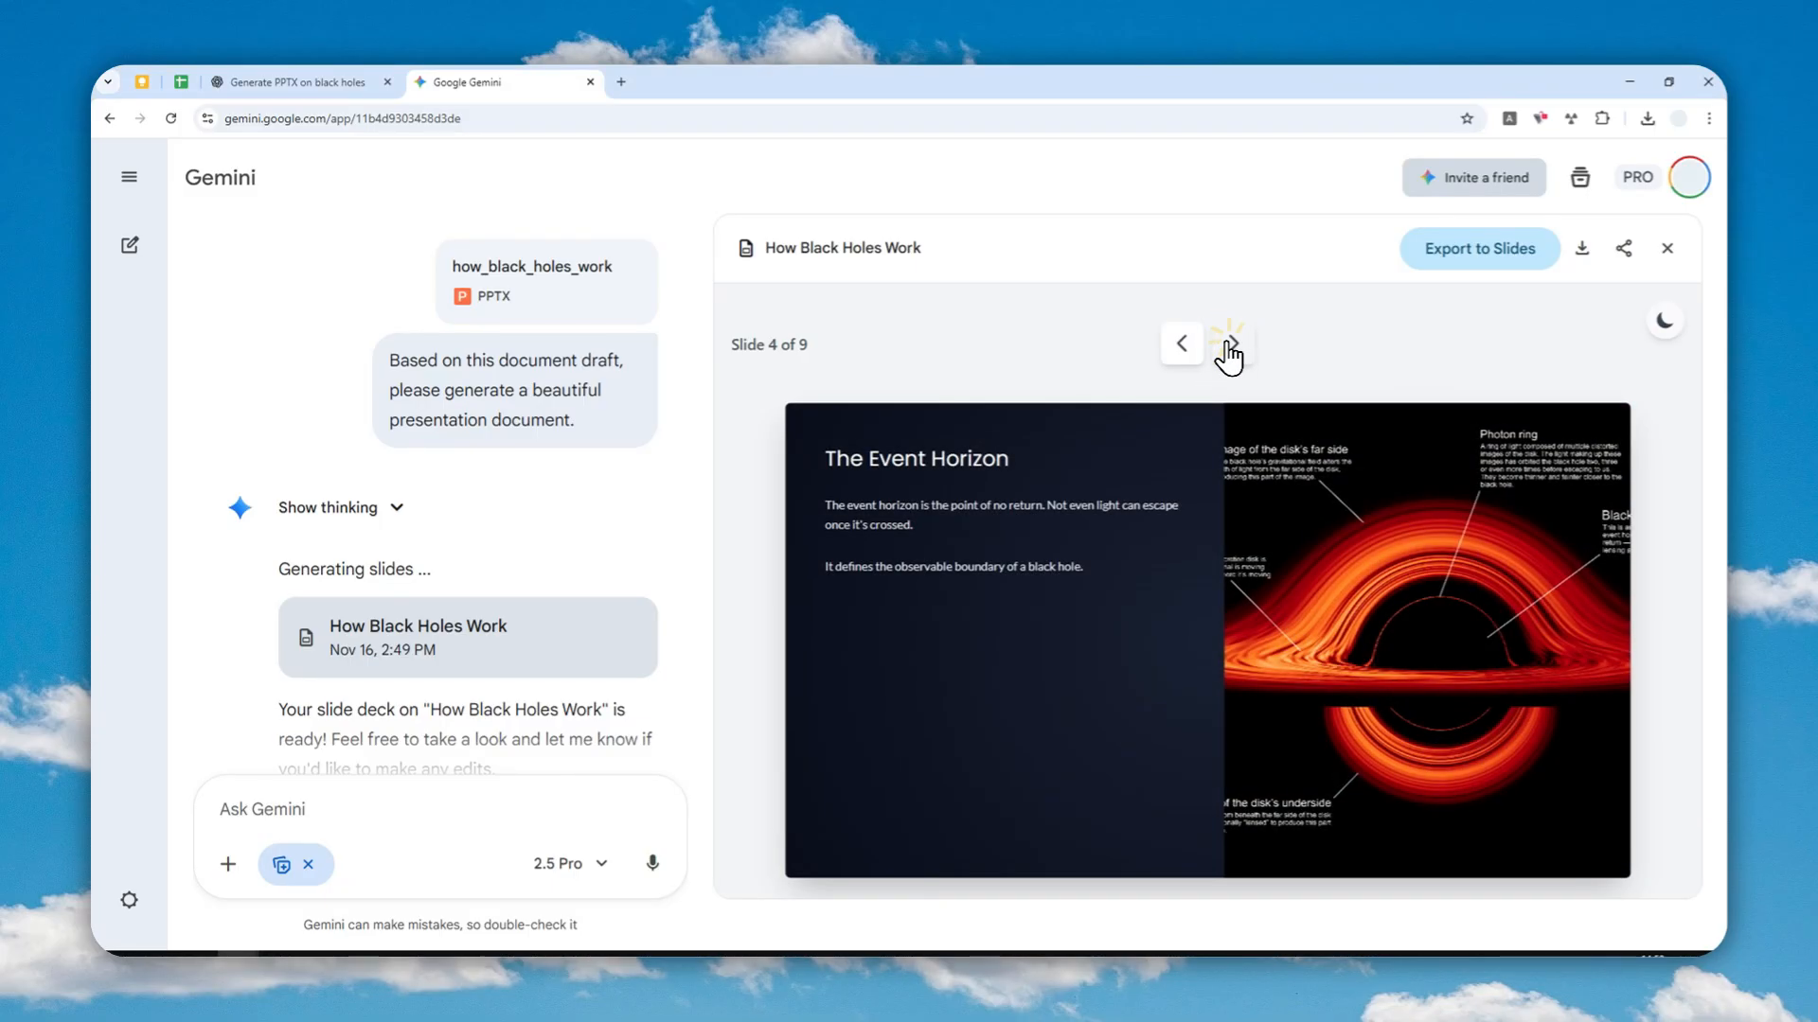
pyautogui.click(1231, 343)
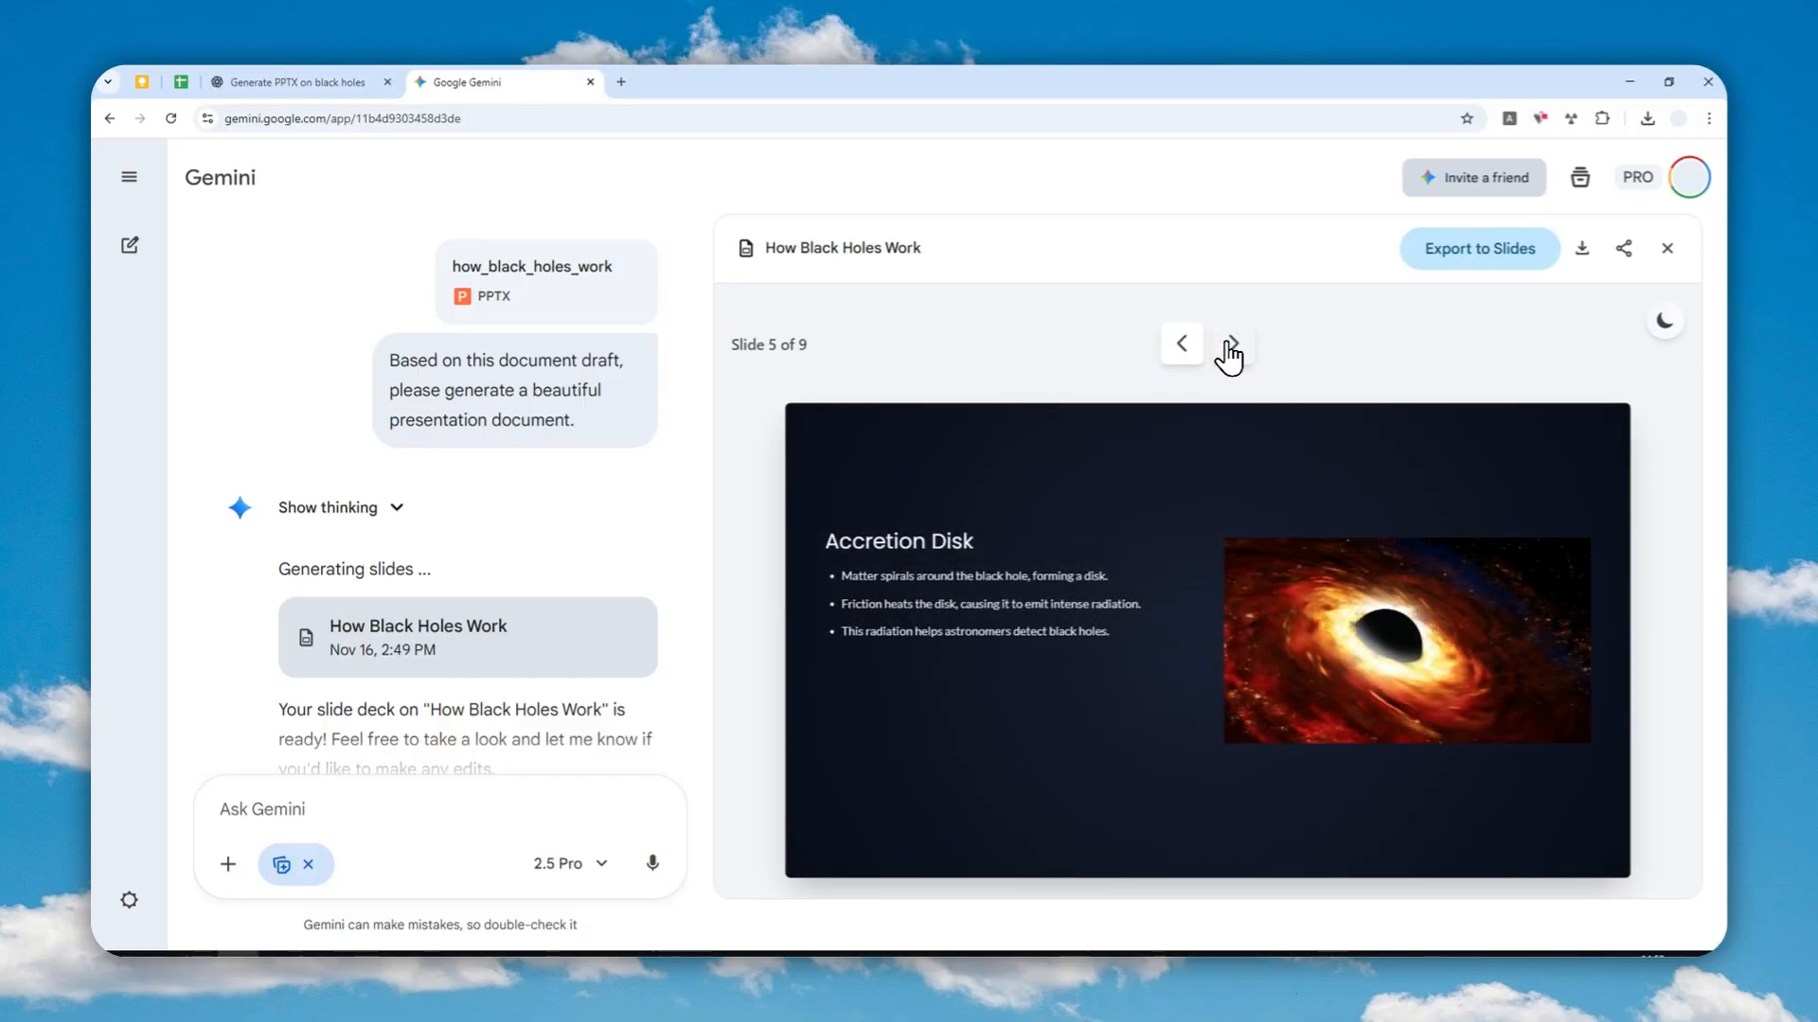
pyautogui.click(1230, 343)
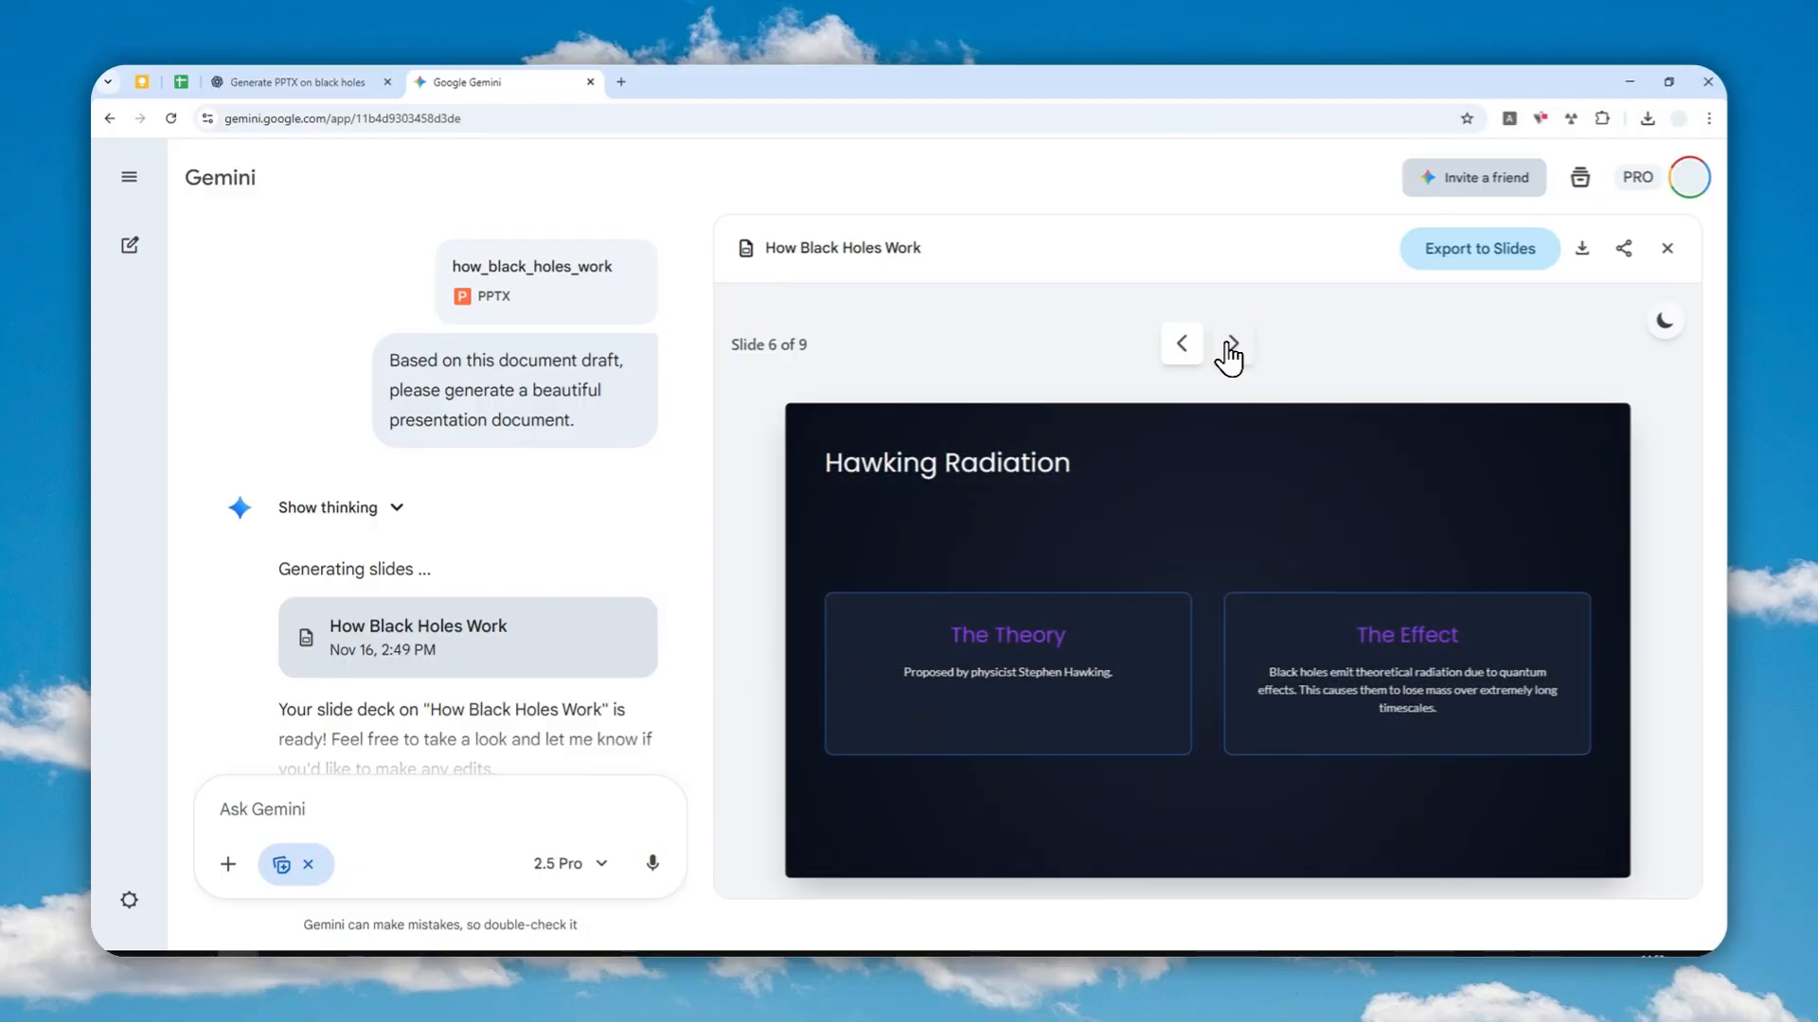
pyautogui.click(1231, 343)
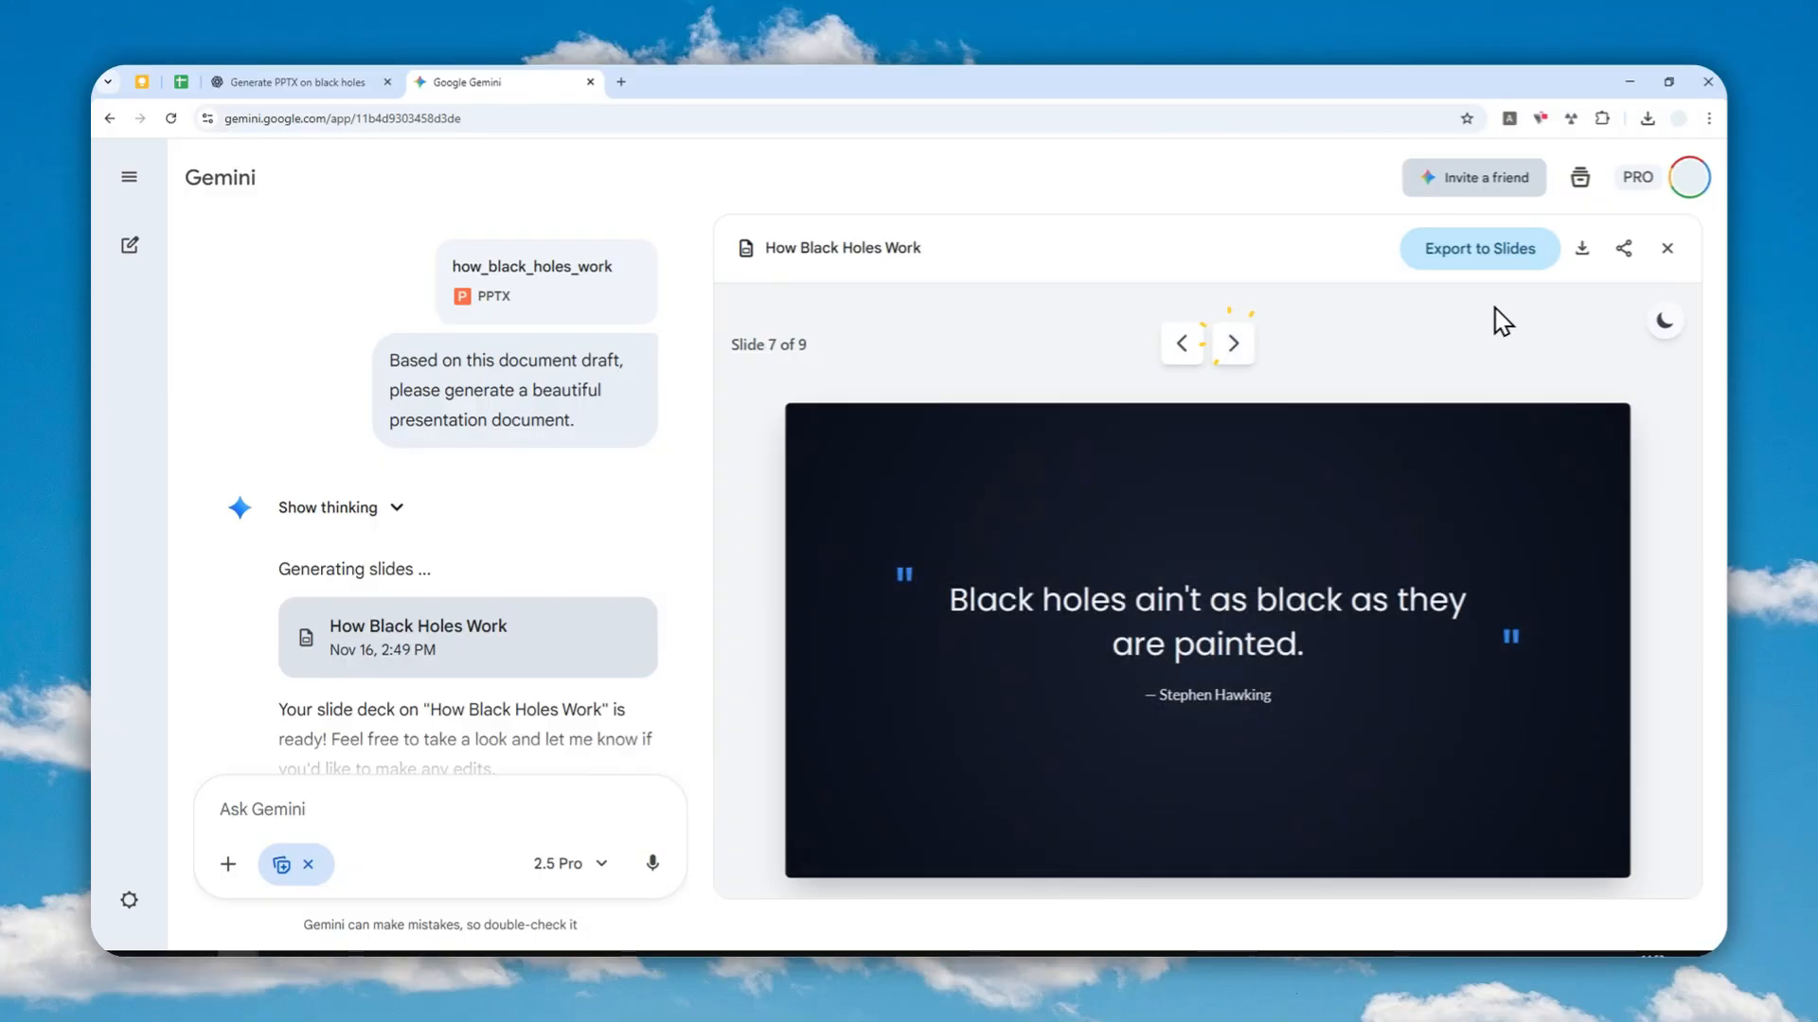
pyautogui.moveTo(1583, 250)
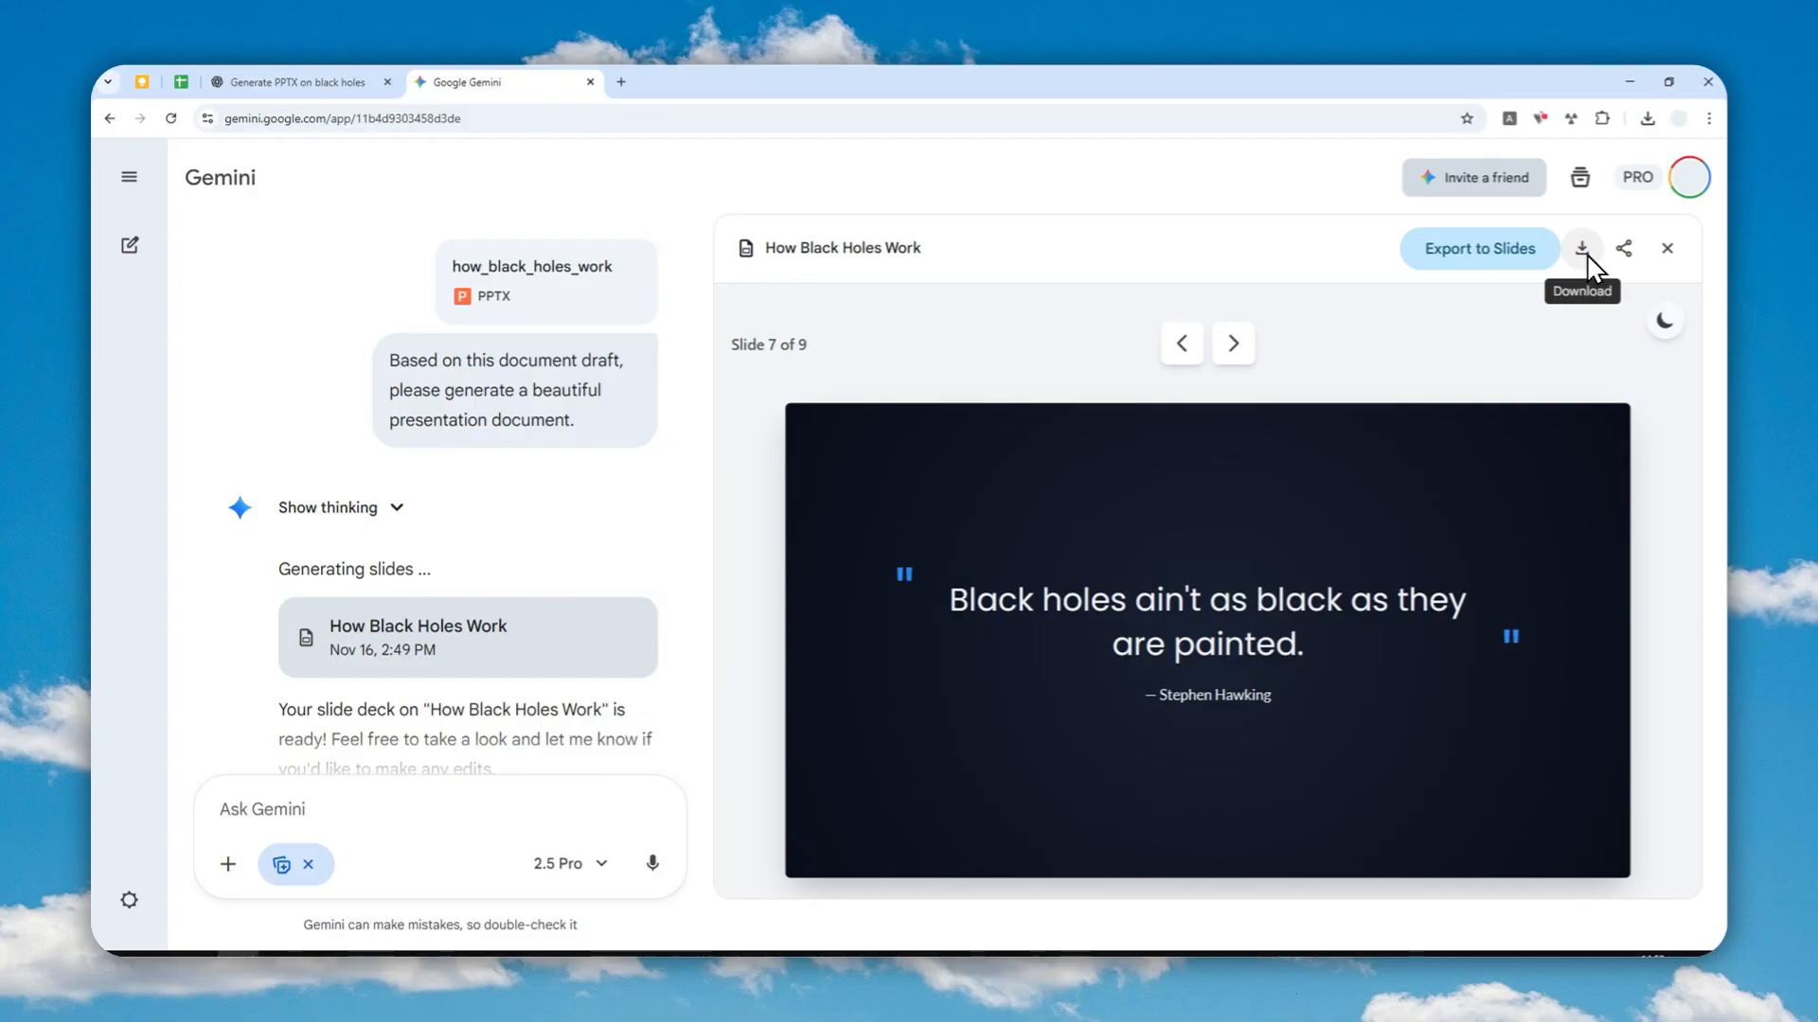
pyautogui.moveTo(1499, 436)
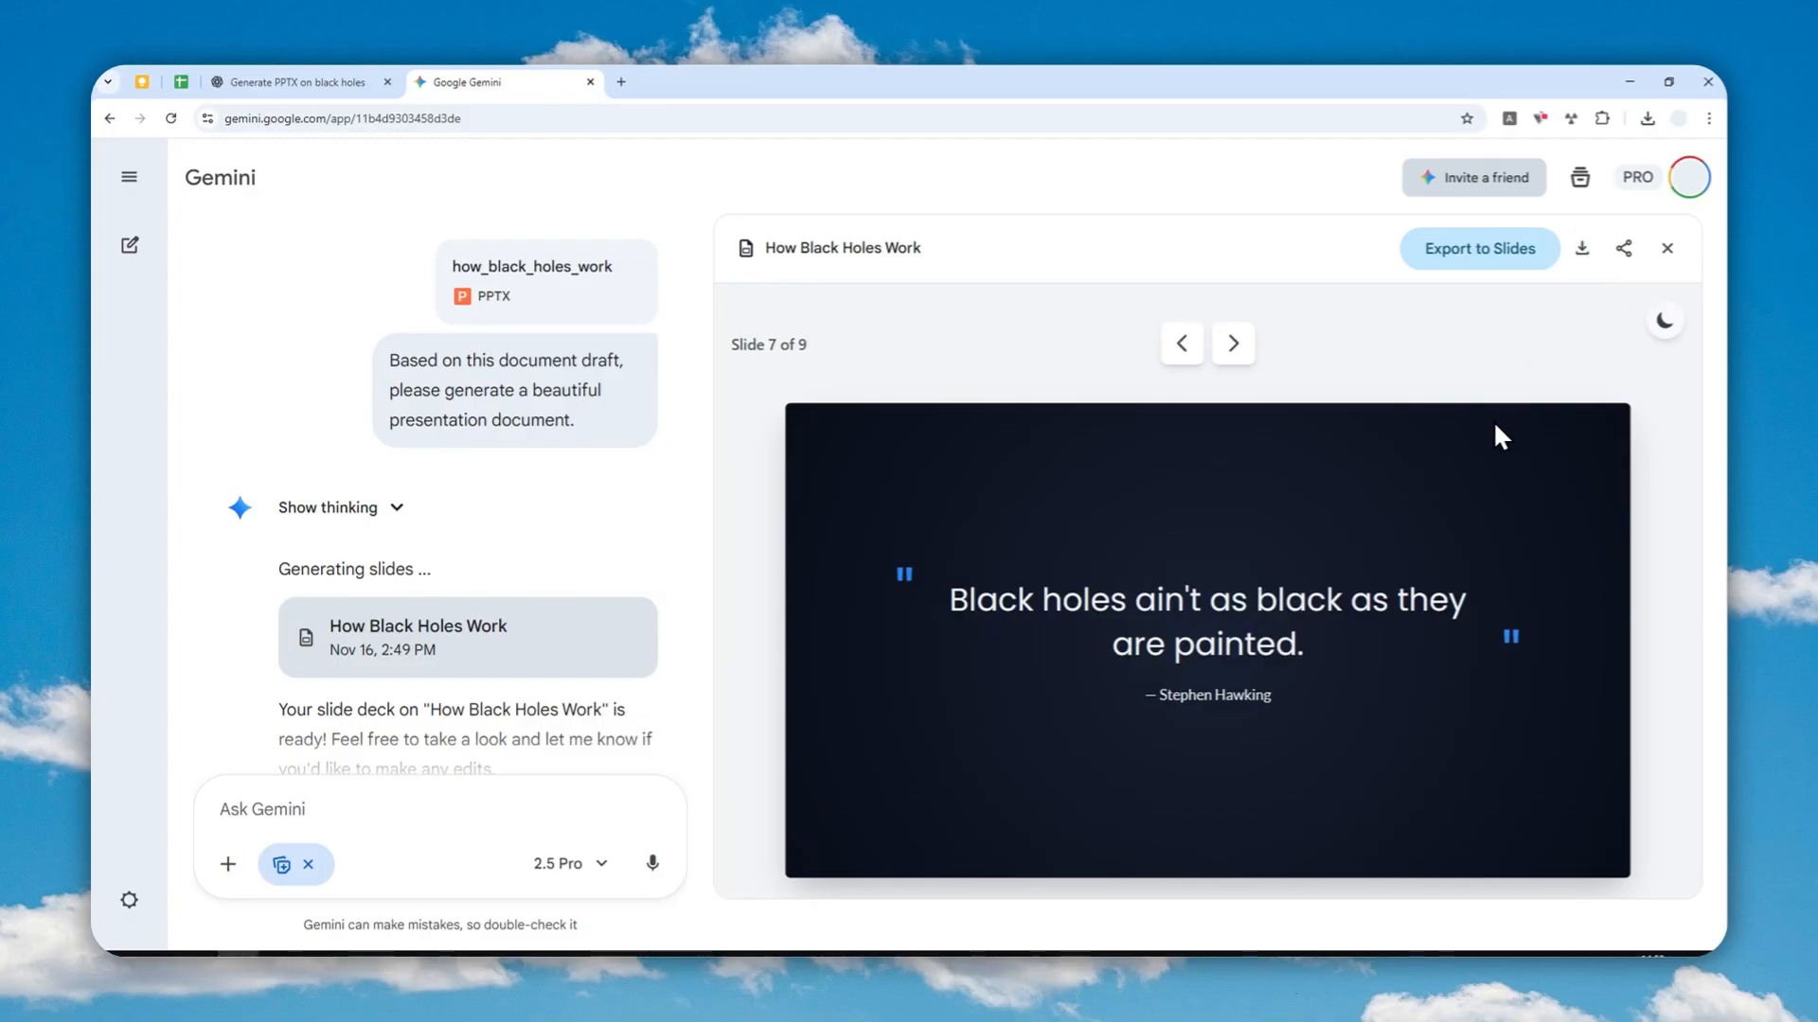
pyautogui.moveTo(1477, 265)
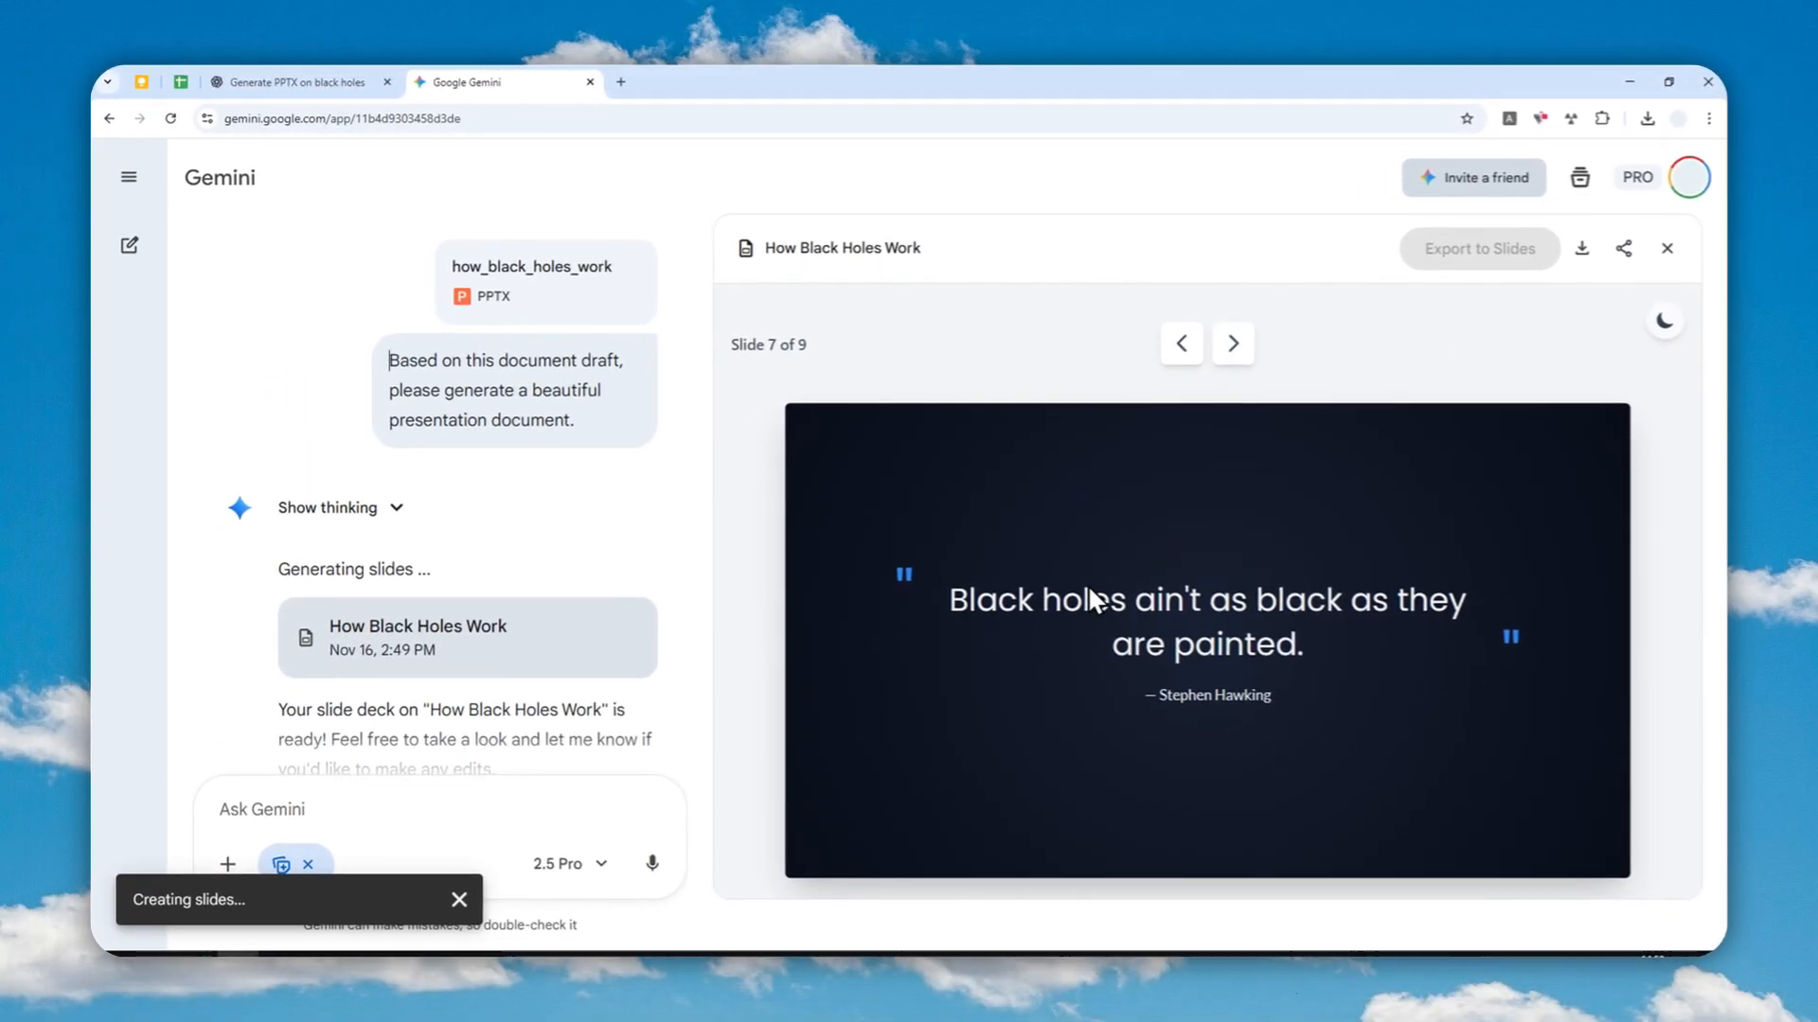
pyautogui.moveTo(1000, 523)
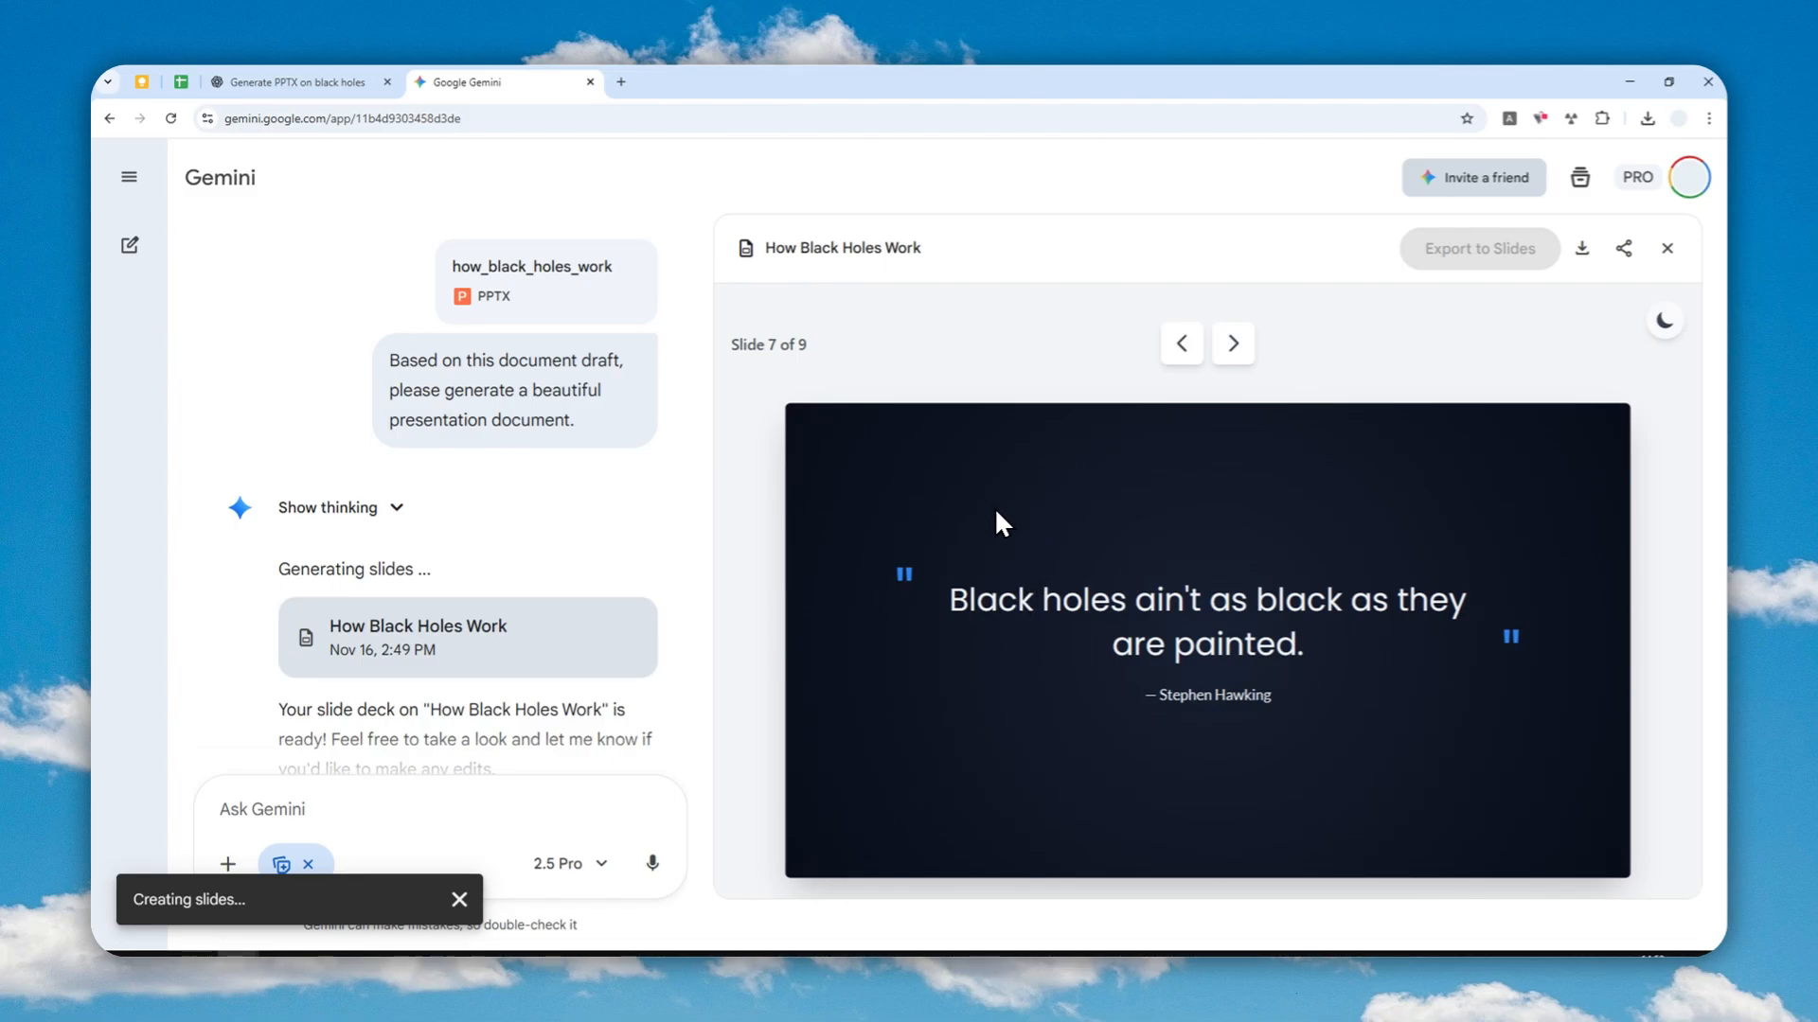
pyautogui.moveTo(1030, 498)
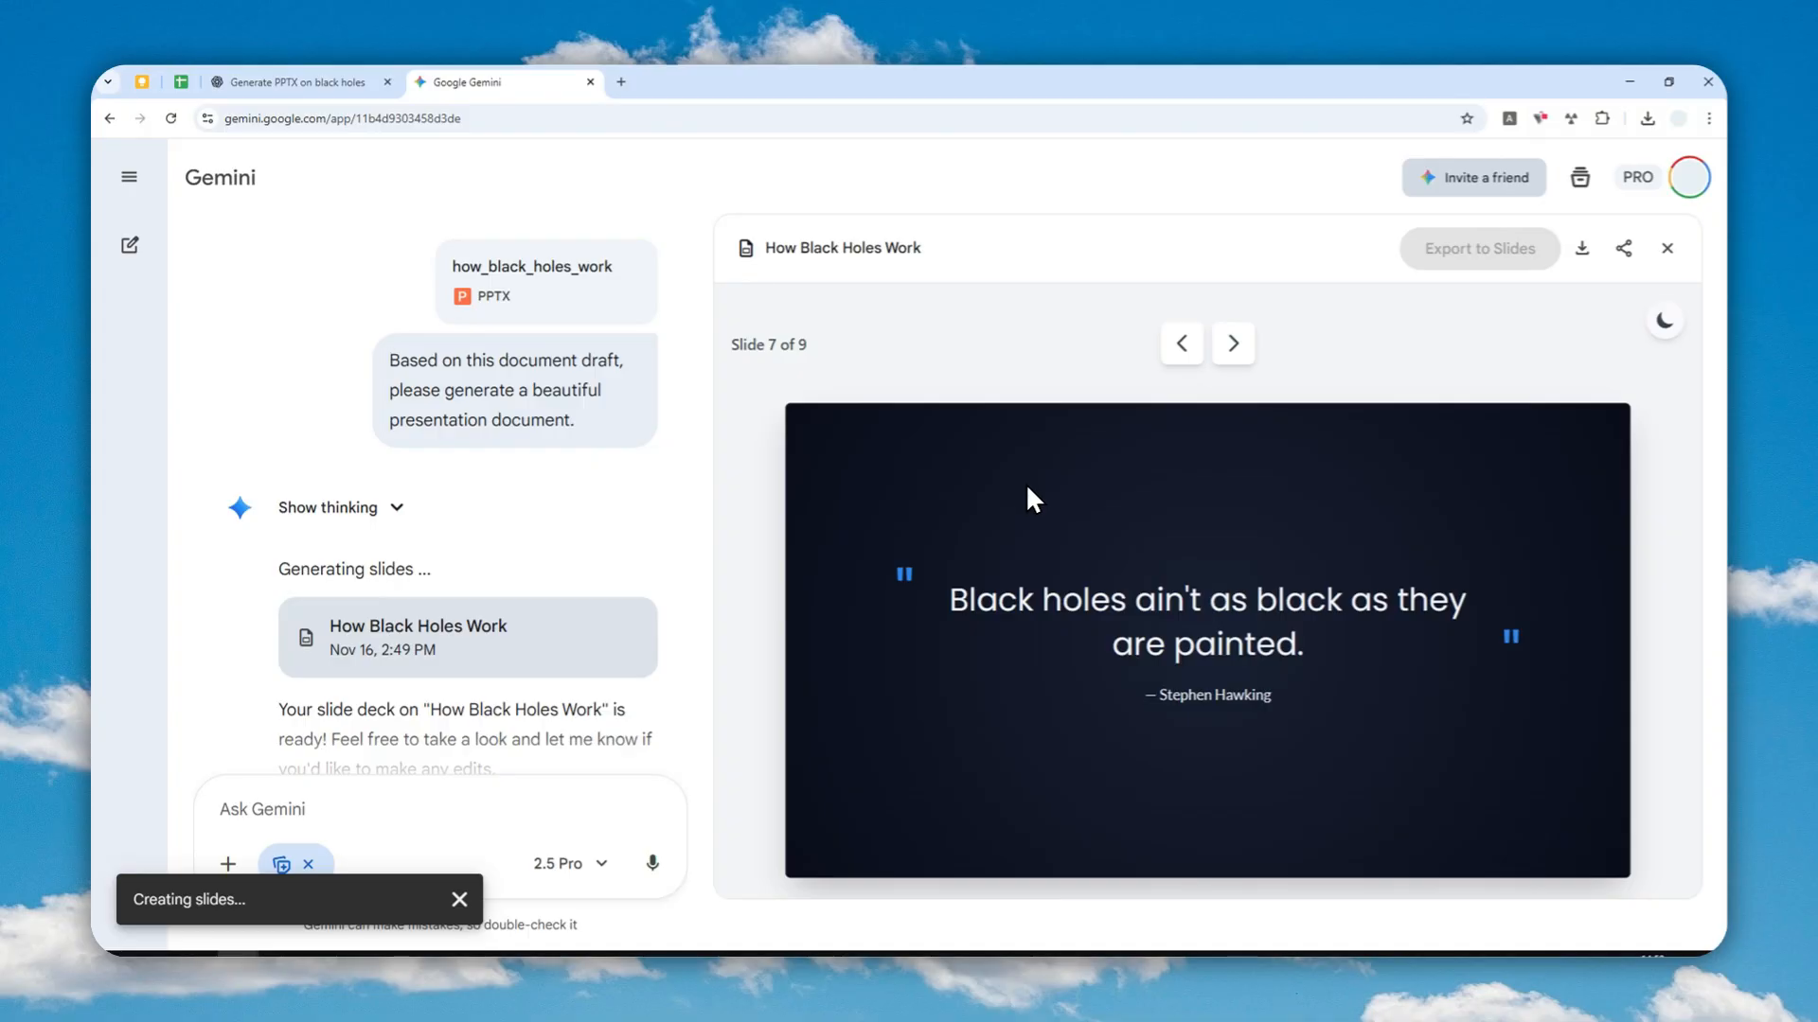
# Advance to the Questions and final Image Sources slides while Export to Slides runs.
pyautogui.click(1232, 343)
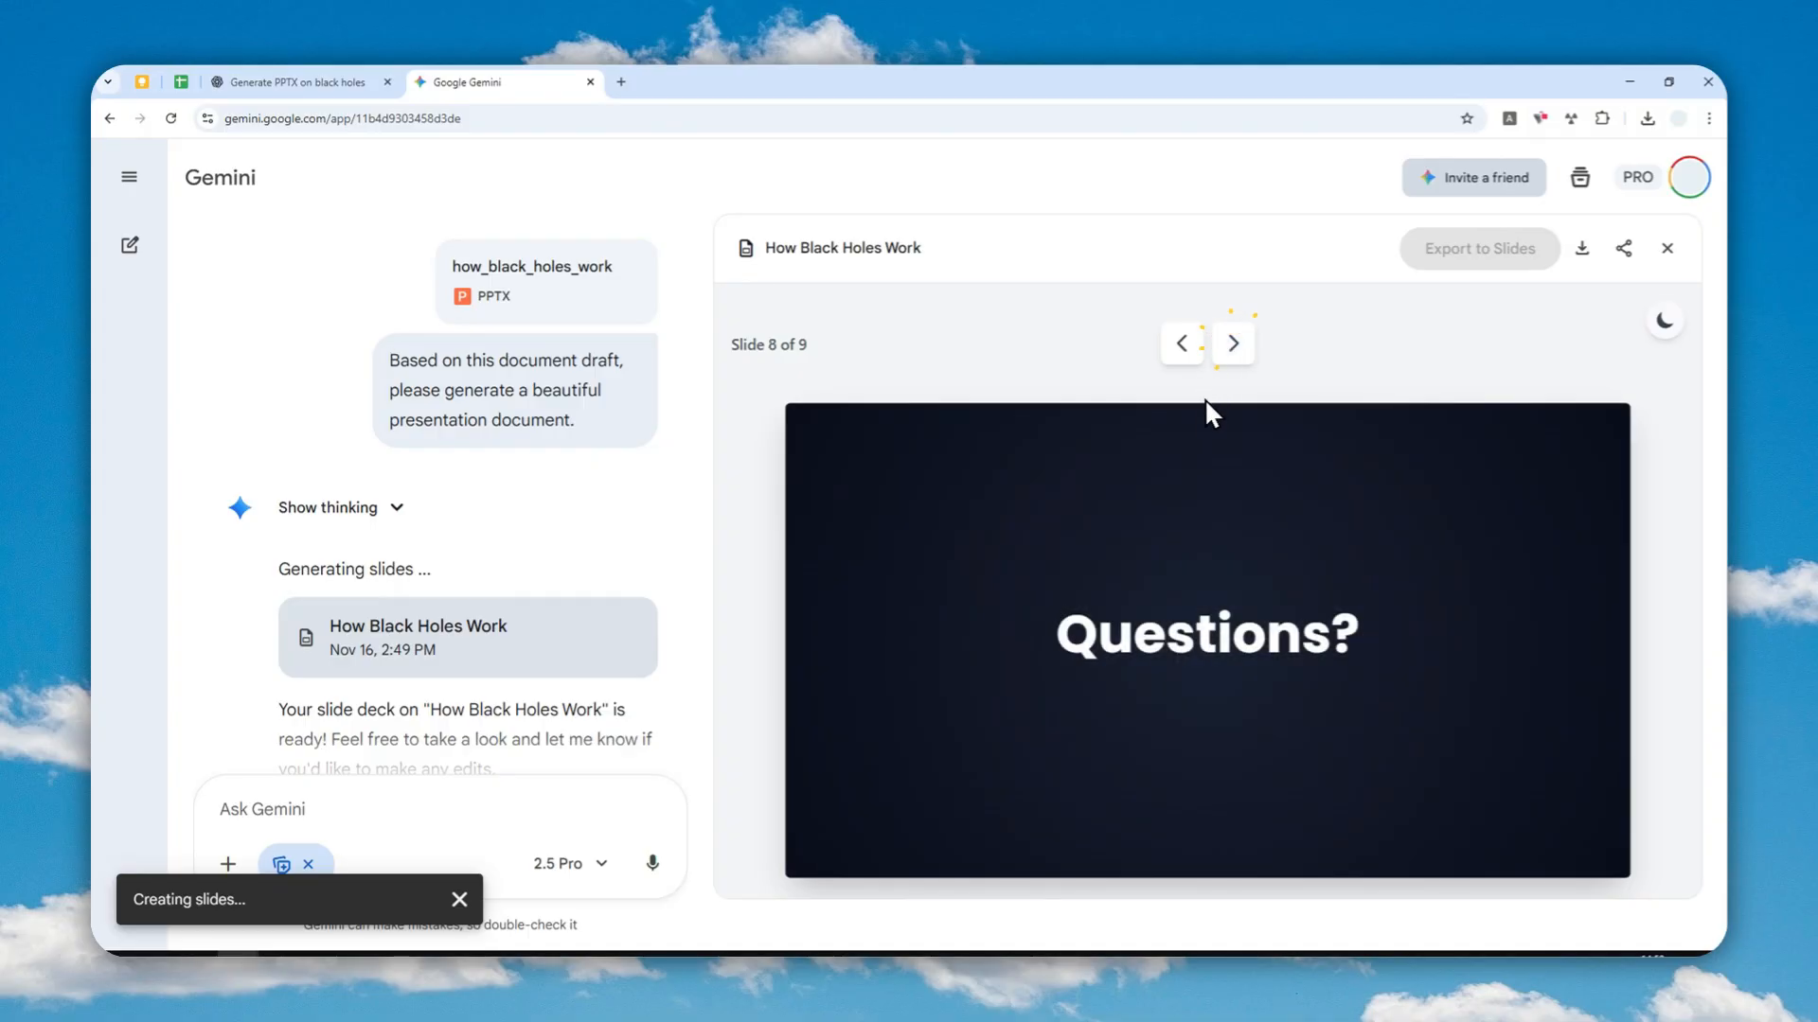
pyautogui.moveTo(1145, 470)
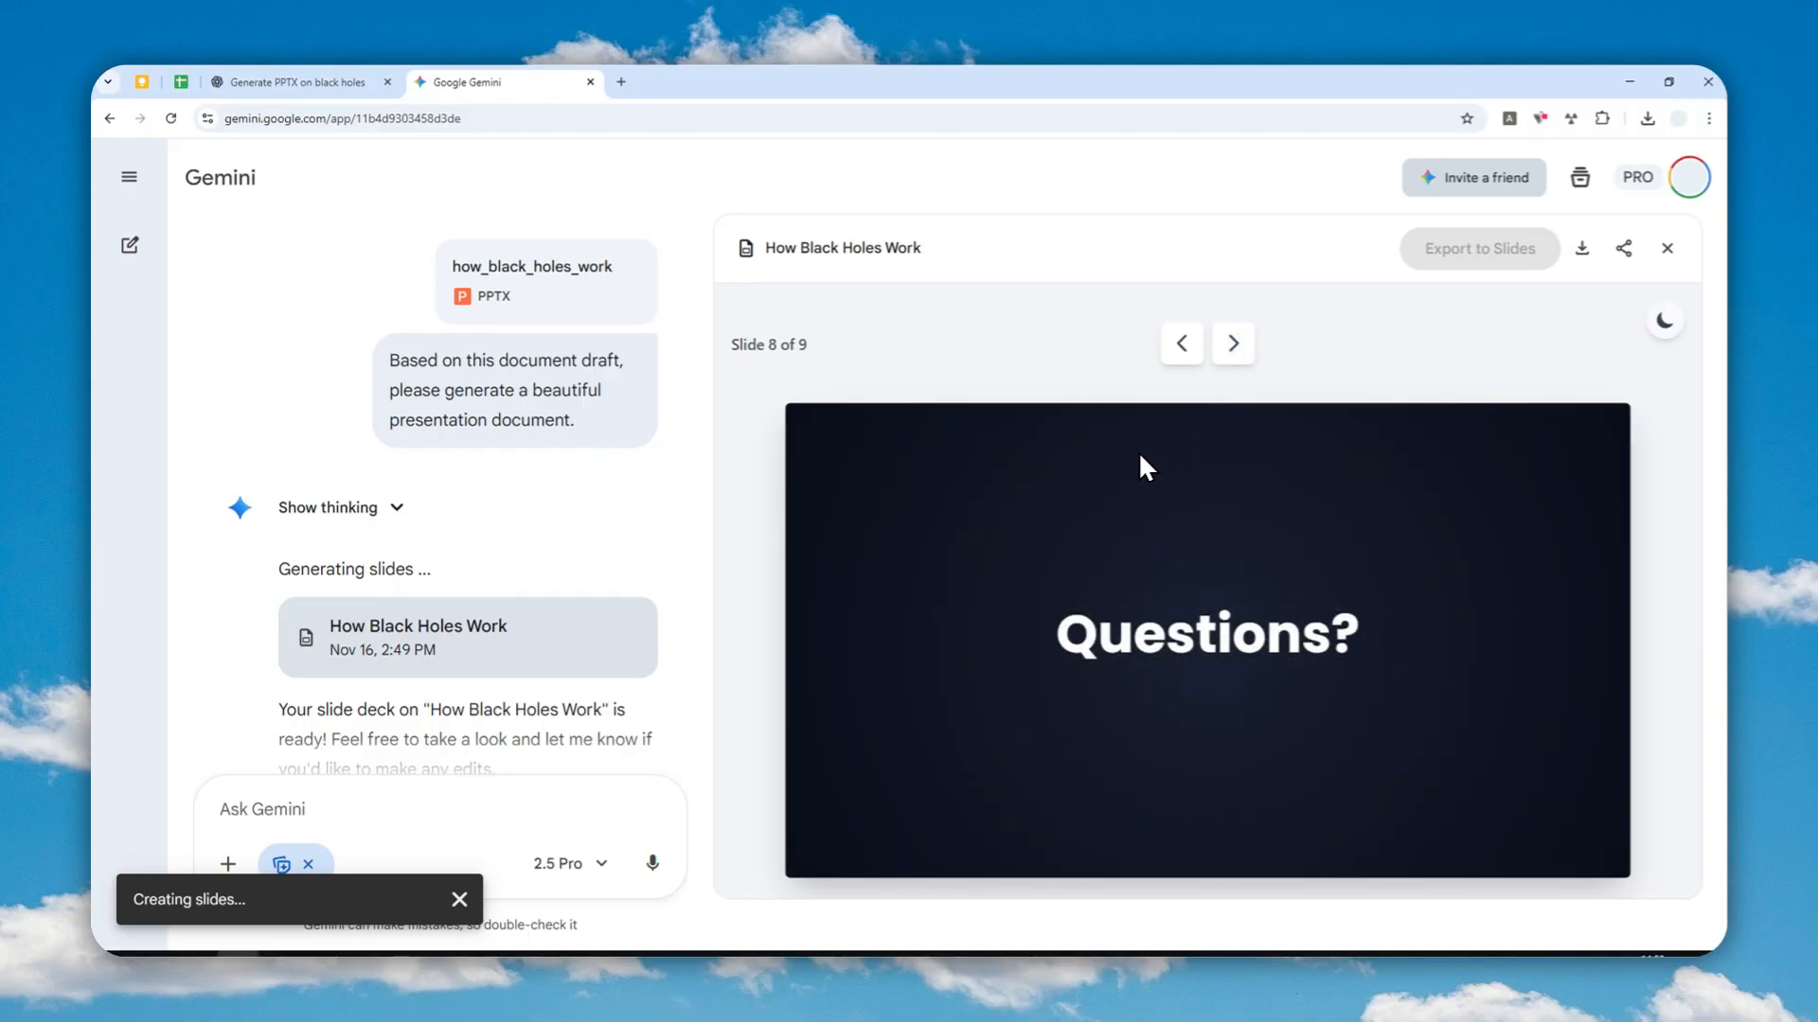
pyautogui.moveTo(1144, 456)
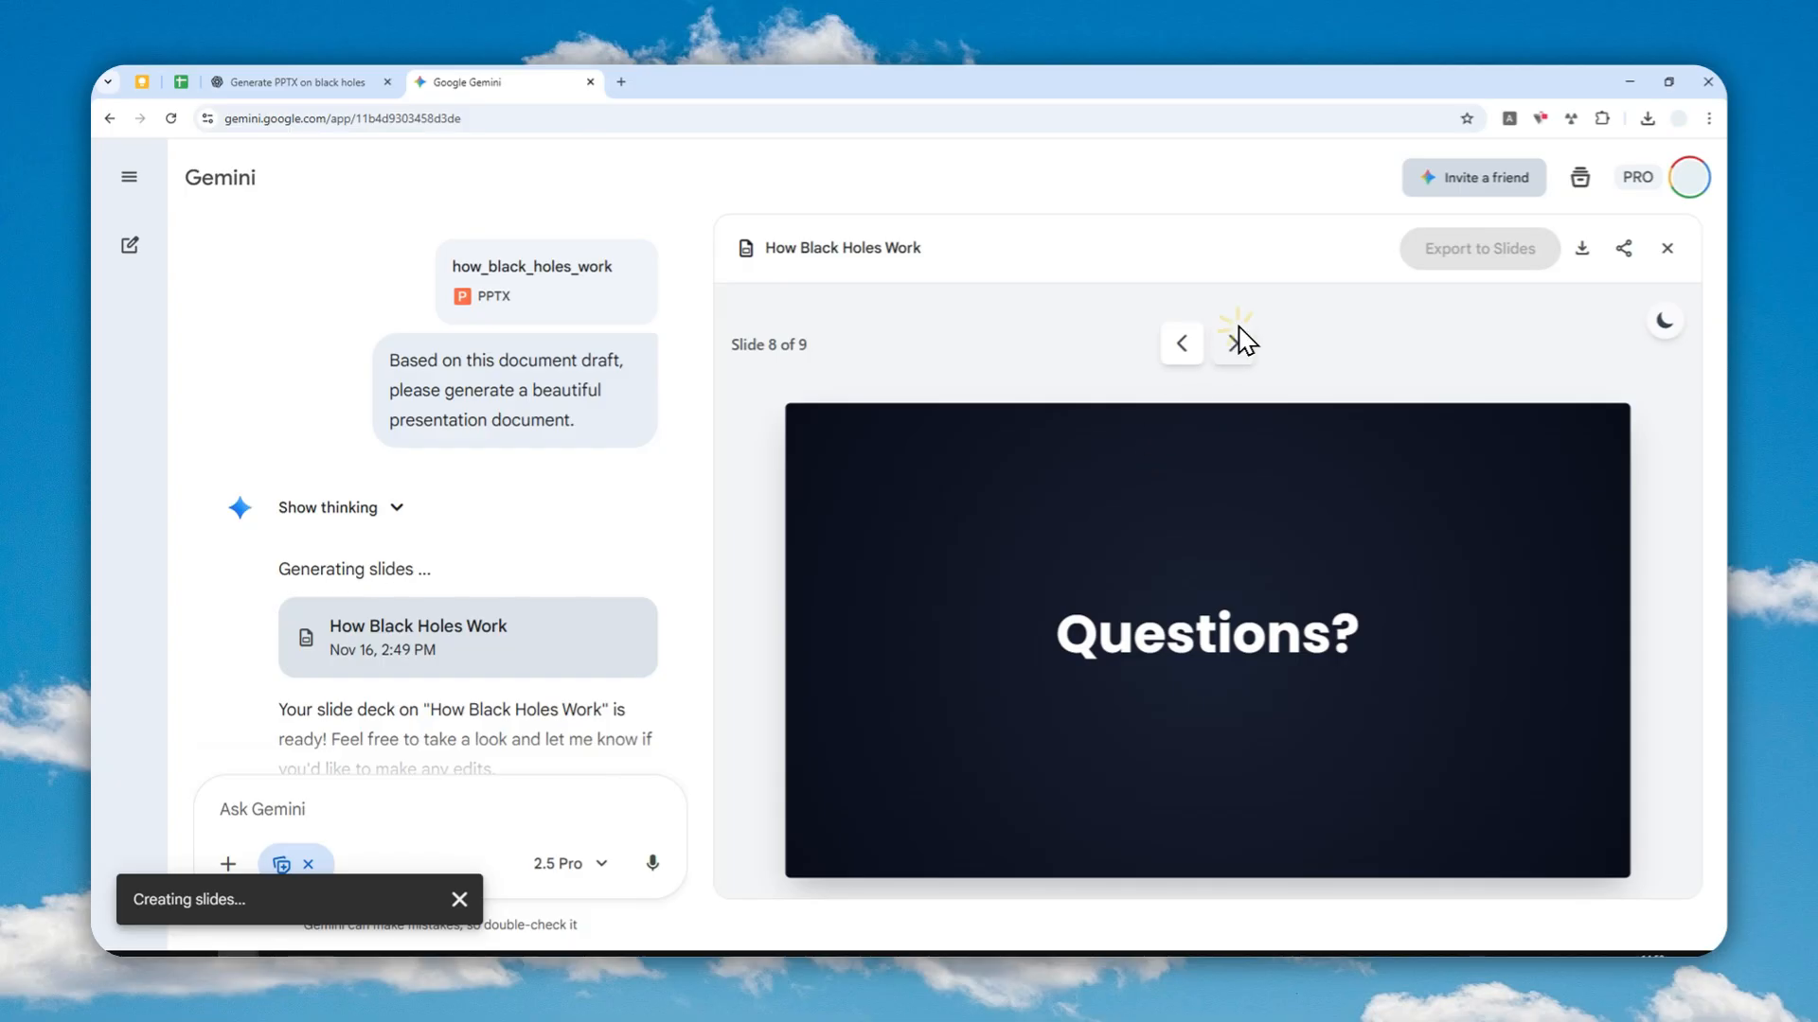
pyautogui.click(1233, 343)
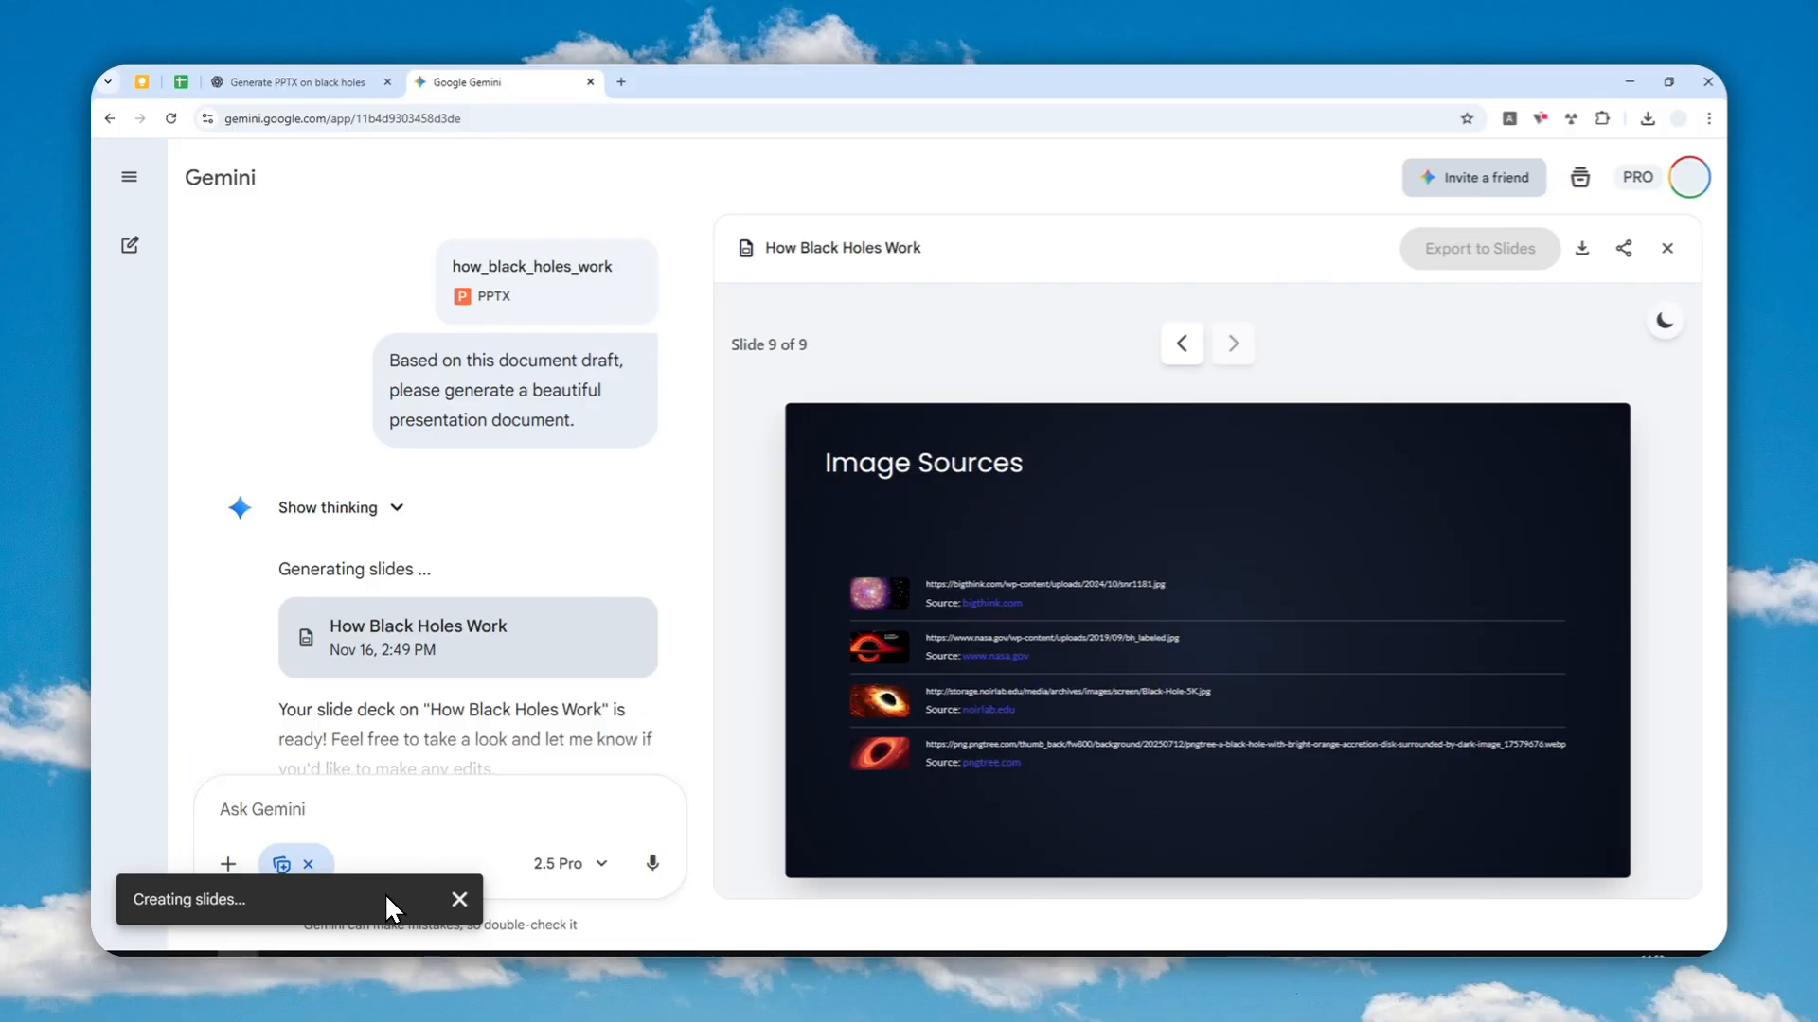
pyautogui.moveTo(371, 924)
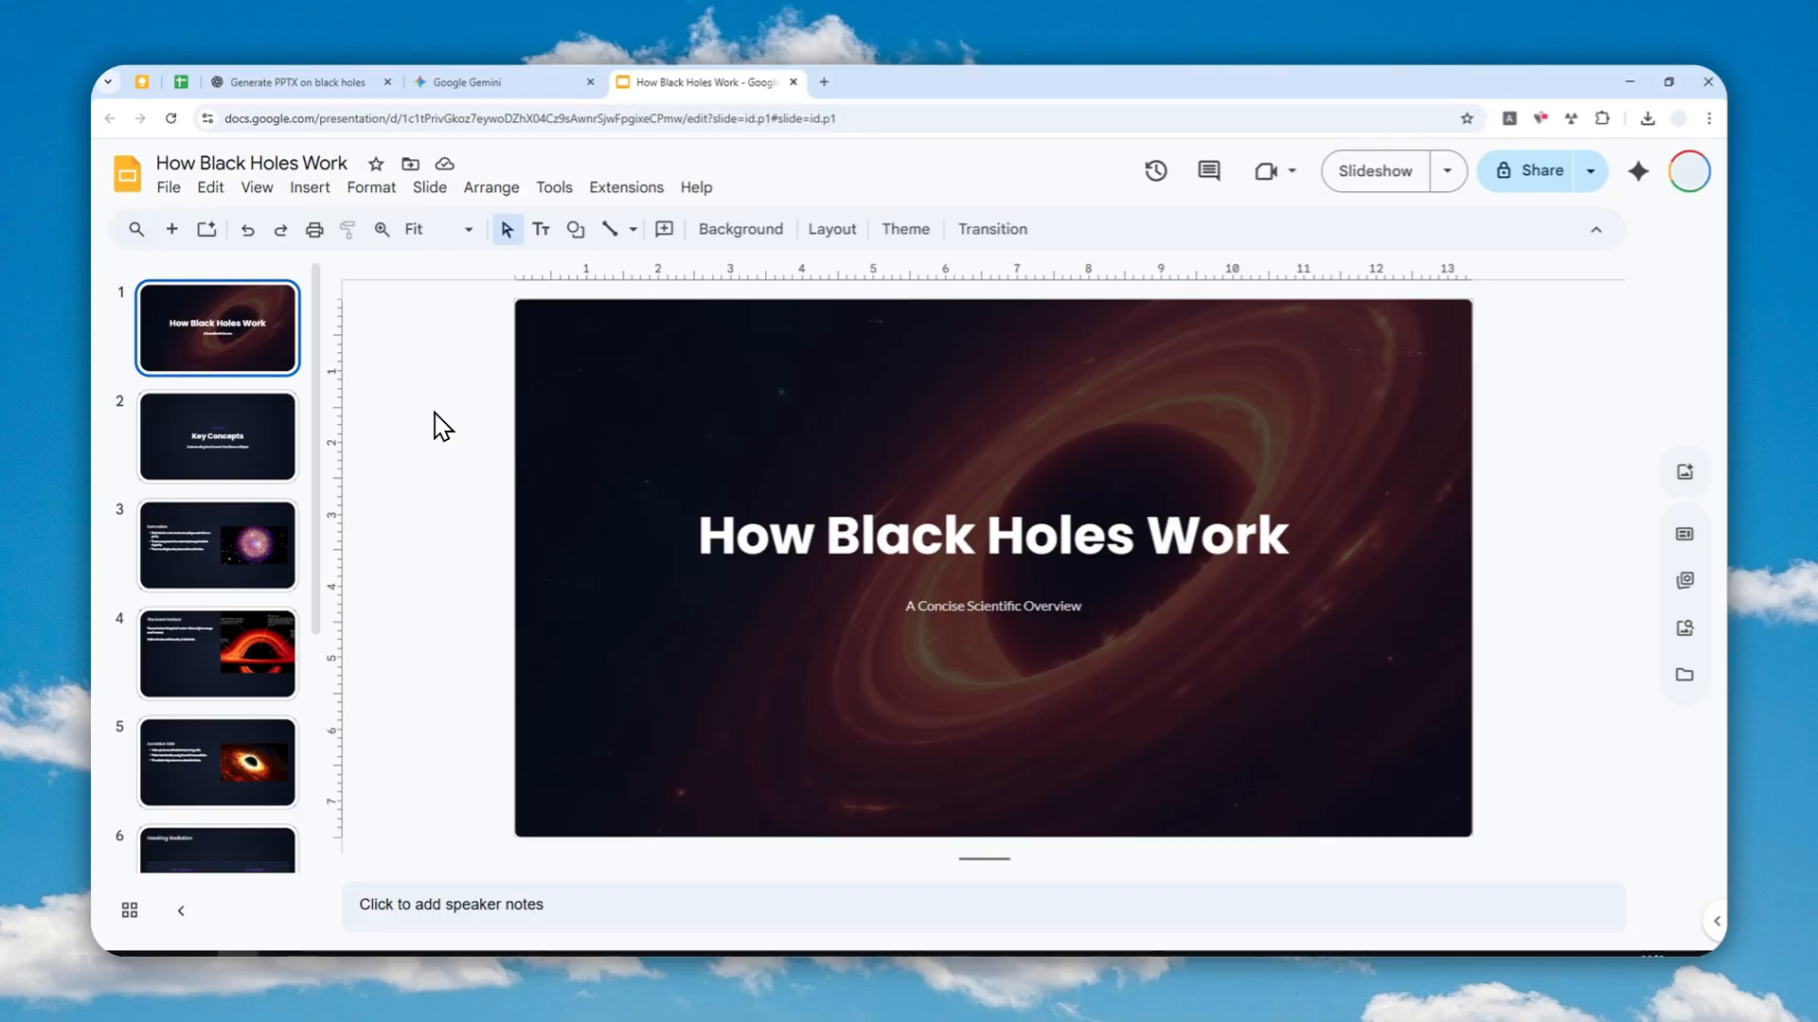
# Download the deck as How Black Holes Work.pptx and view it in Chrome's downloads panel.
pyautogui.scroll(-3)
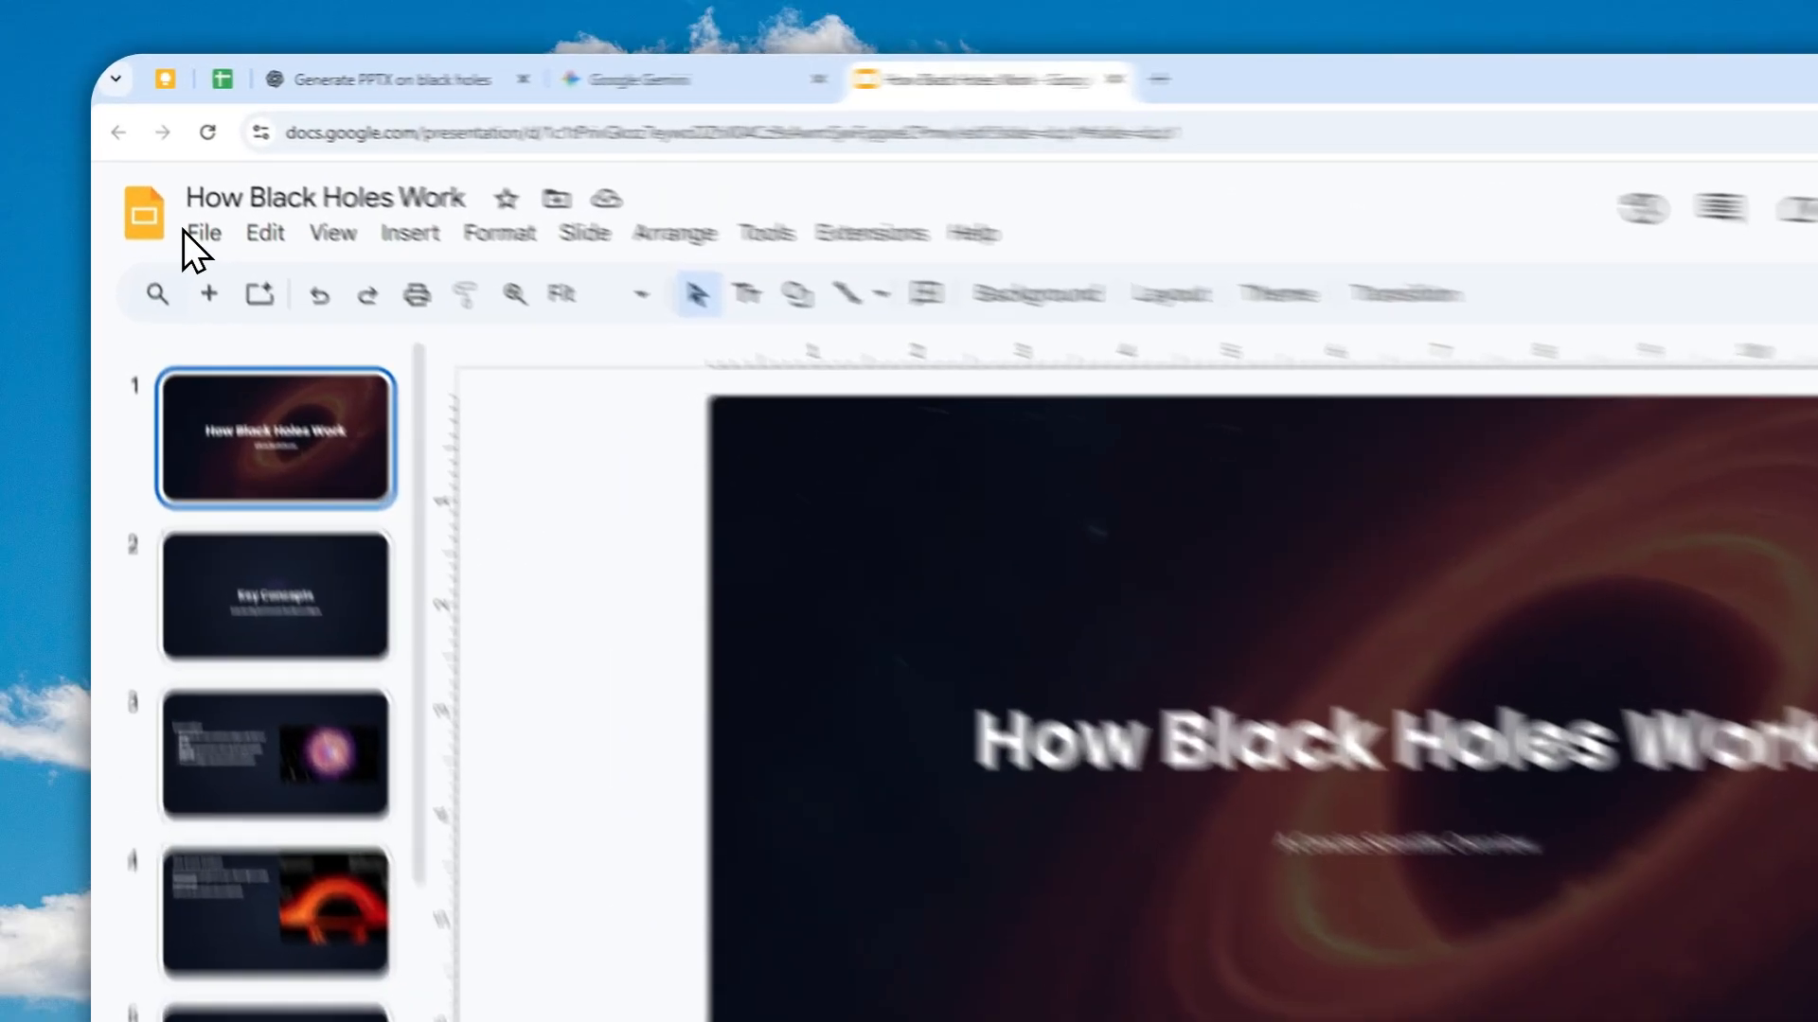
pyautogui.click(202, 233)
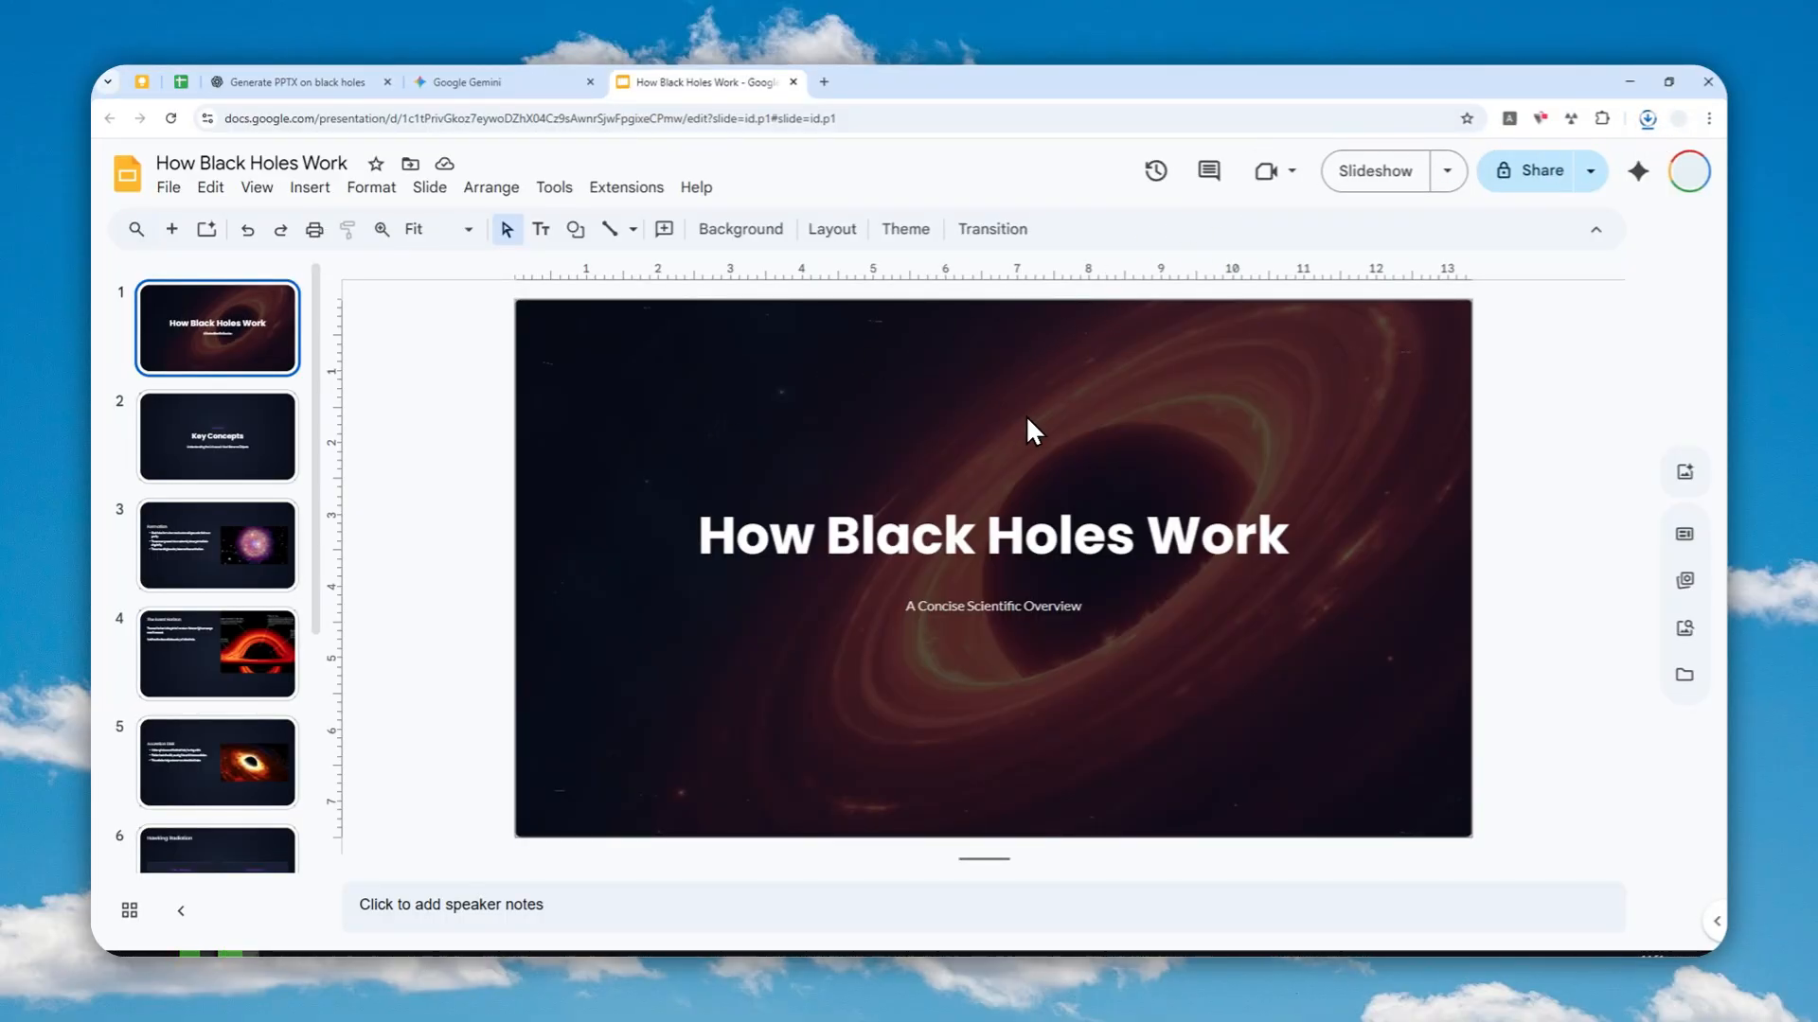
pyautogui.moveTo(1345, 386)
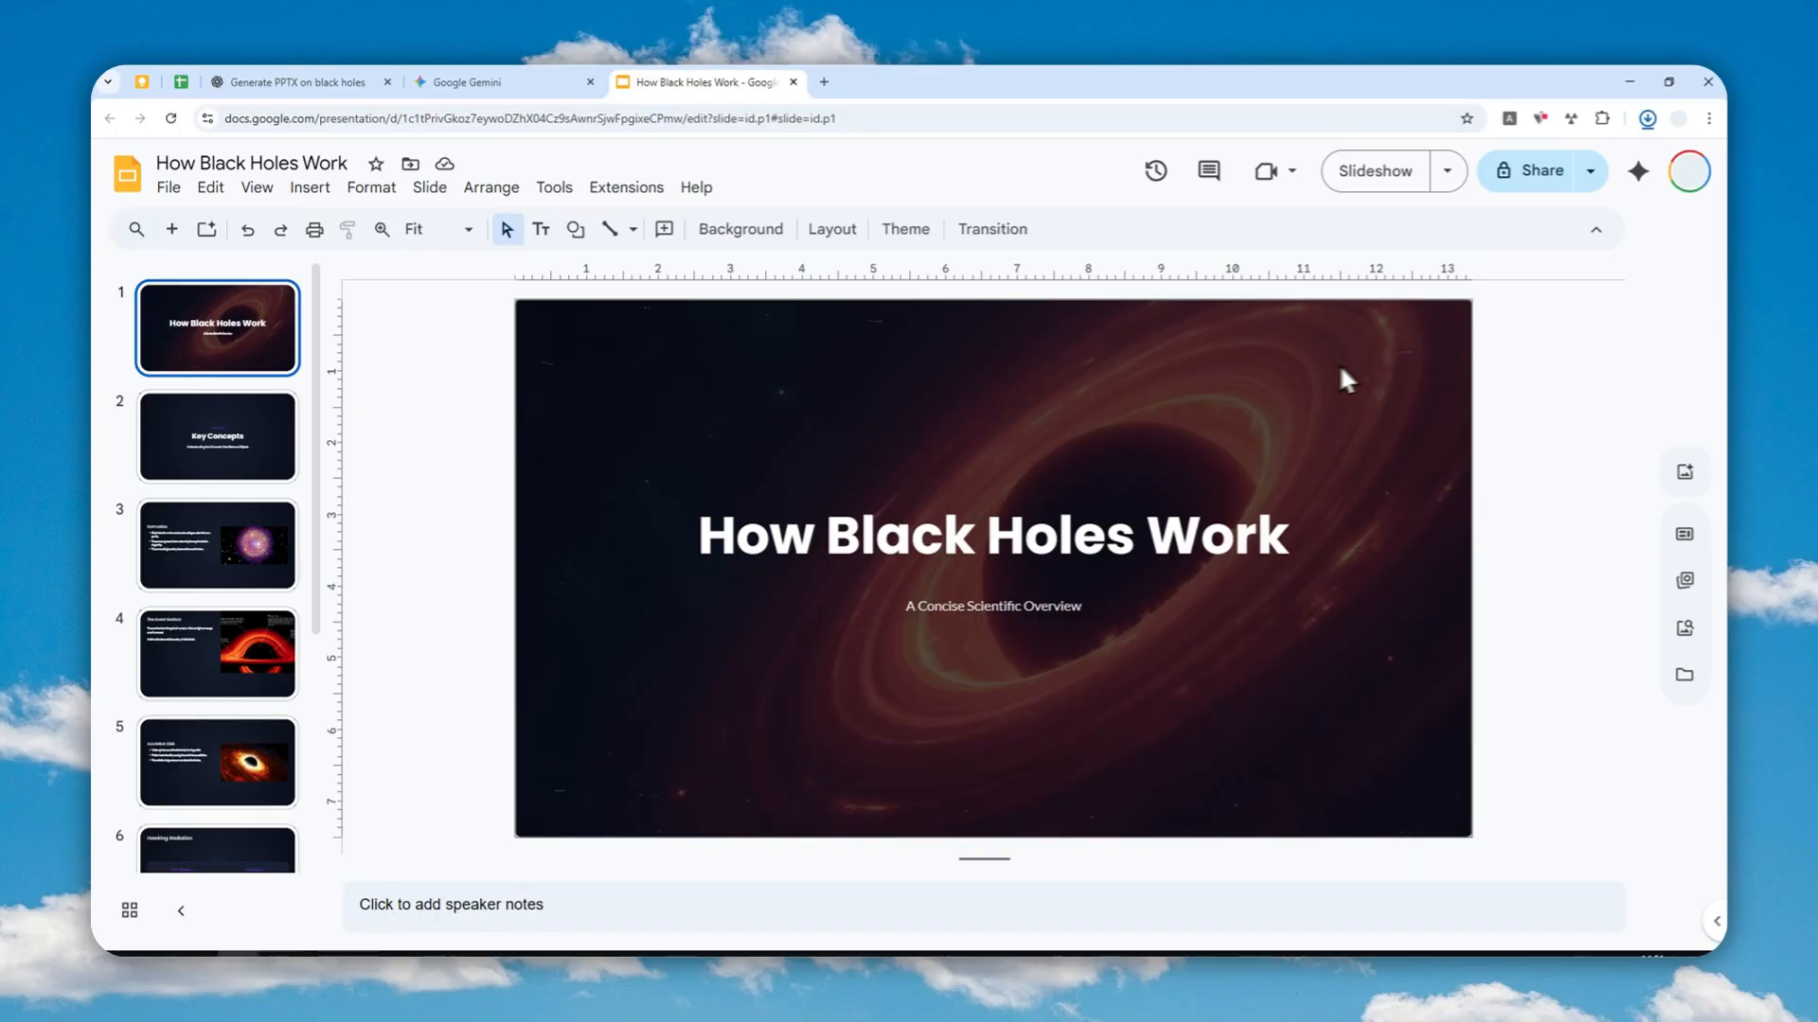
pyautogui.click(1648, 117)
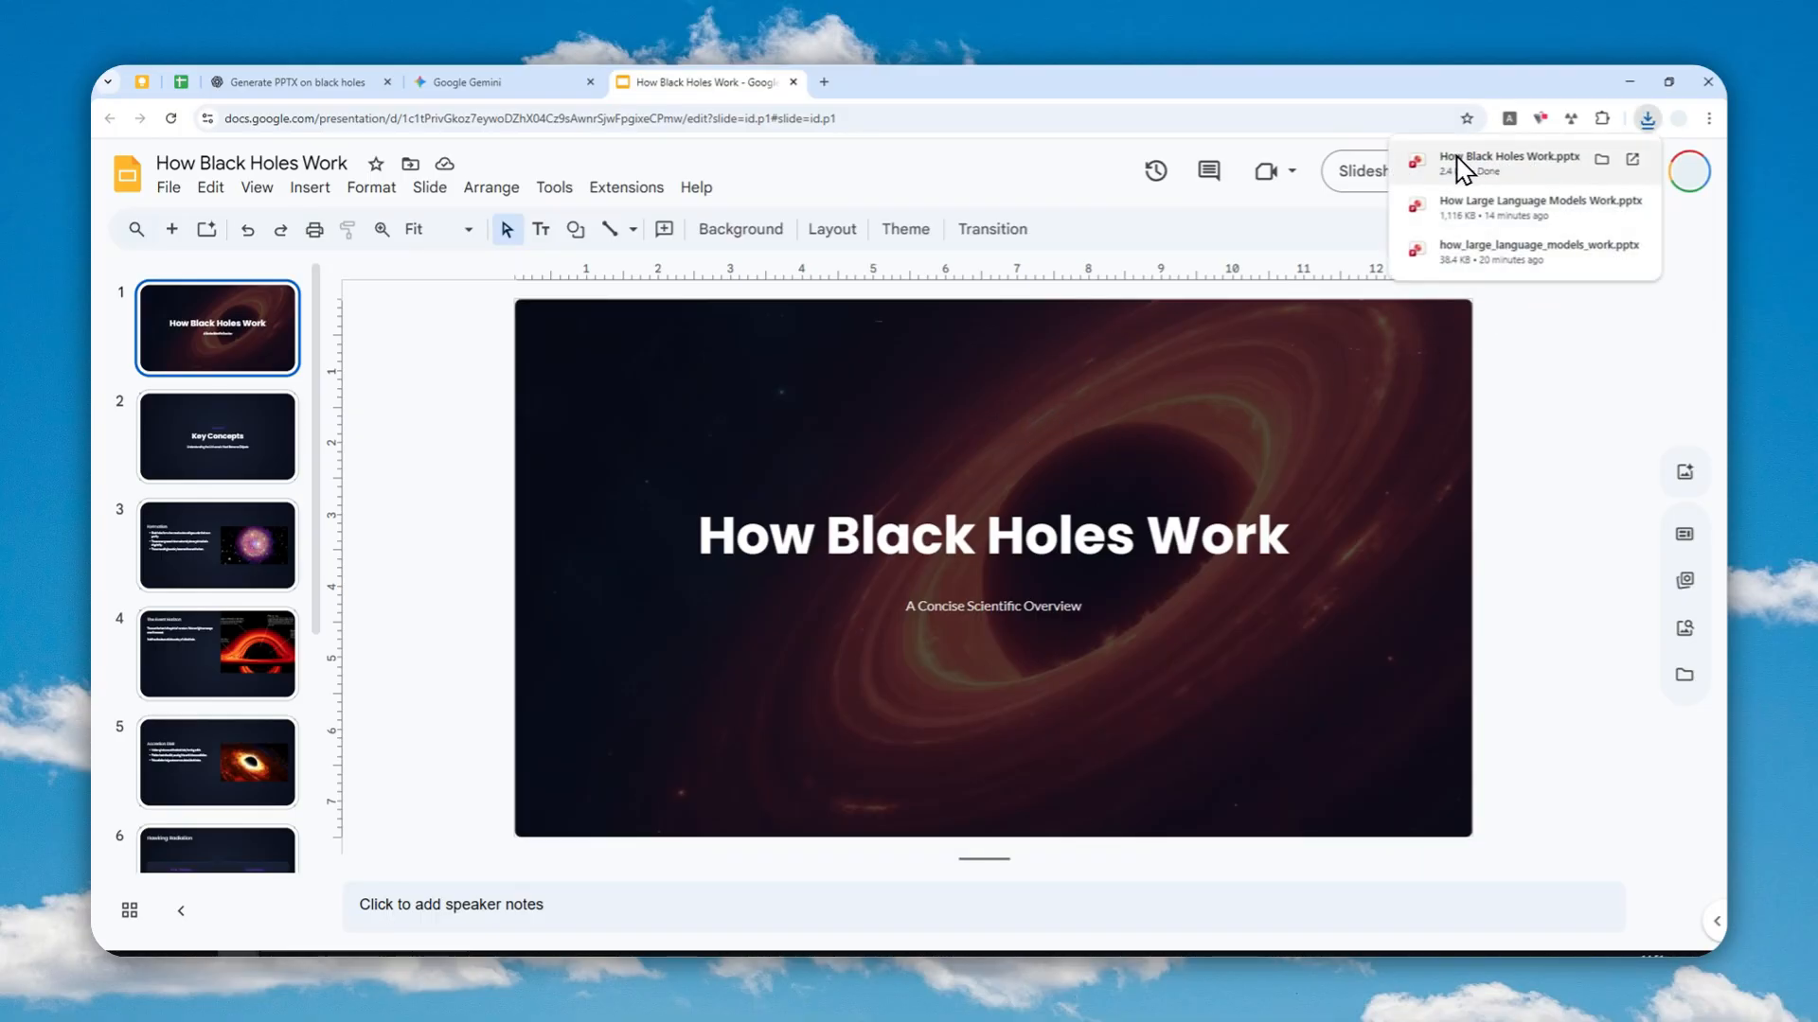
# Open the downloaded How Black Holes Work.pptx and page through its Key Concepts and Formation slides.
pyautogui.click(1511, 156)
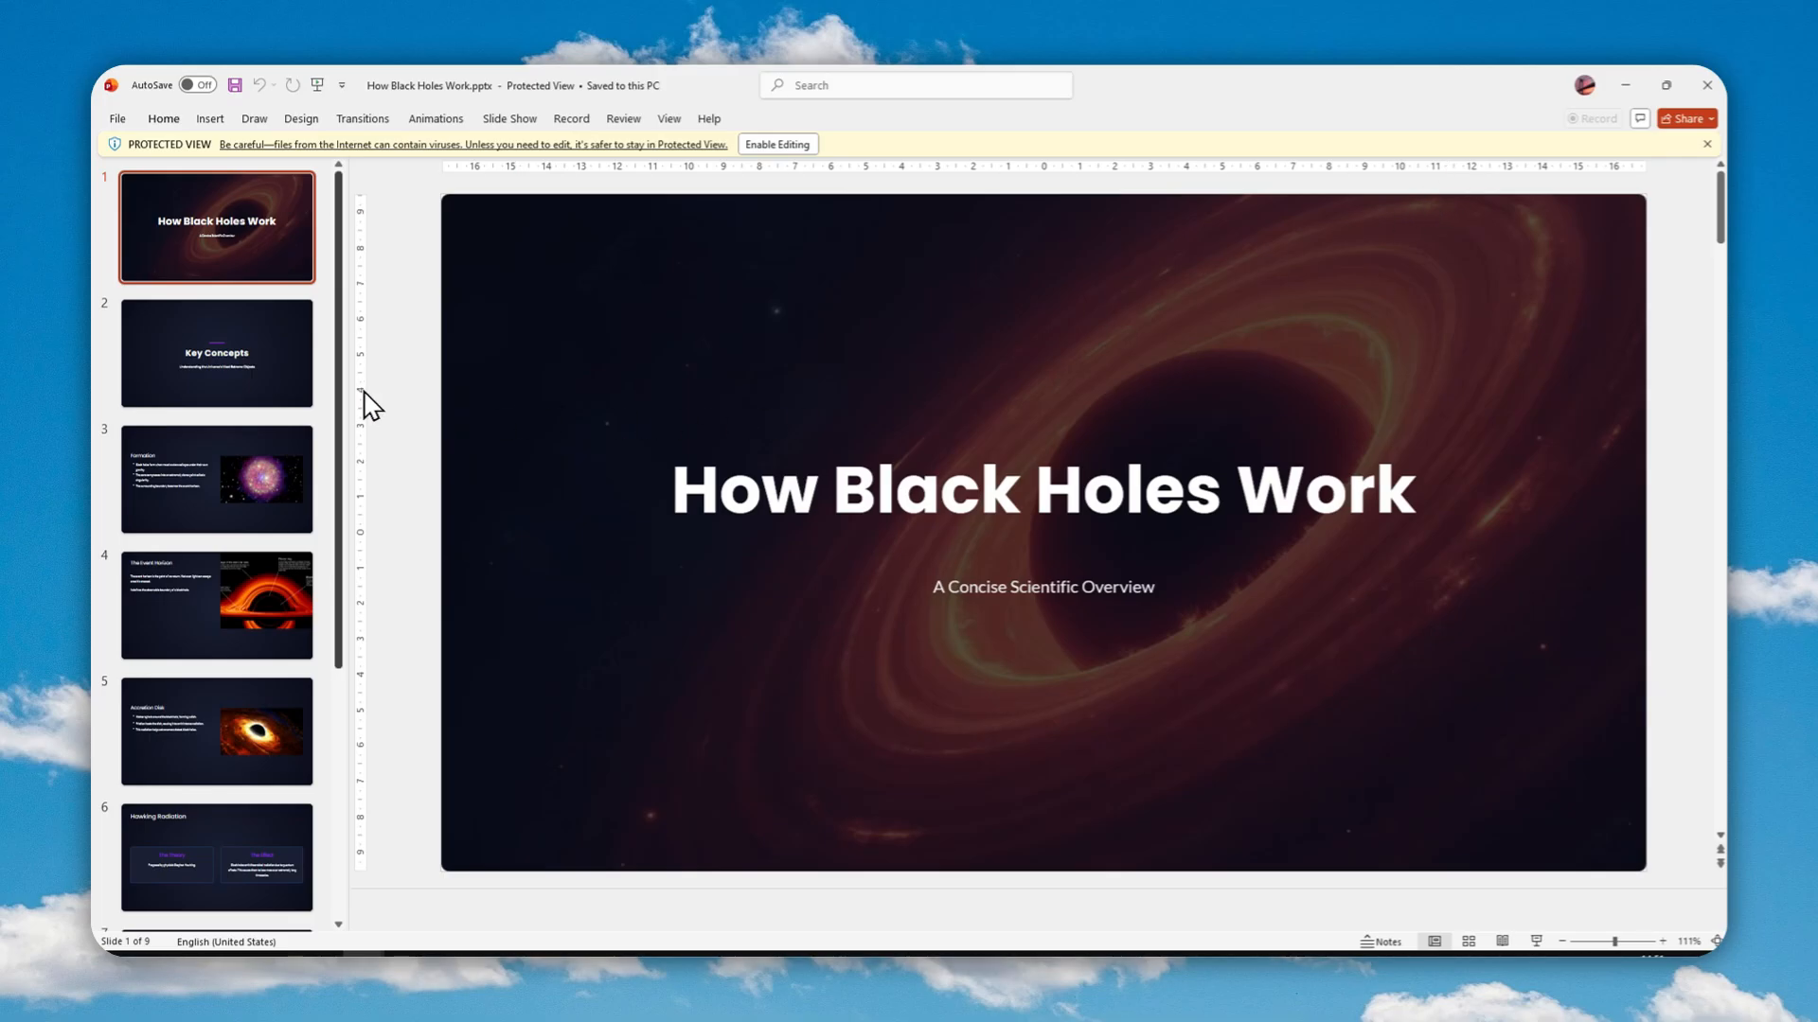
pyautogui.click(216, 352)
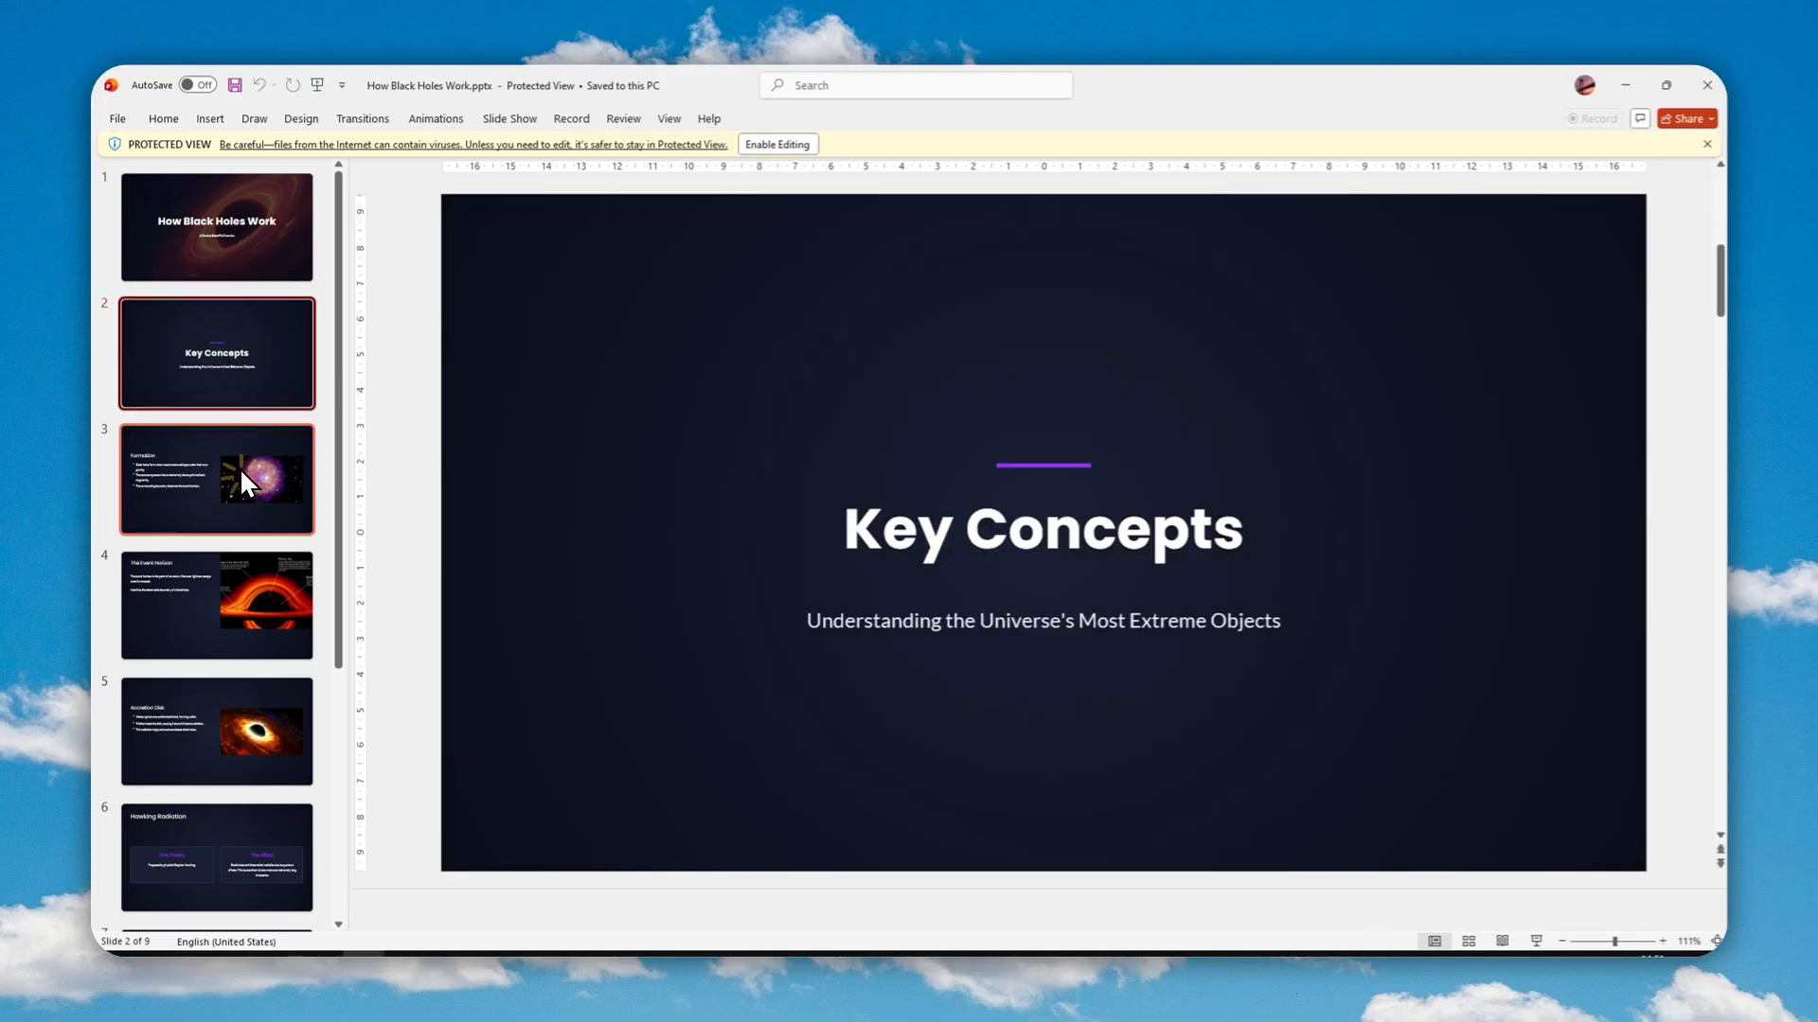
pyautogui.click(216, 479)
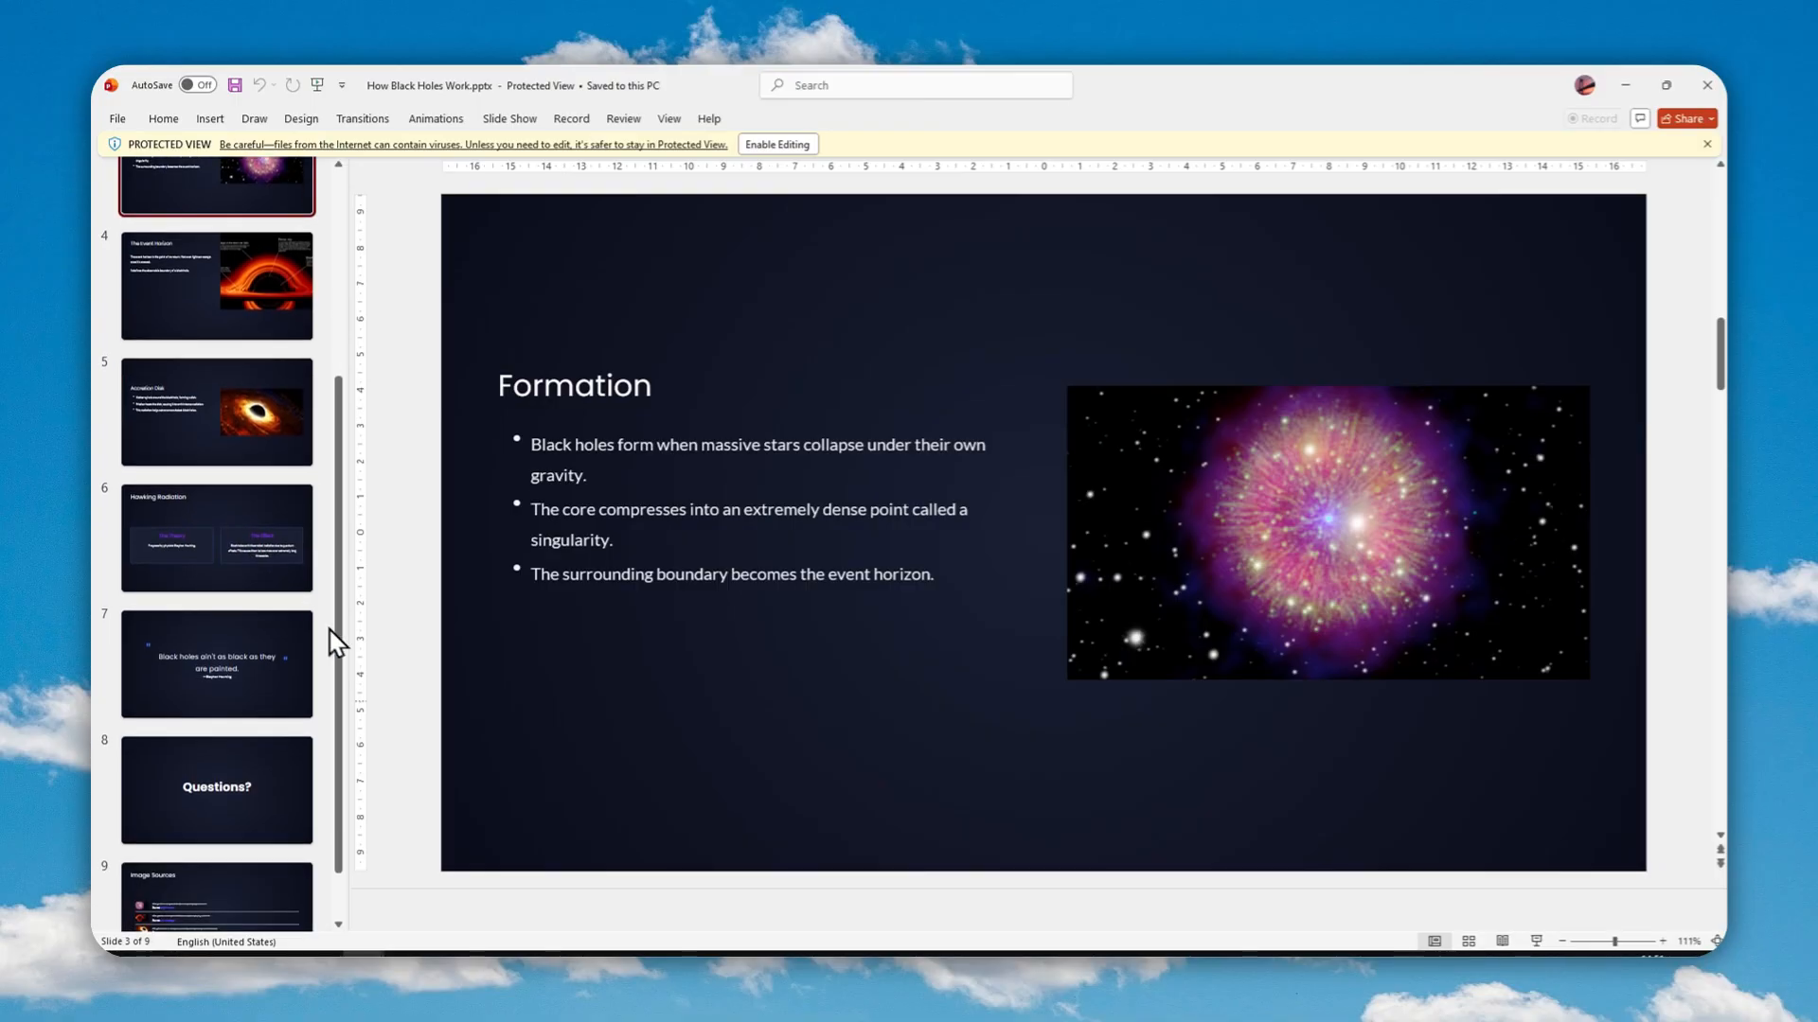
pyautogui.click(216, 413)
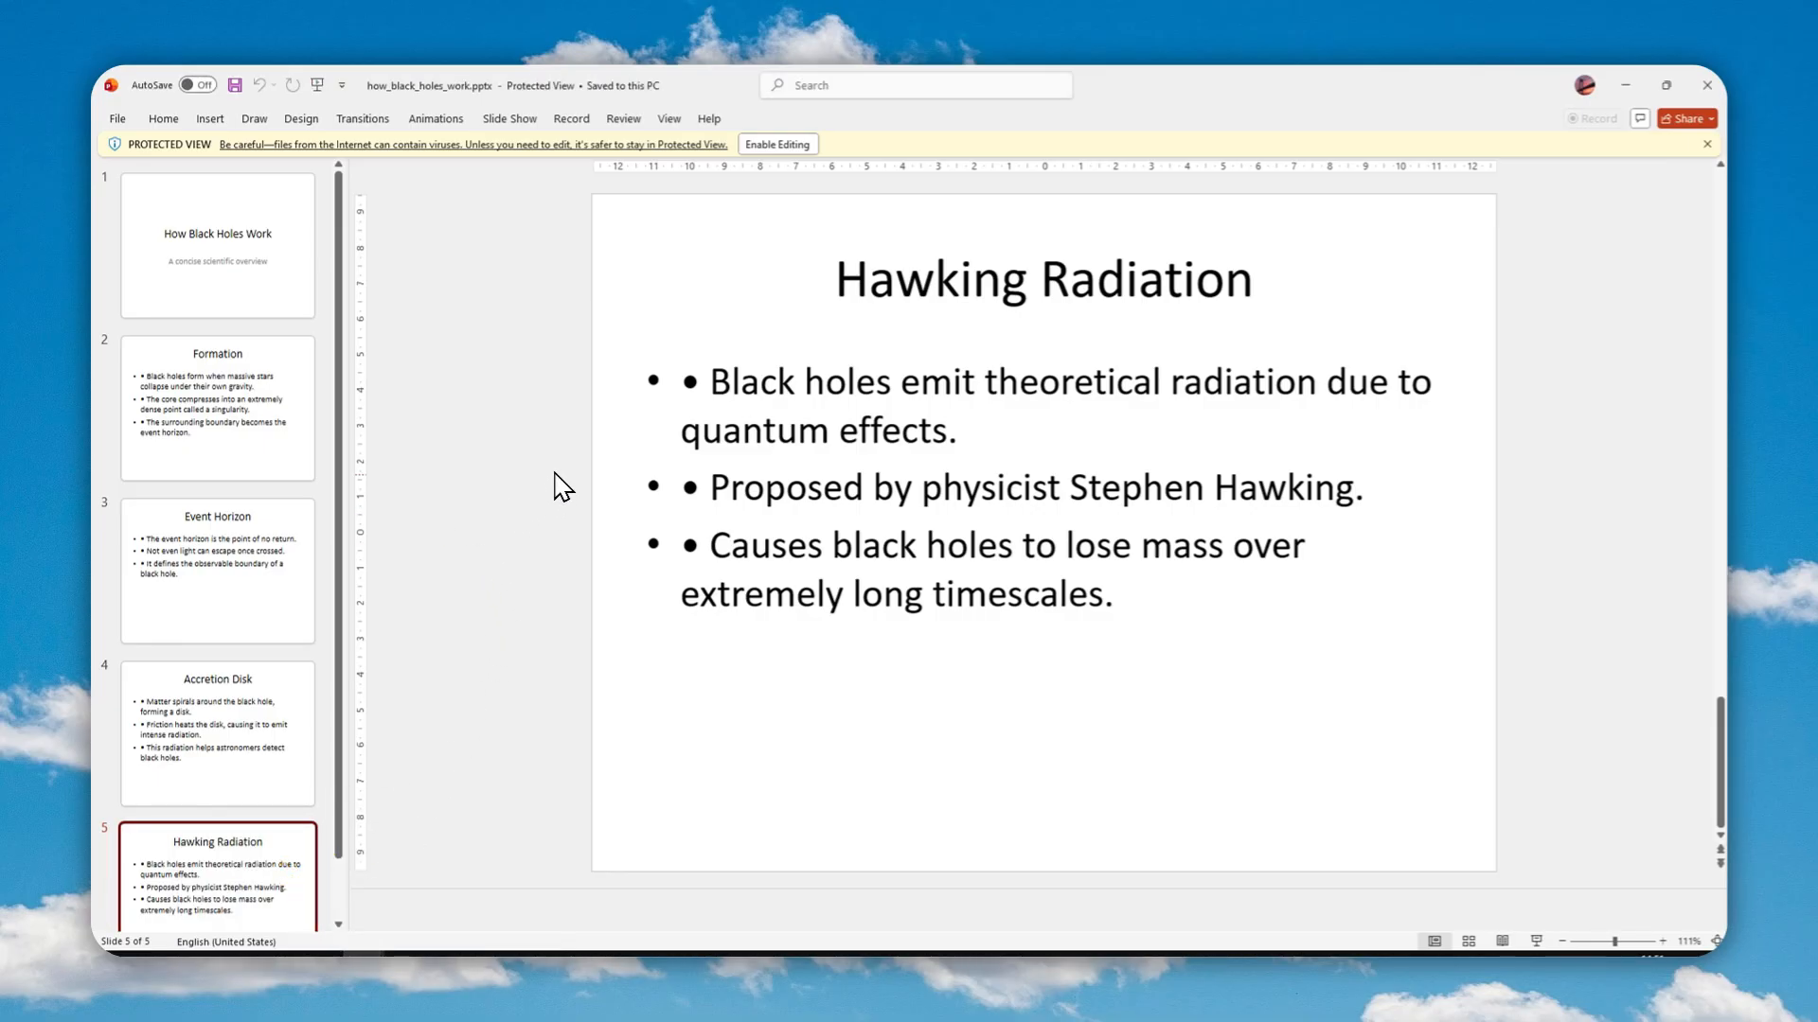
pyautogui.moveTo(1289, 91)
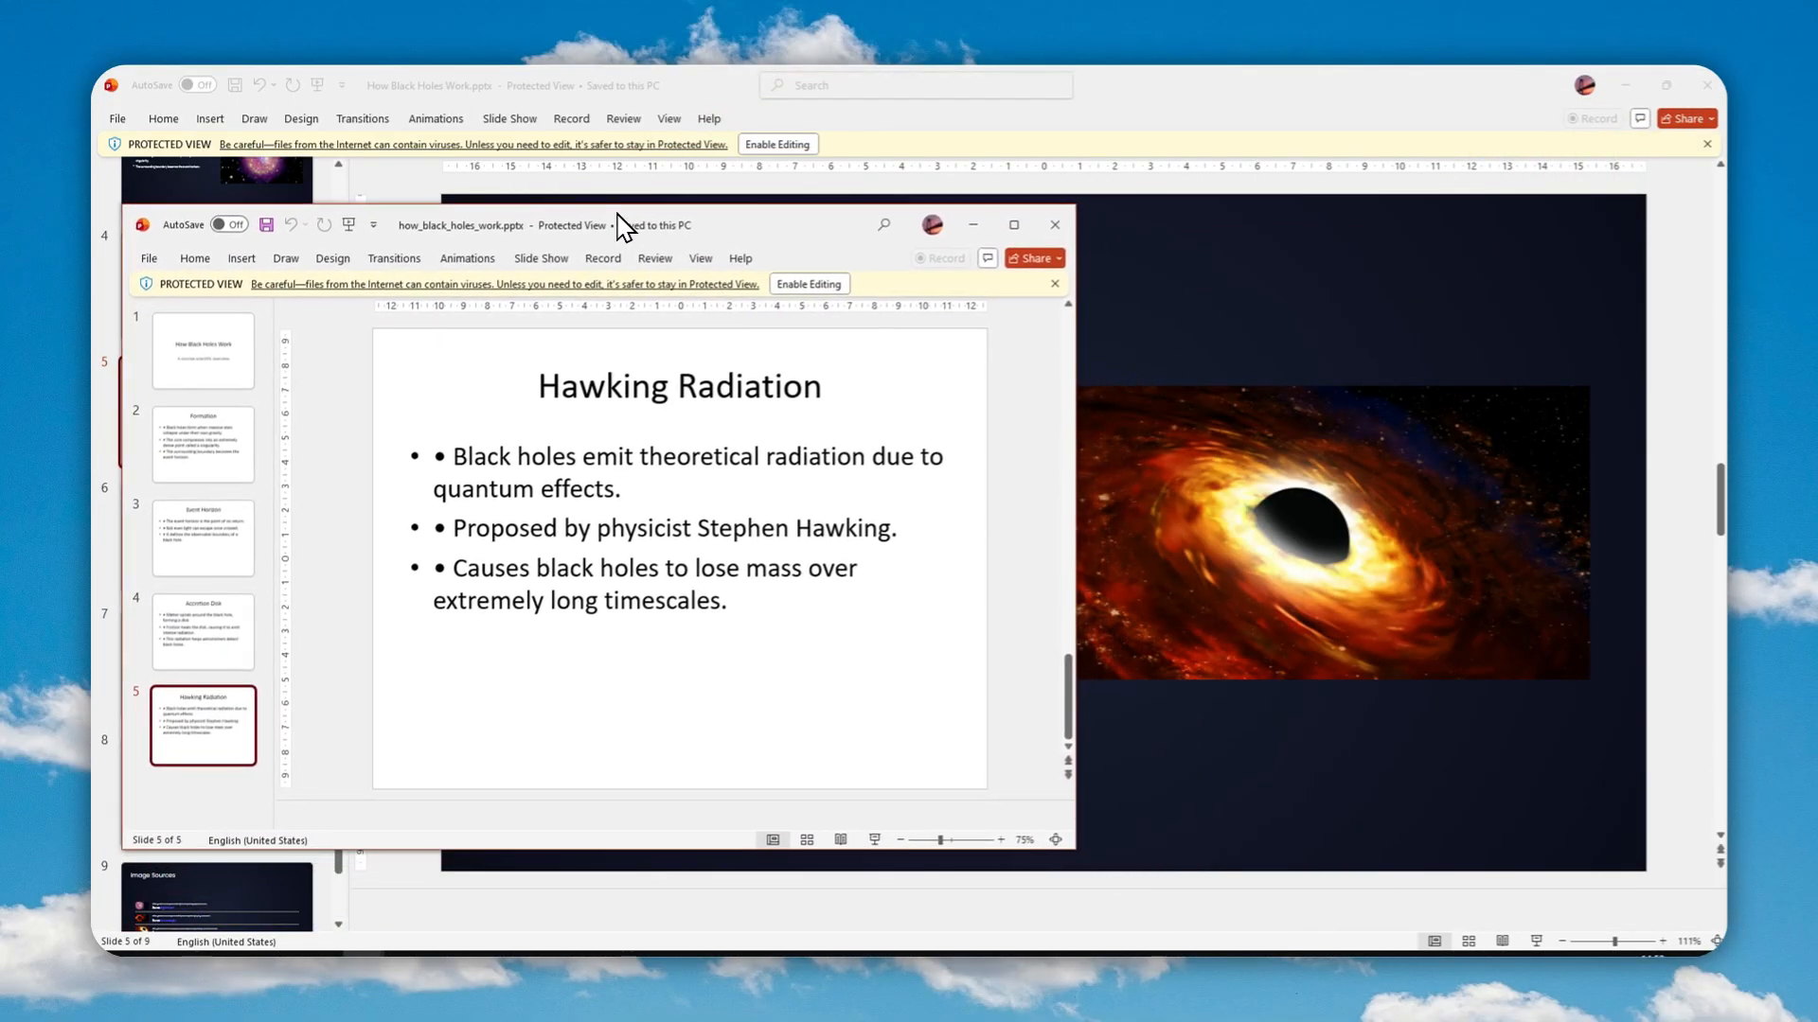
# Move the plain how_black_holes_work window aside and close it after comparing.
pyautogui.moveTo(621, 225); pyautogui.dragTo(742, 245)
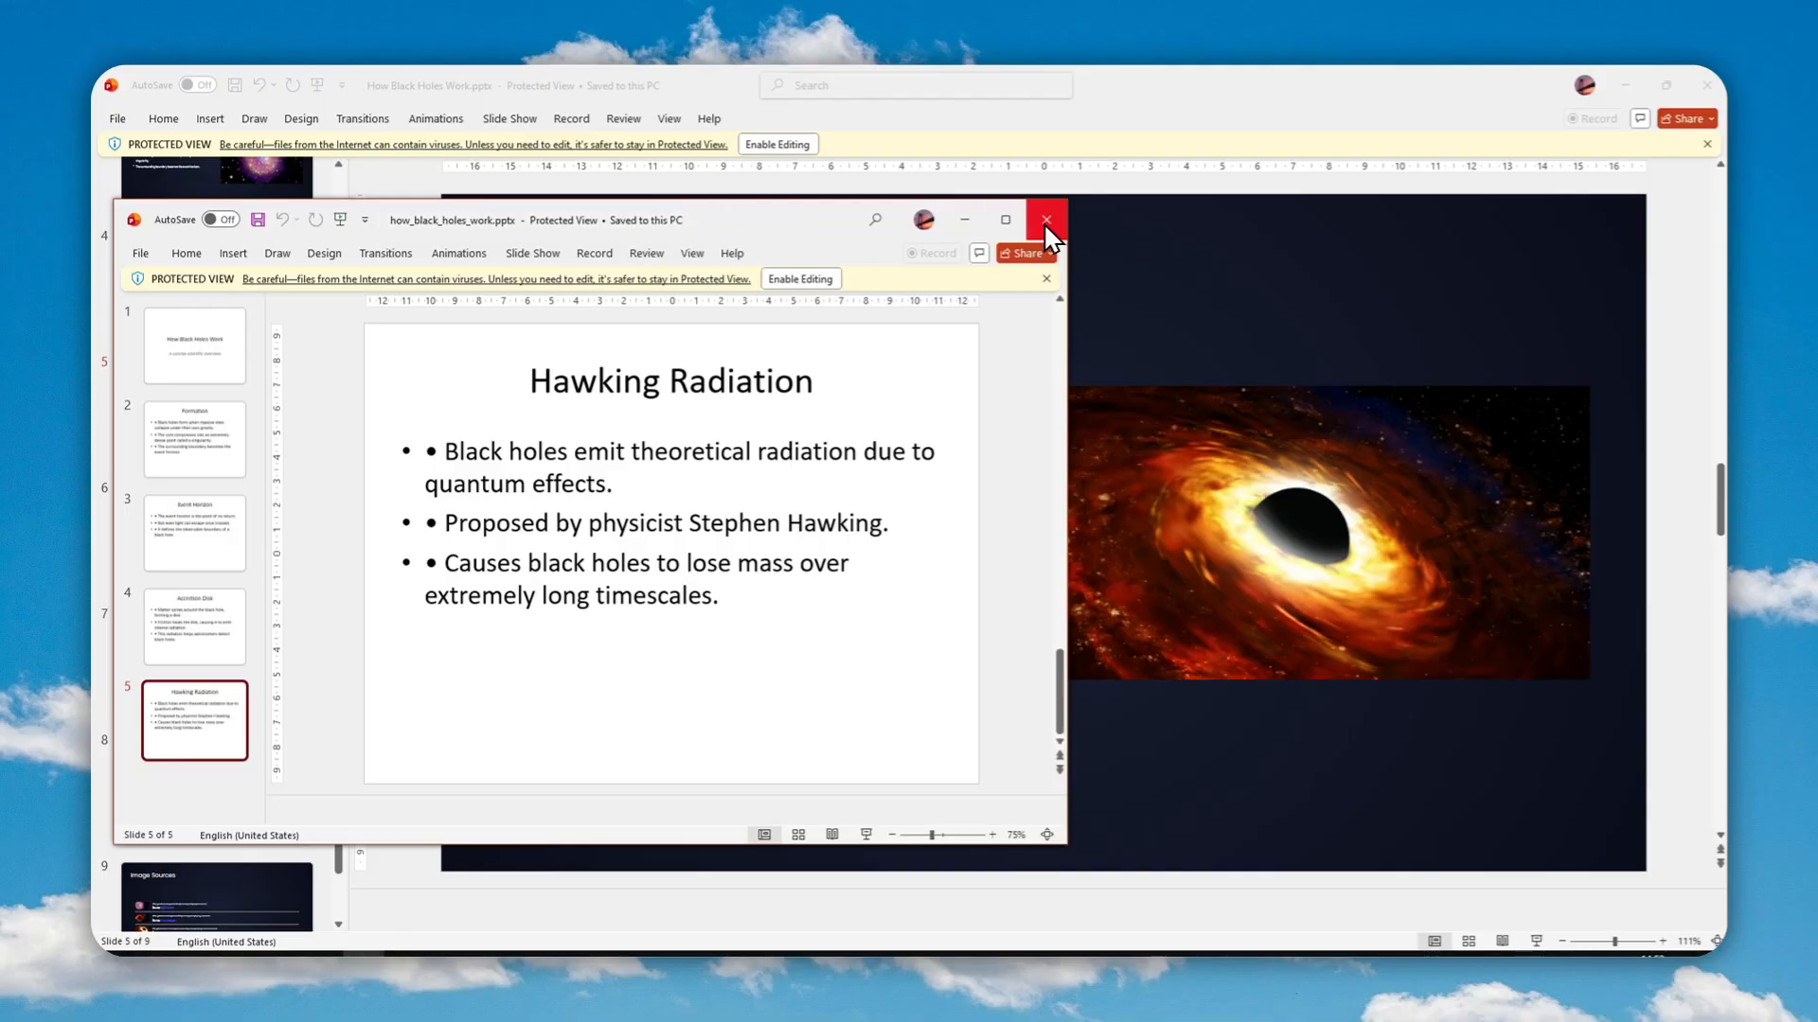
pyautogui.click(1045, 220)
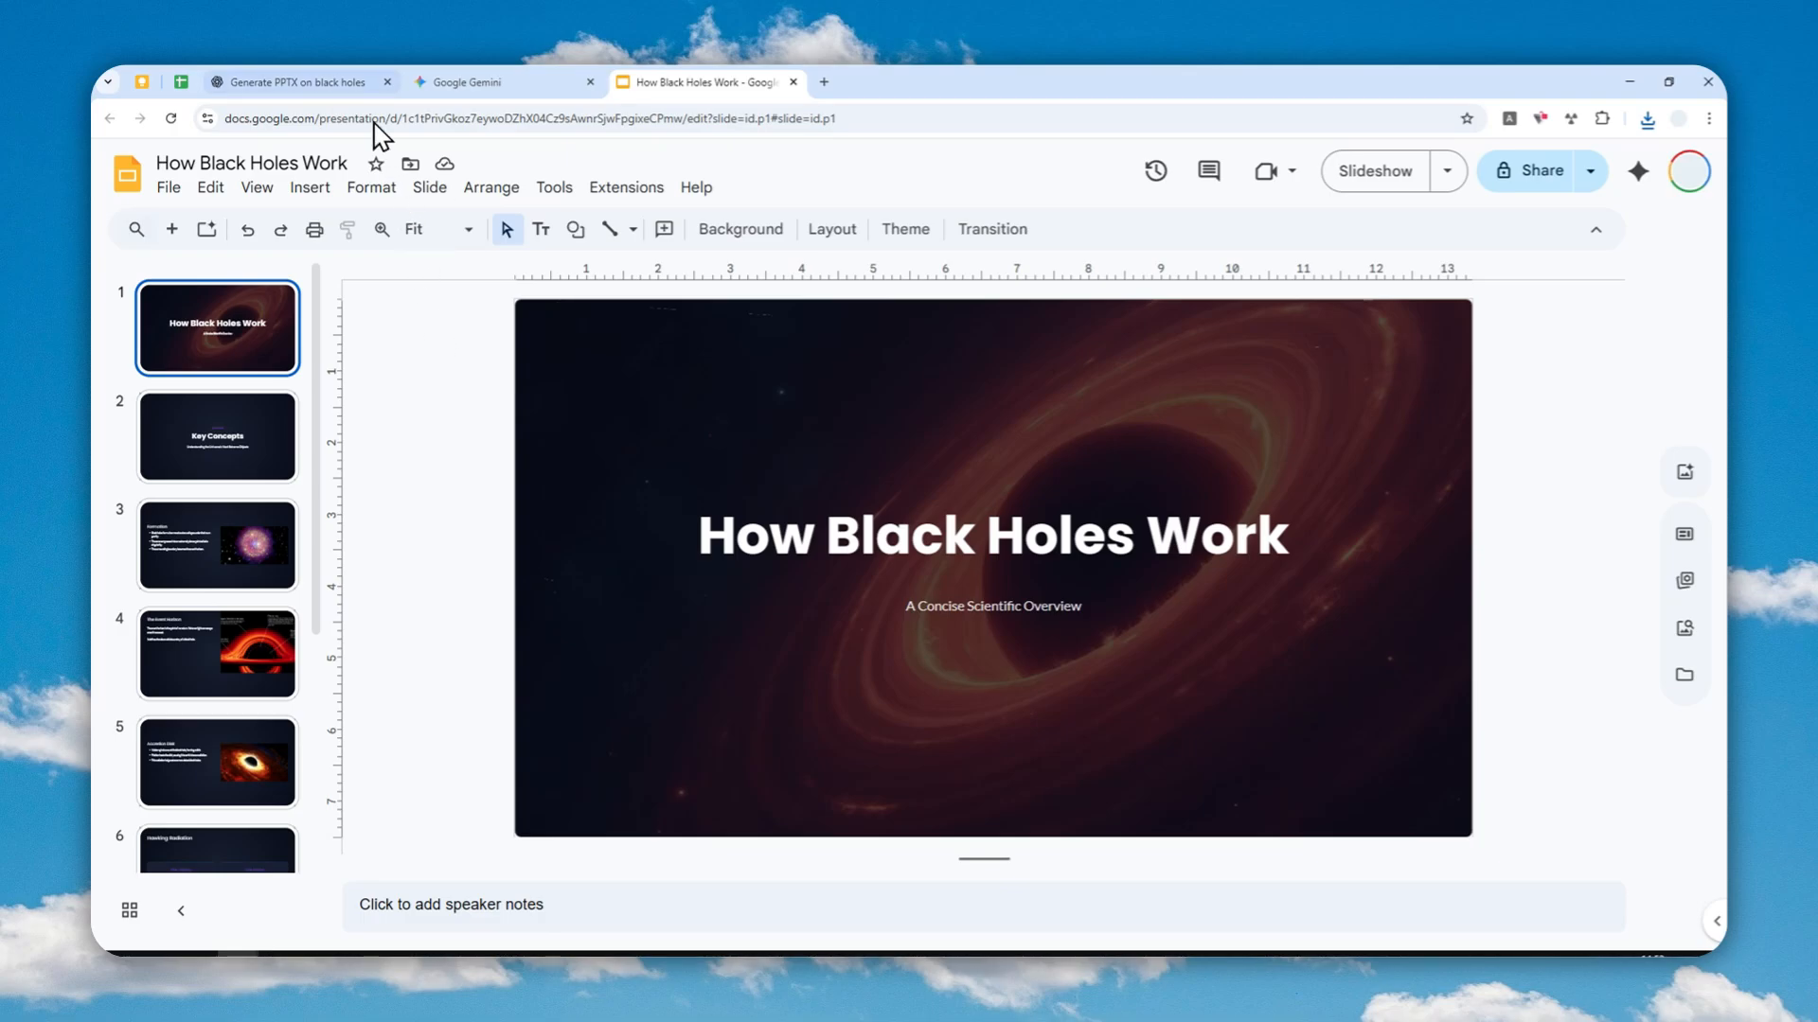
# Switch from the Slides deck to the ChatGPT tab offering how_black_holes_work.pptx.
pyautogui.click(293, 81)
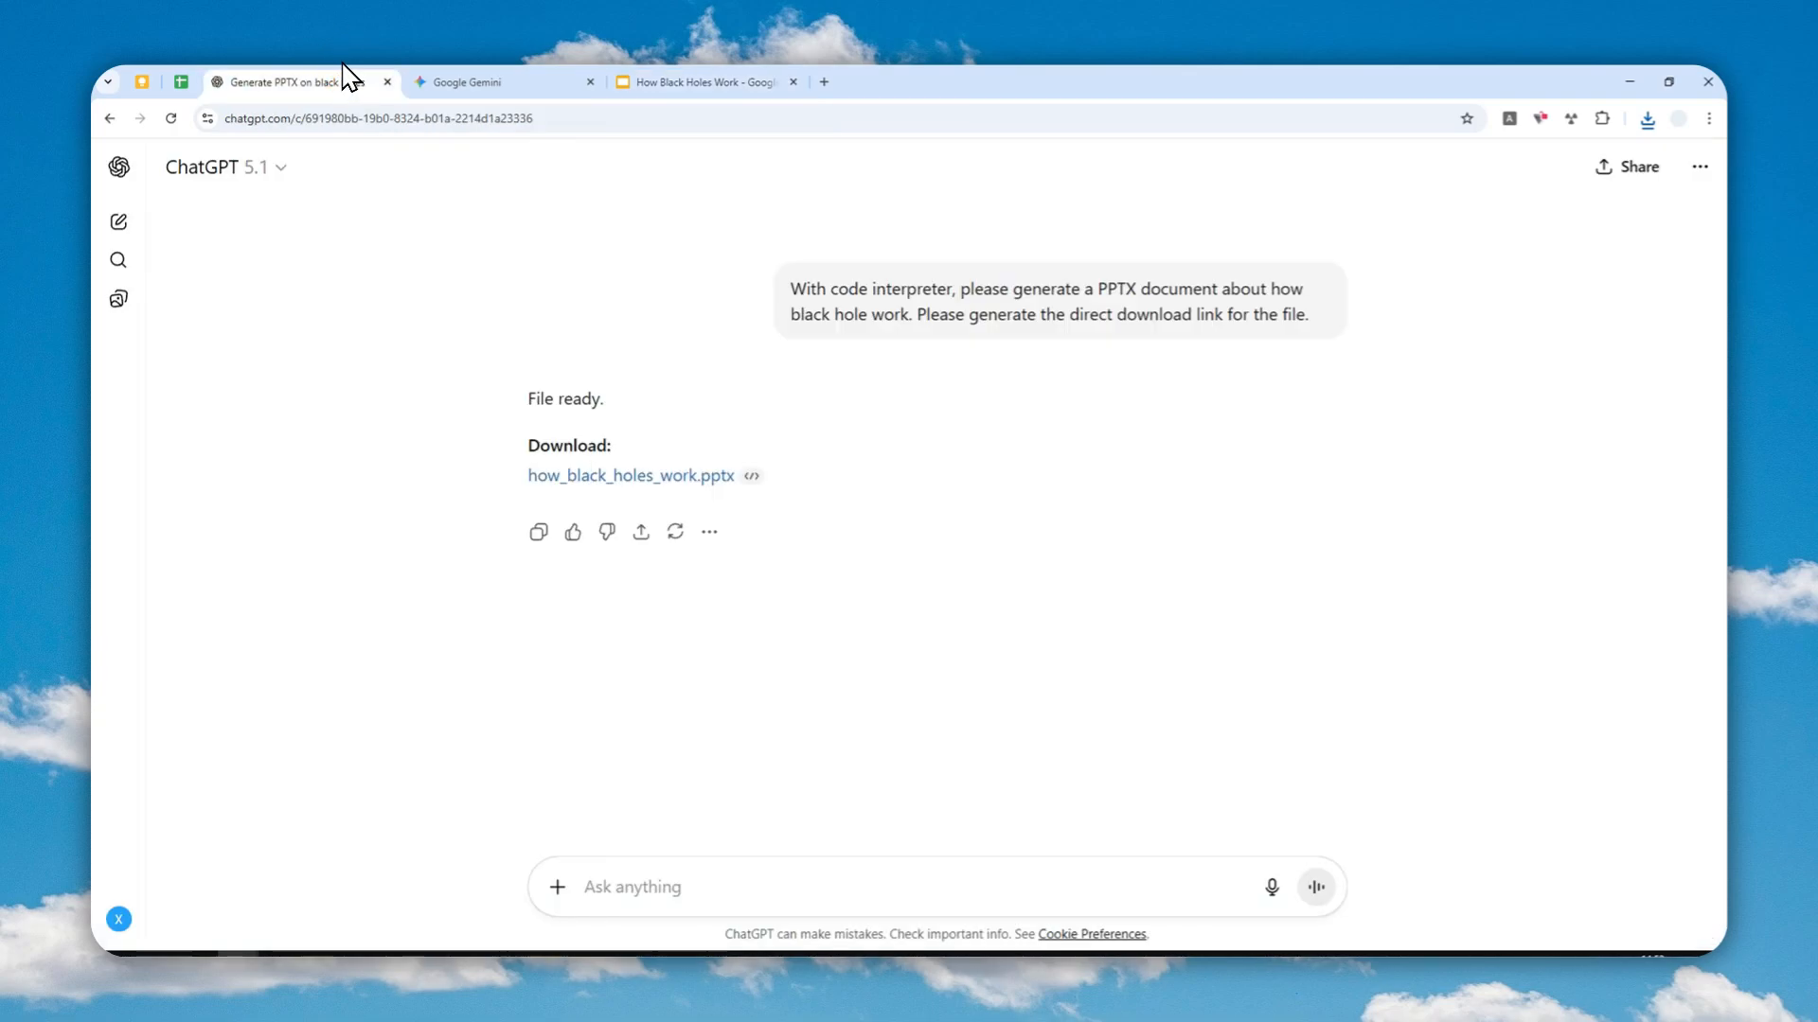